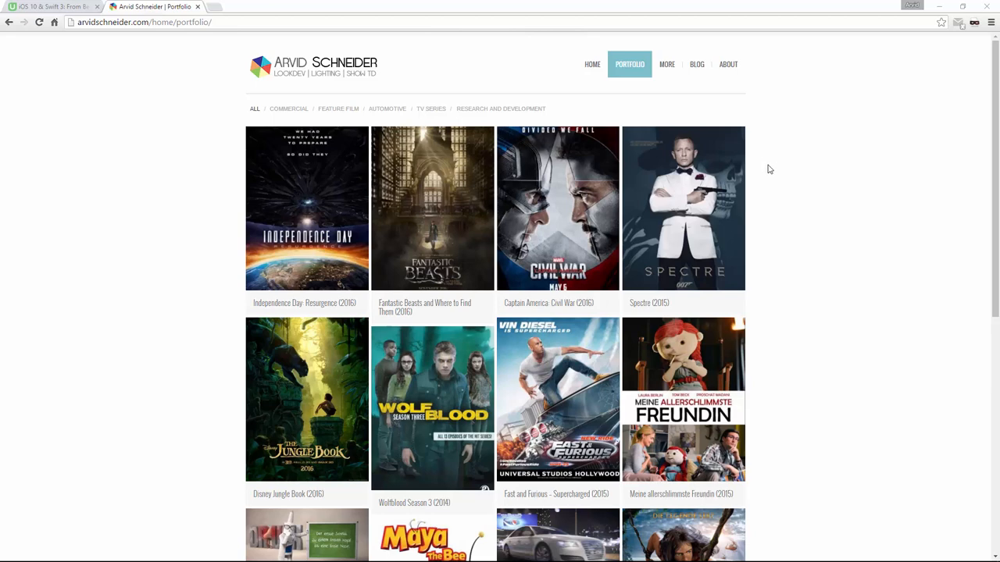
{"action": "mouse_move", "coordinate": [775, 165]}
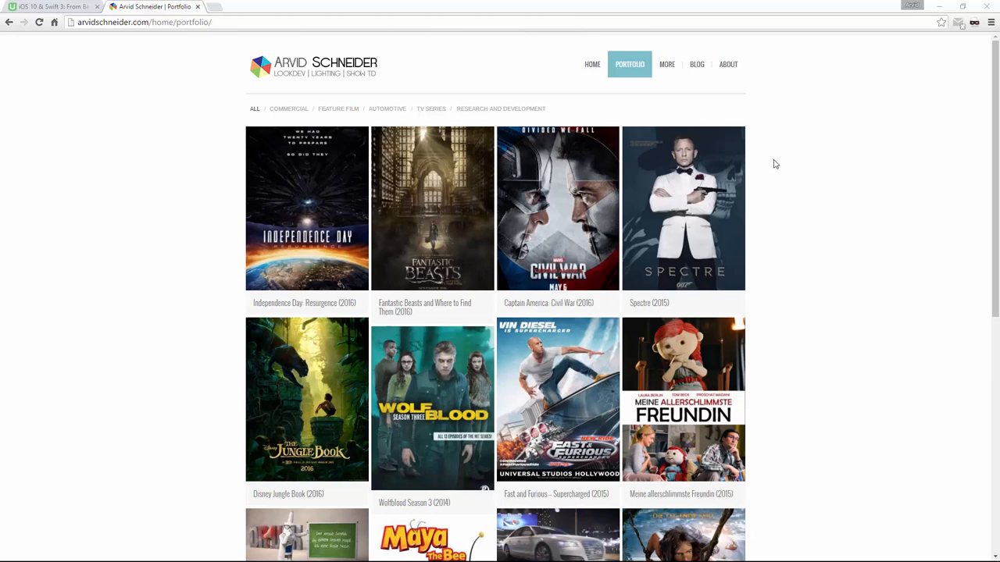
{"action": "mouse_move", "coordinate": [787, 132]}
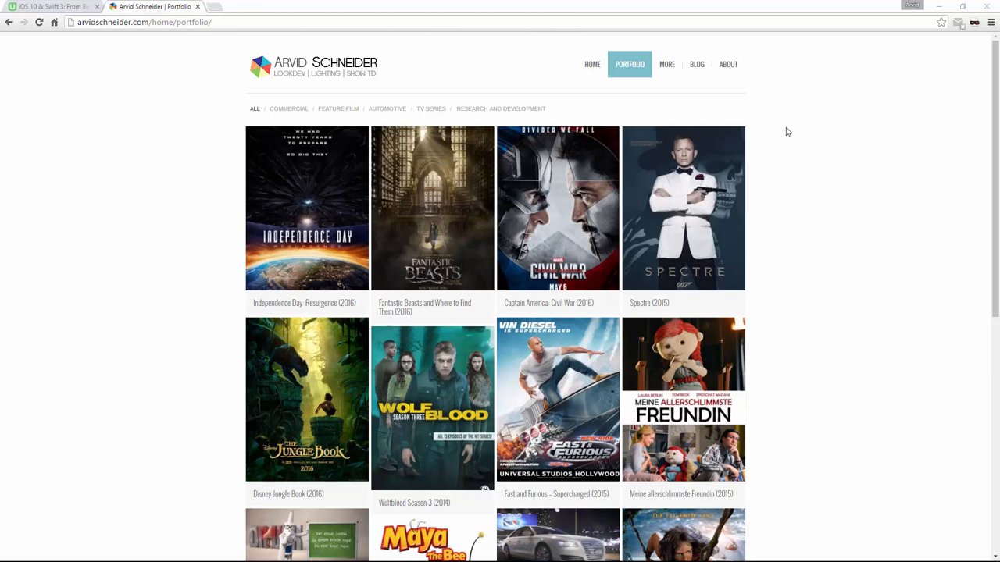
Navigate to the Tutorials page and open the MtoA alShader article, scrolling to its video list.
{"action": "left_click", "coordinate": [665, 64]}
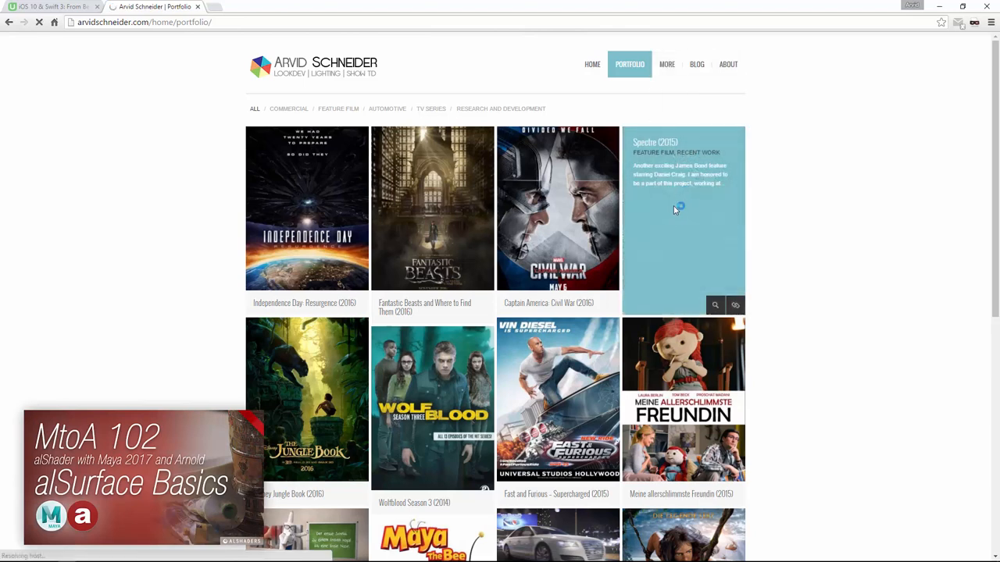
{"action": "left_click", "coordinate": [665, 64]}
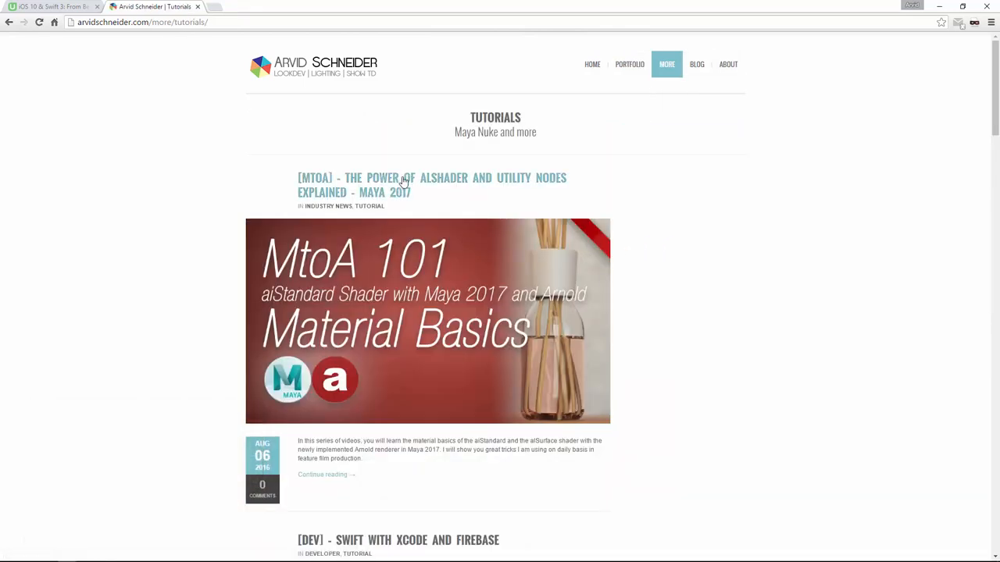
{"action": "left_click", "coordinate": [431, 184]}
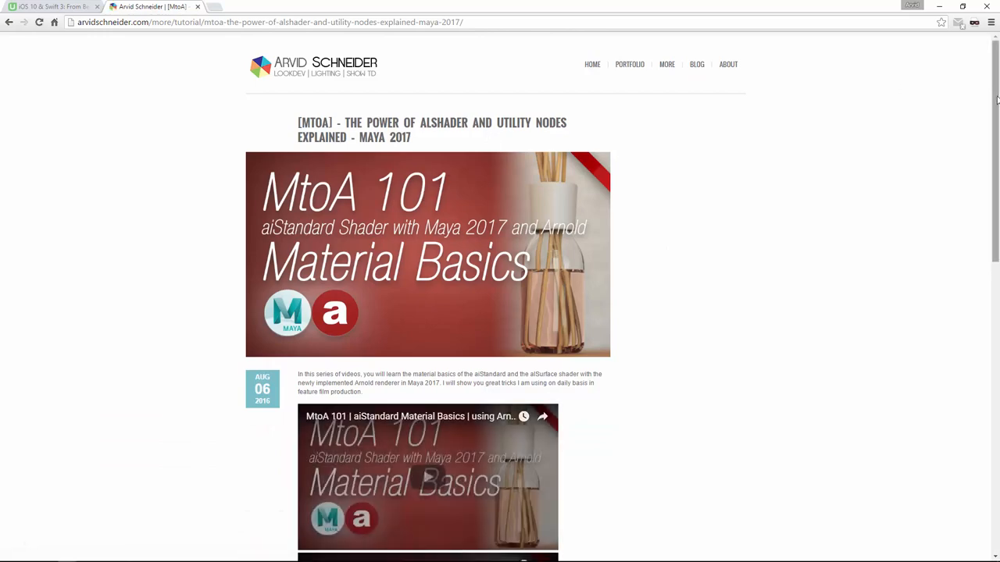
{"action": "scroll", "scroll_direction": "down", "scroll_amount": 3}
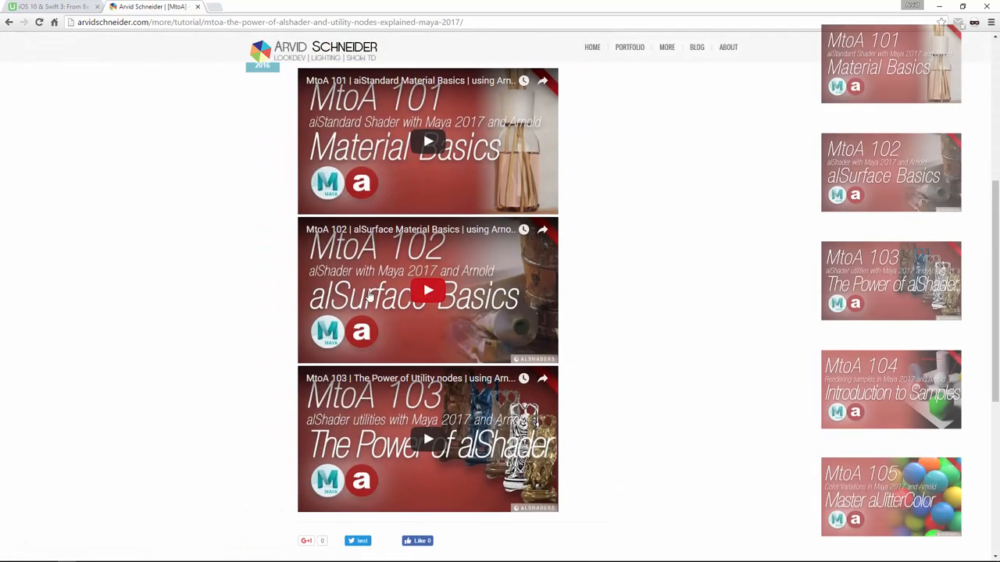
{"action": "mouse_move", "coordinate": [414, 312]}
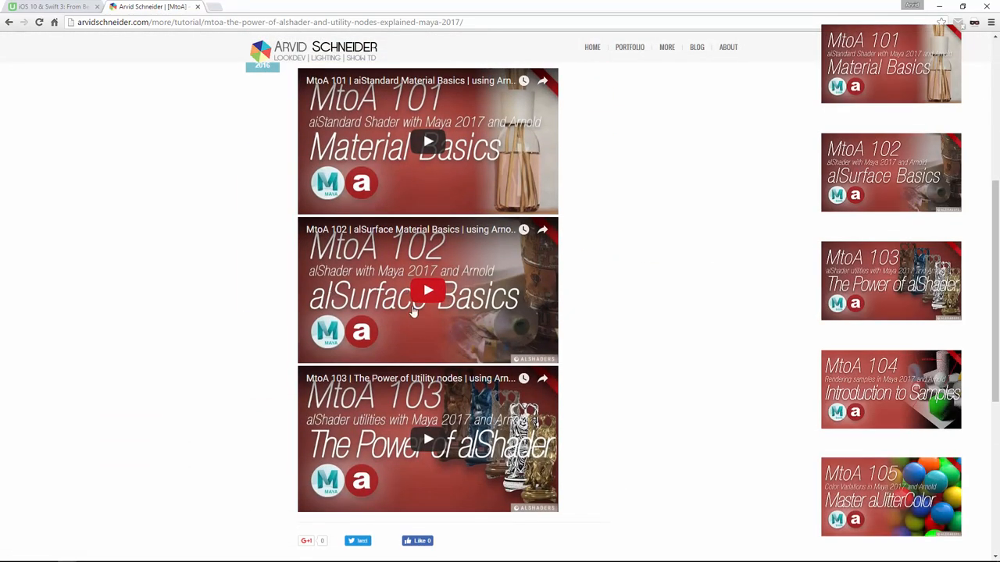
{"action": "mouse_move", "coordinate": [418, 280]}
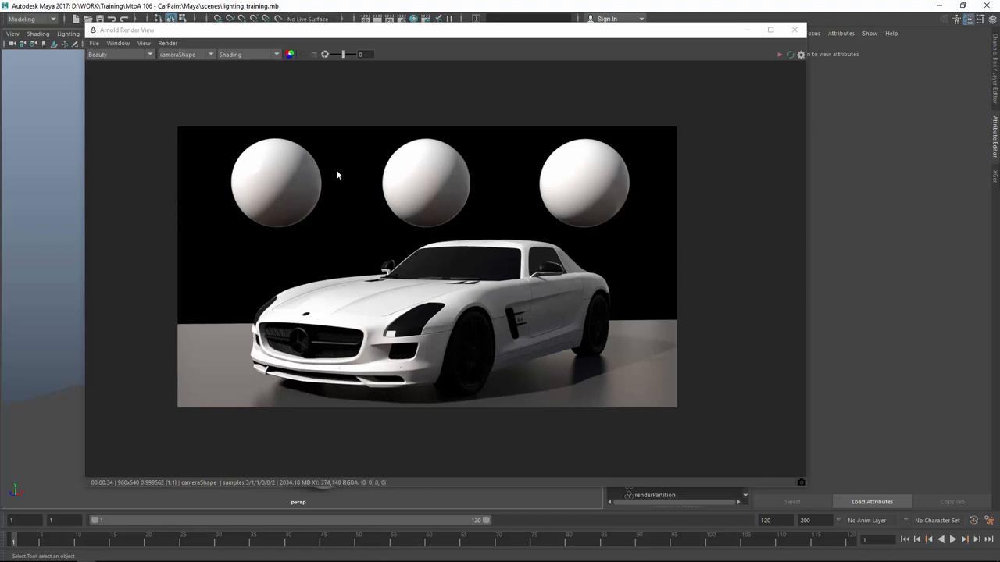
{"action": "mouse_move", "coordinate": [481, 337]}
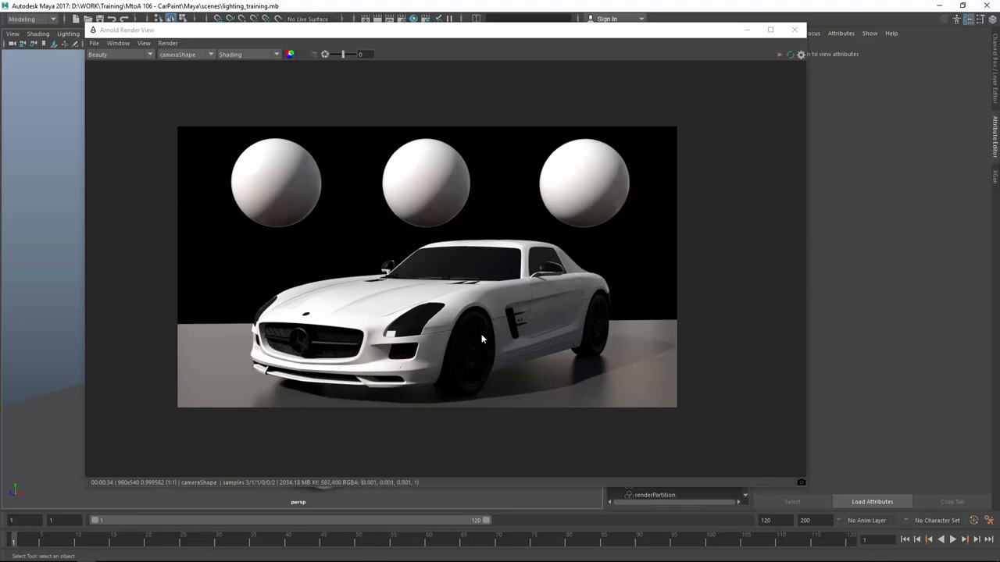
{"action": "mouse_move", "coordinate": [378, 379]}
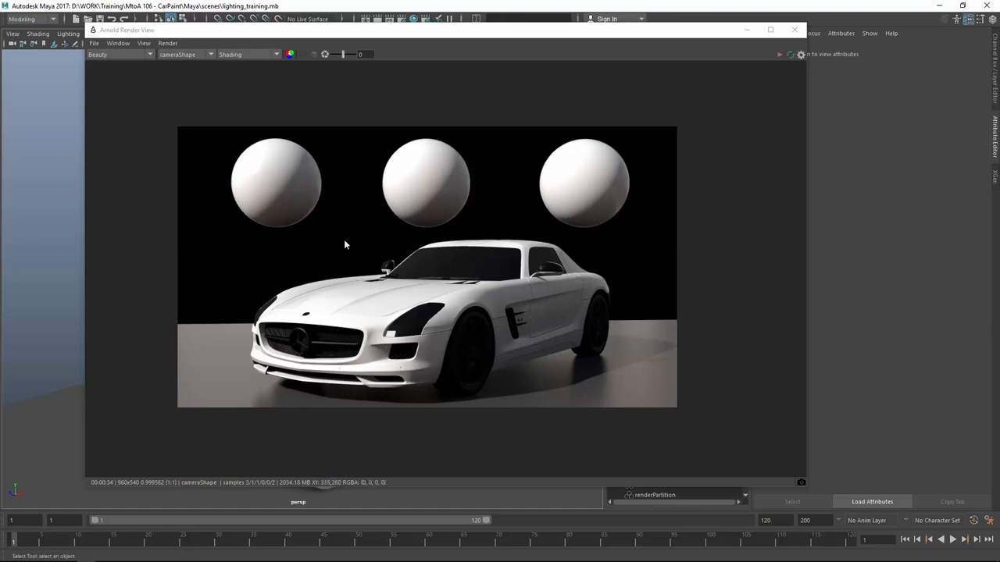
{"action": "mouse_move", "coordinate": [603, 193]}
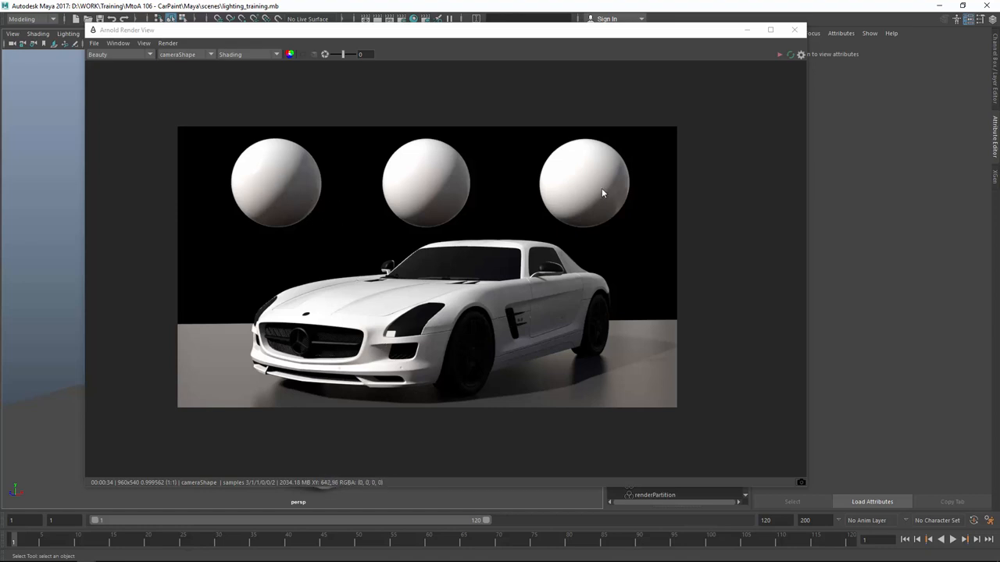
{"action": "mouse_move", "coordinate": [628, 203]}
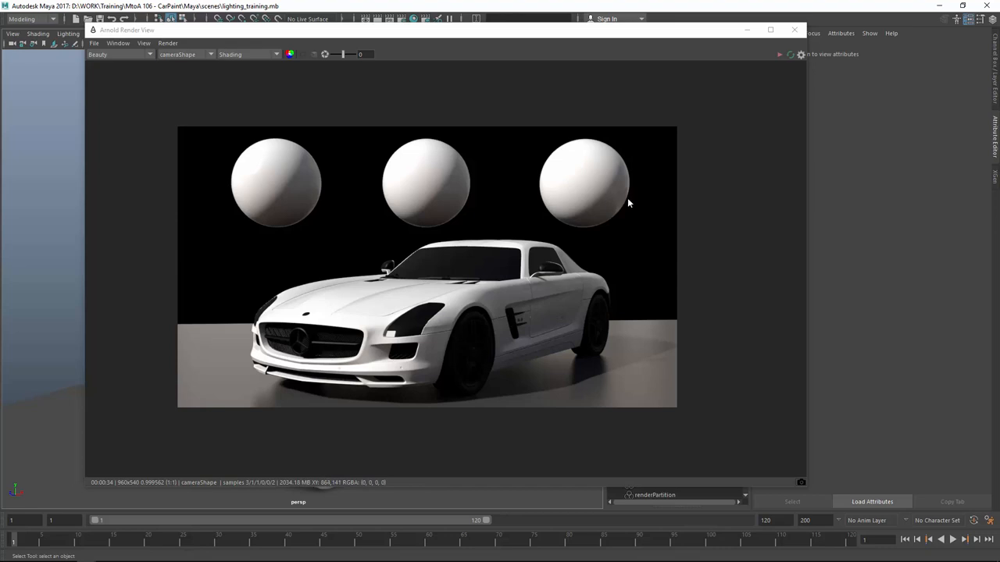
{"action": "mouse_move", "coordinate": [263, 194]}
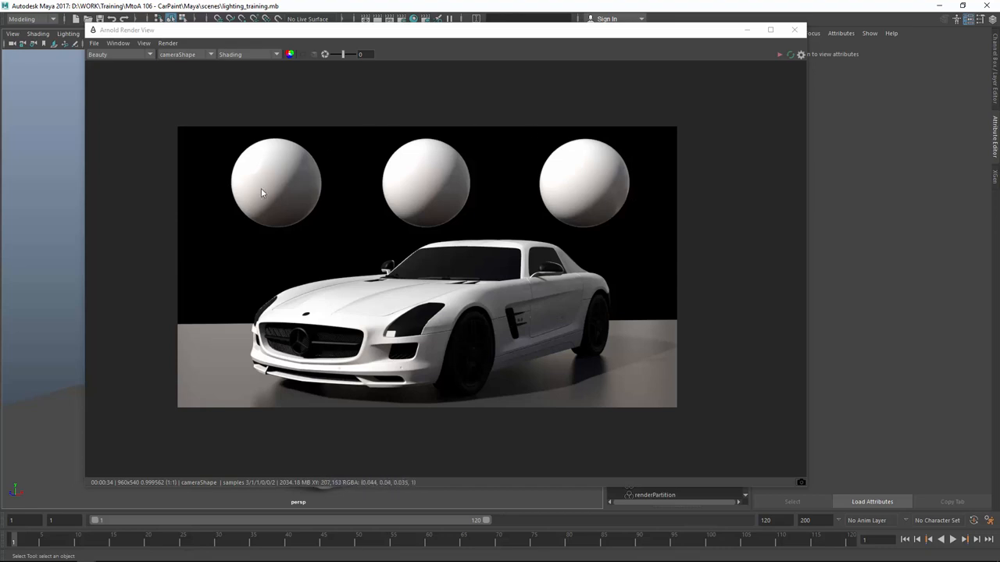
{"action": "mouse_move", "coordinate": [418, 211]}
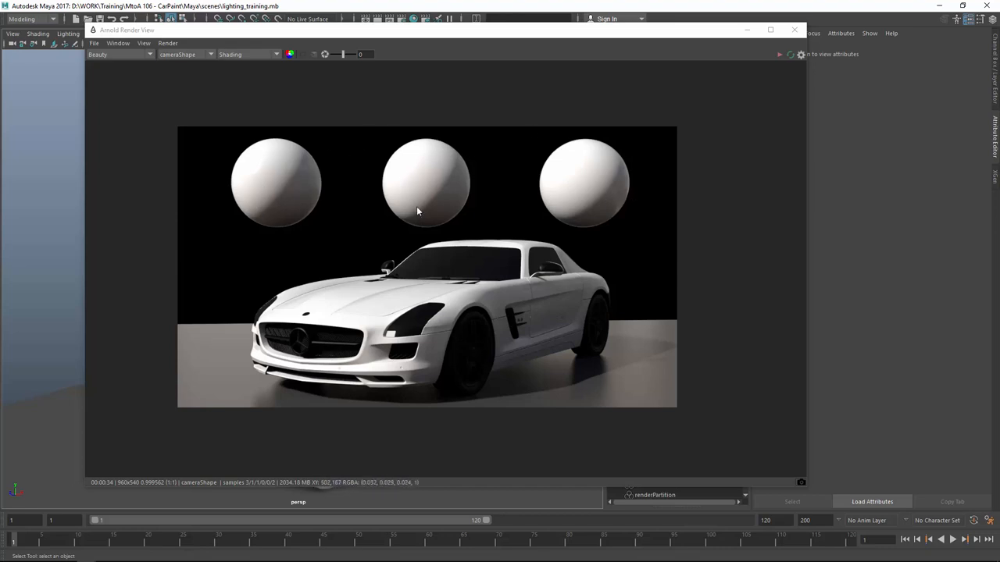
{"action": "mouse_move", "coordinate": [637, 206]}
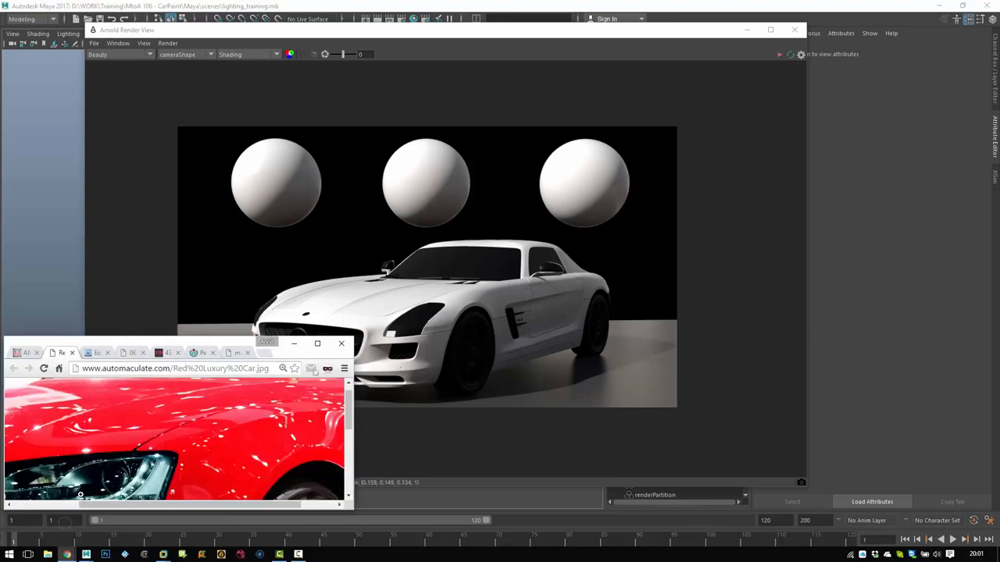
{"action": "mouse_move", "coordinate": [400, 280]}
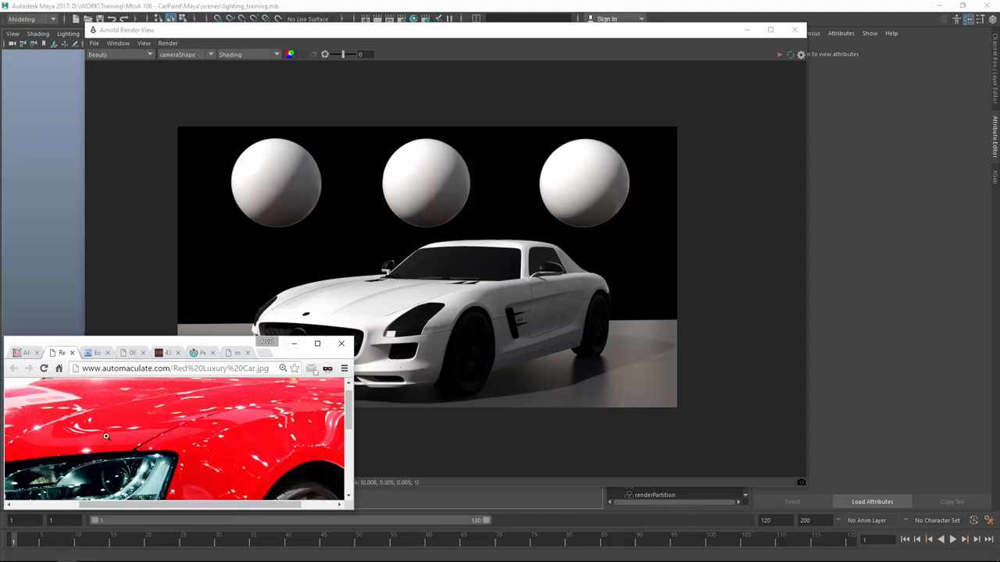
Flip to the next car paint reference photo in the small browser window.
{"action": "left_click", "coordinate": [96, 353]}
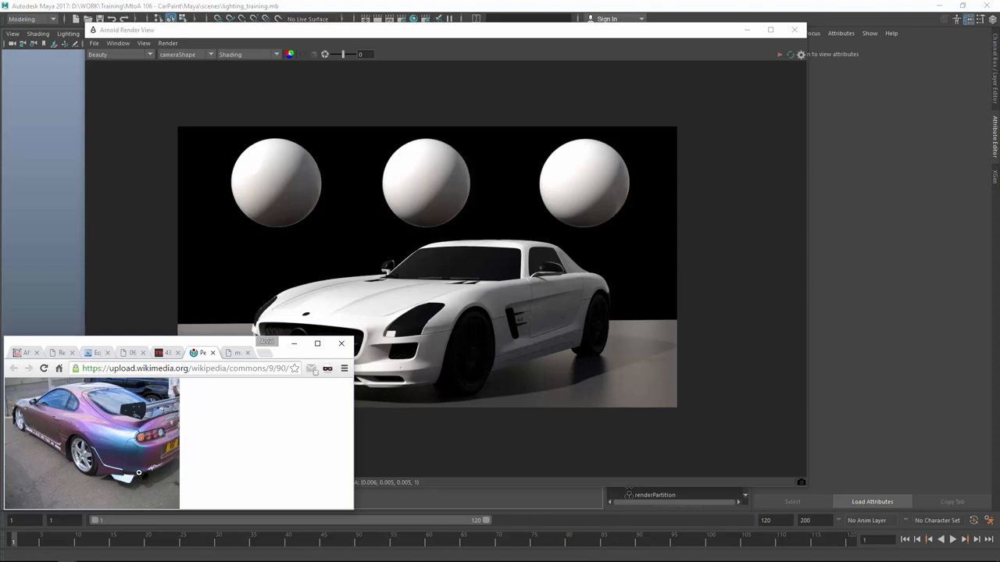
{"action": "mouse_move", "coordinate": [28, 356]}
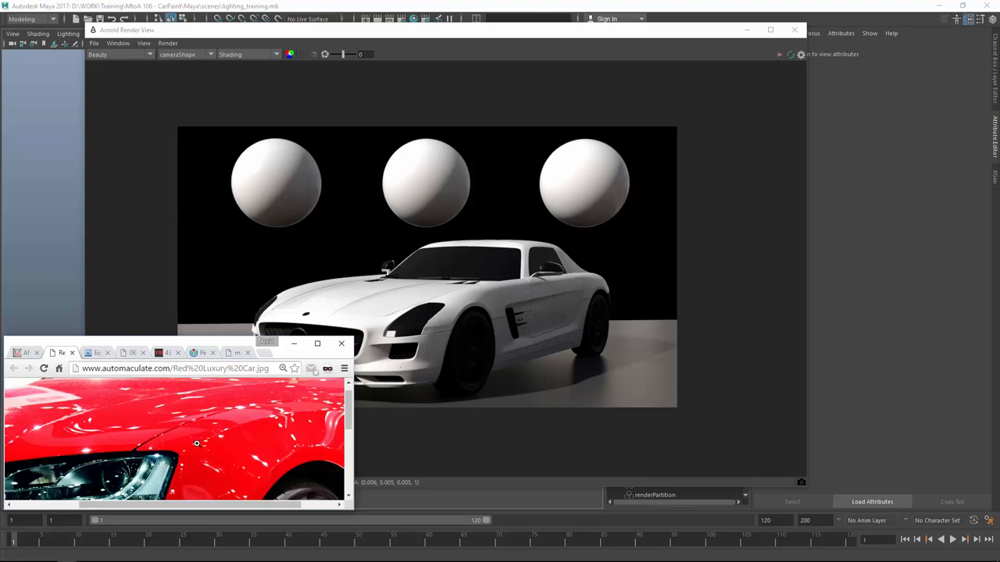
{"action": "mouse_move", "coordinate": [425, 199]}
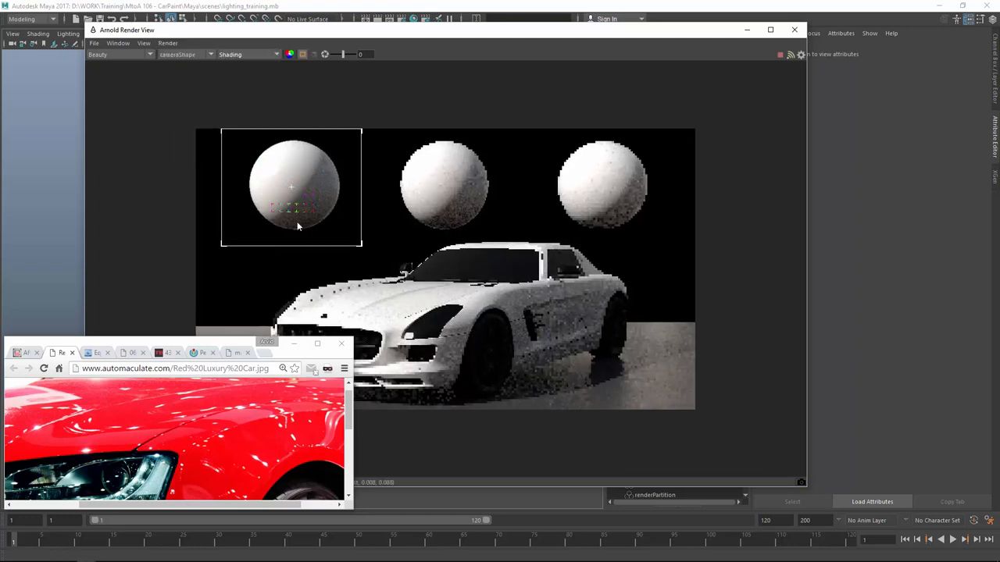
Start rendering the region drawn around the left sphere in Arnold Render View.
{"action": "left_click", "coordinate": [143, 44]}
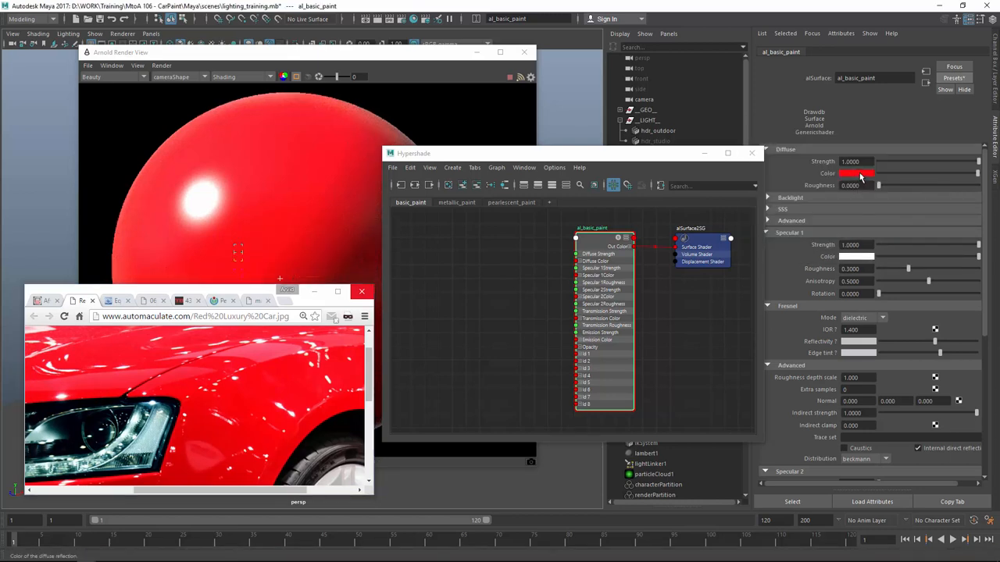
Set al_basic_paint's diffuse colour to a deep, dark red in the colour picker.
{"action": "left_click", "coordinate": [856, 172]}
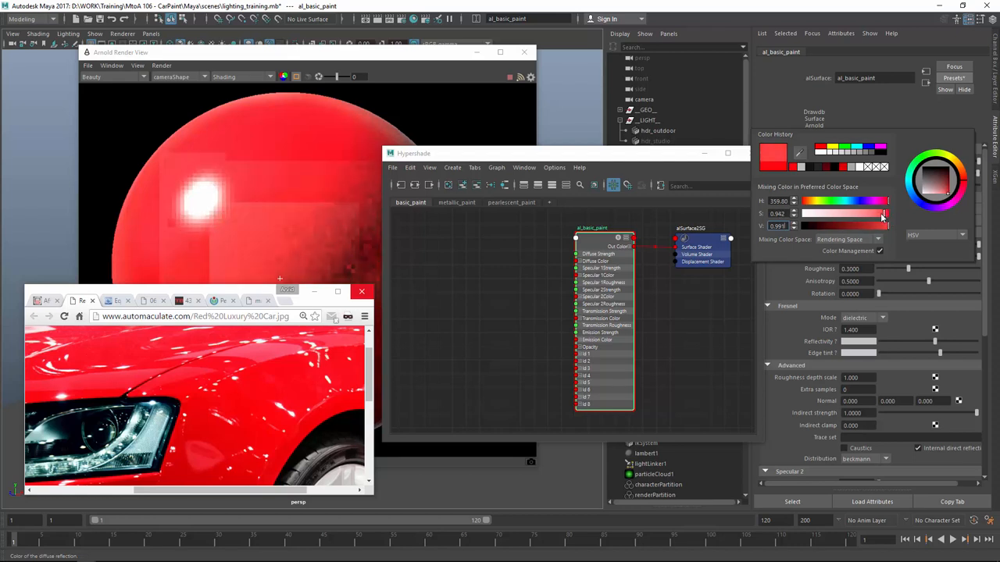
{"action": "left_click_drag", "start_coordinate": [878, 226], "coordinate": [867, 227]}
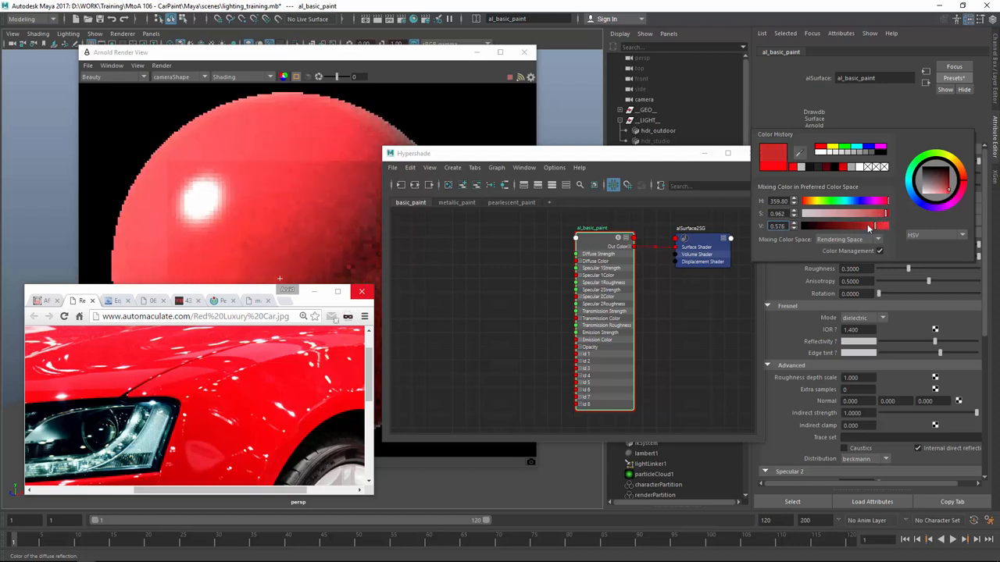
{"action": "left_click_drag", "start_coordinate": [882, 225], "coordinate": [862, 225]}
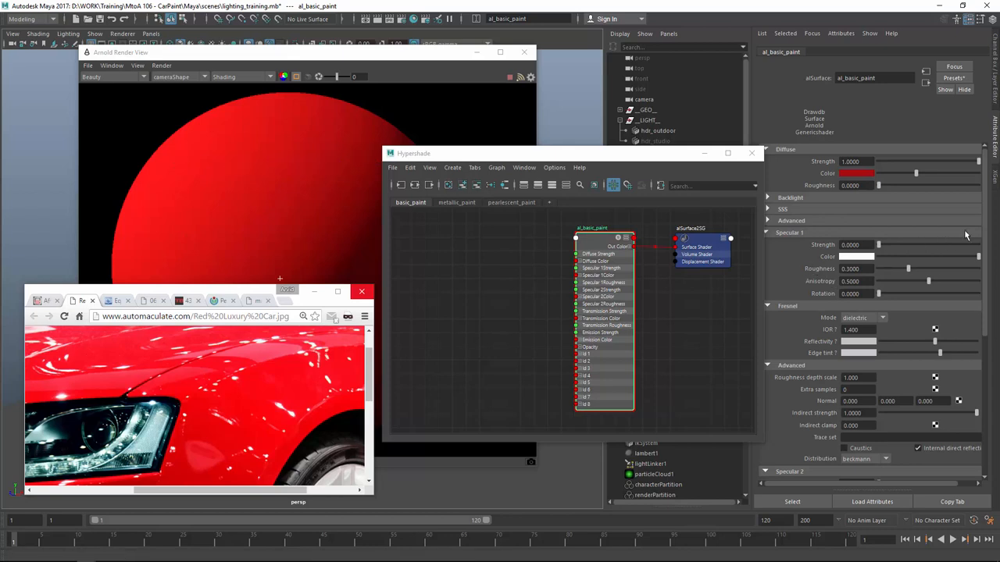
{"action": "mouse_move", "coordinate": [788, 263]}
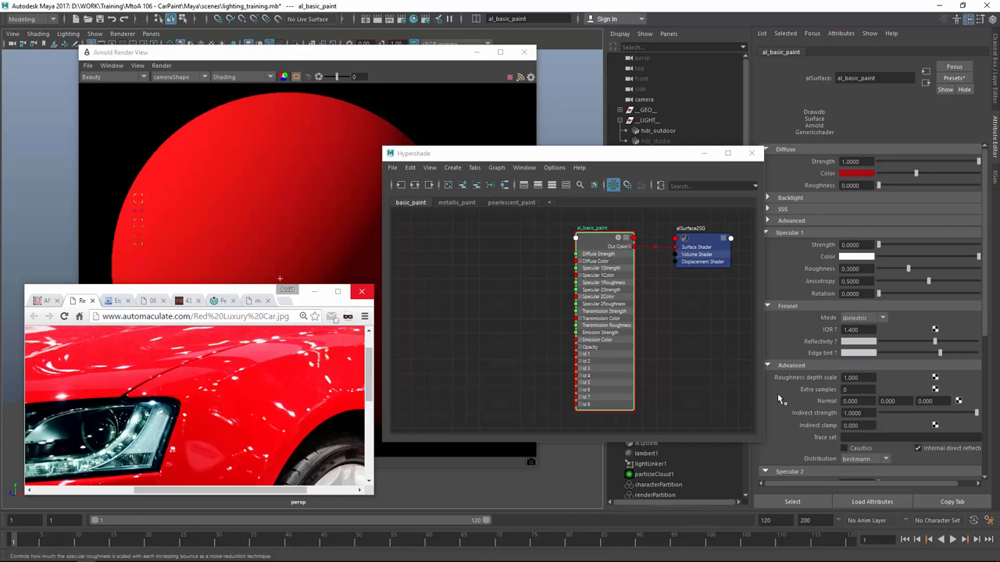
Lower Specular 1 roughness to about 0.16 and set its distribution to ggx.
{"action": "scroll", "scroll_direction": "down", "scroll_amount": 3}
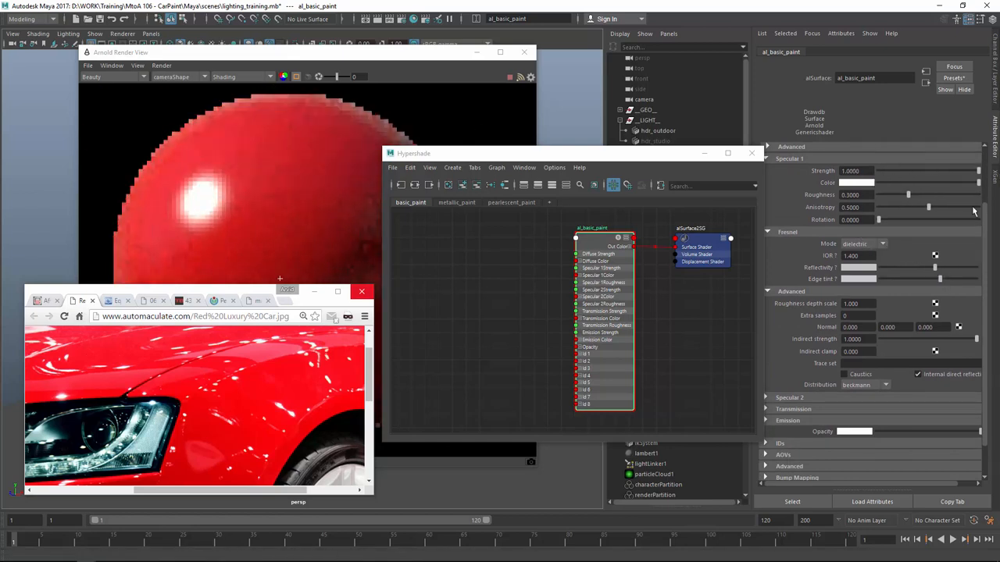
{"action": "left_click_drag", "start_coordinate": [928, 193], "coordinate": [903, 194]}
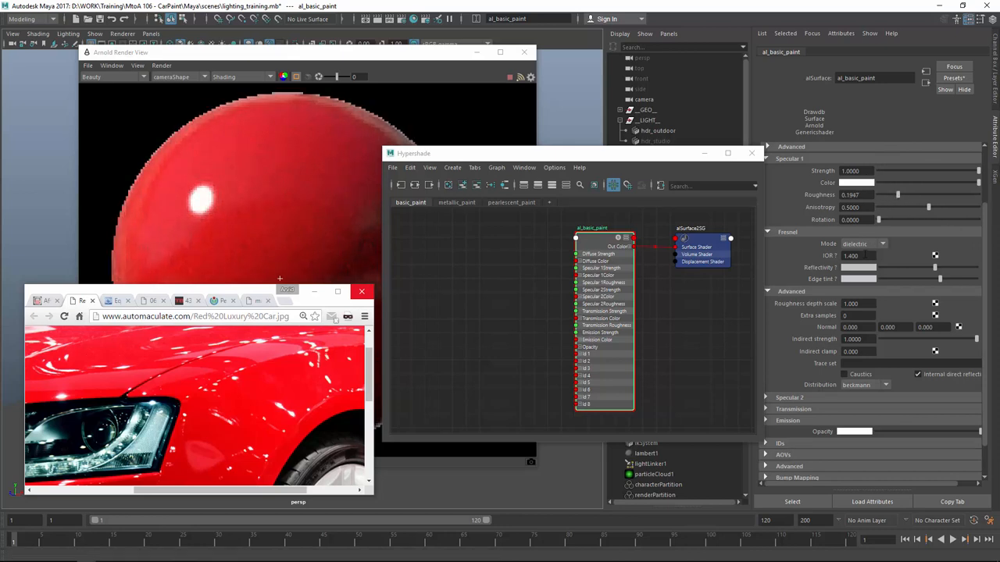
{"action": "mouse_move", "coordinate": [822, 393]}
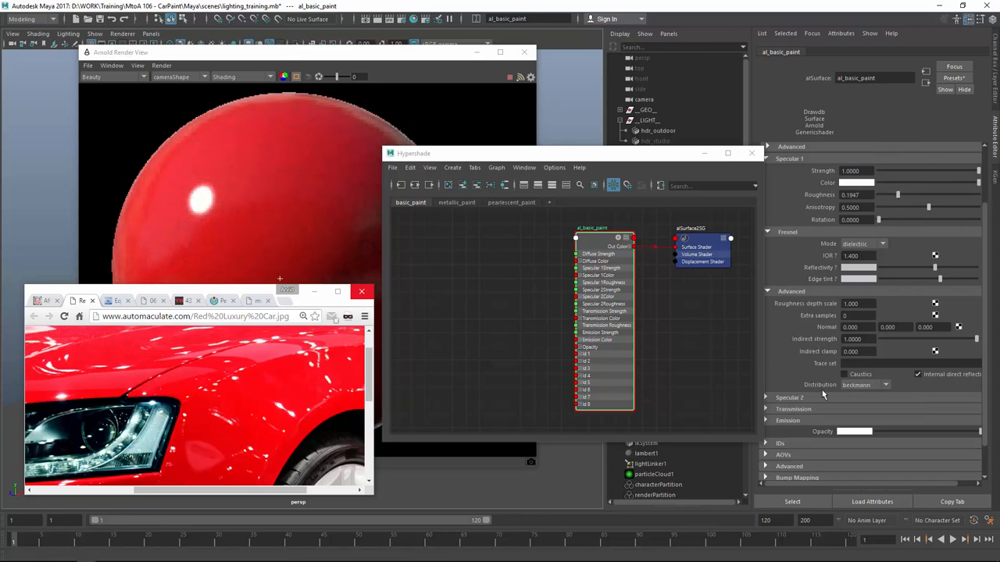
{"action": "mouse_move", "coordinate": [859, 394]}
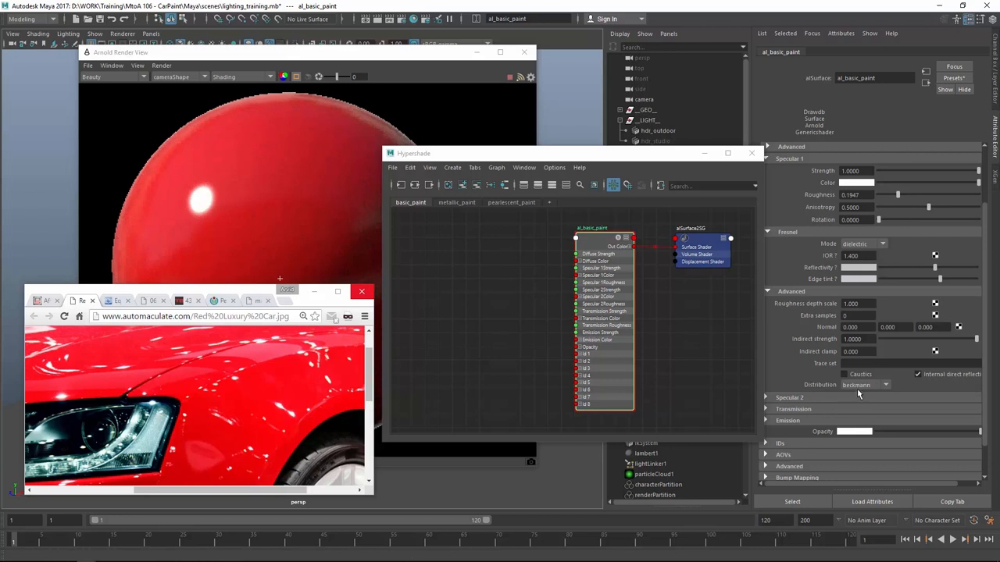
{"action": "left_click", "coordinate": [865, 384]}
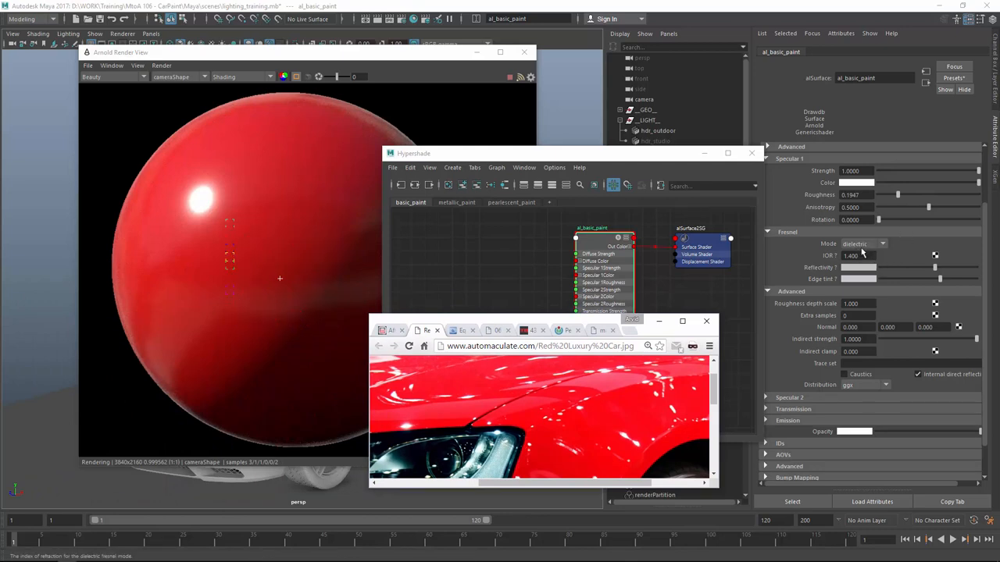
Compare dielectric and metallic Fresnel modes on Specular 1, settling on metallic.
{"action": "left_click", "coordinate": [881, 243]}
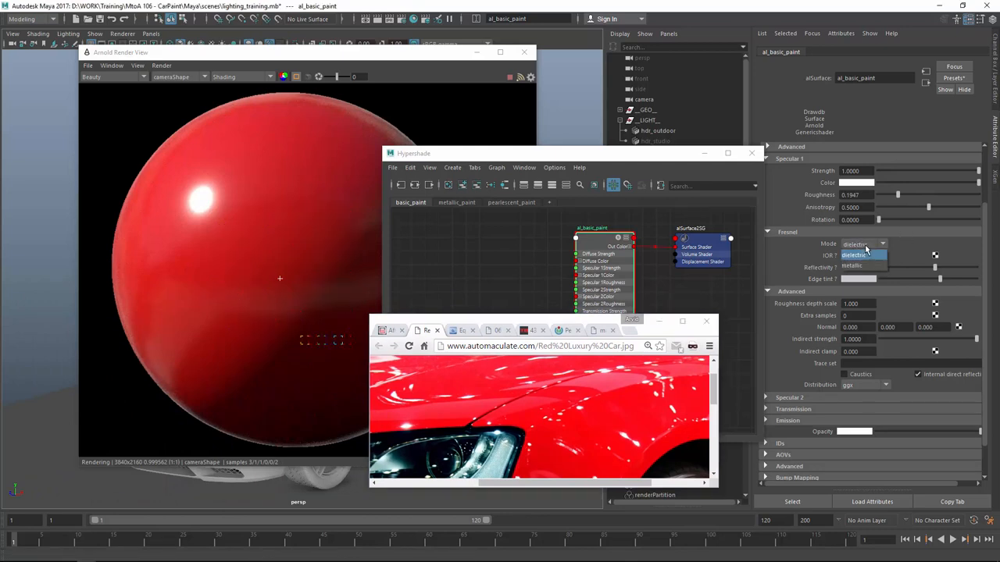
{"action": "left_click", "coordinate": [851, 266]}
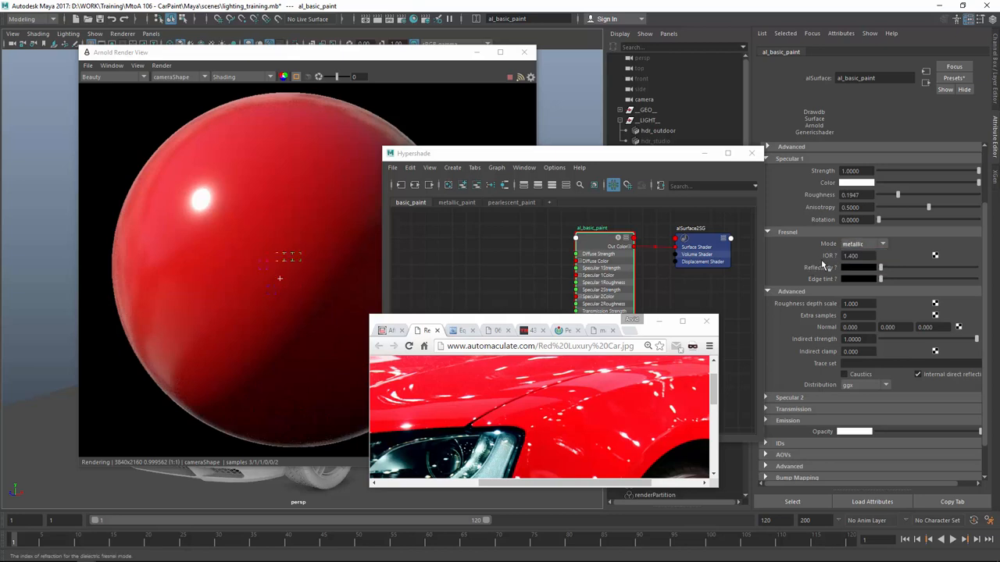
{"action": "left_click", "coordinate": [867, 244]}
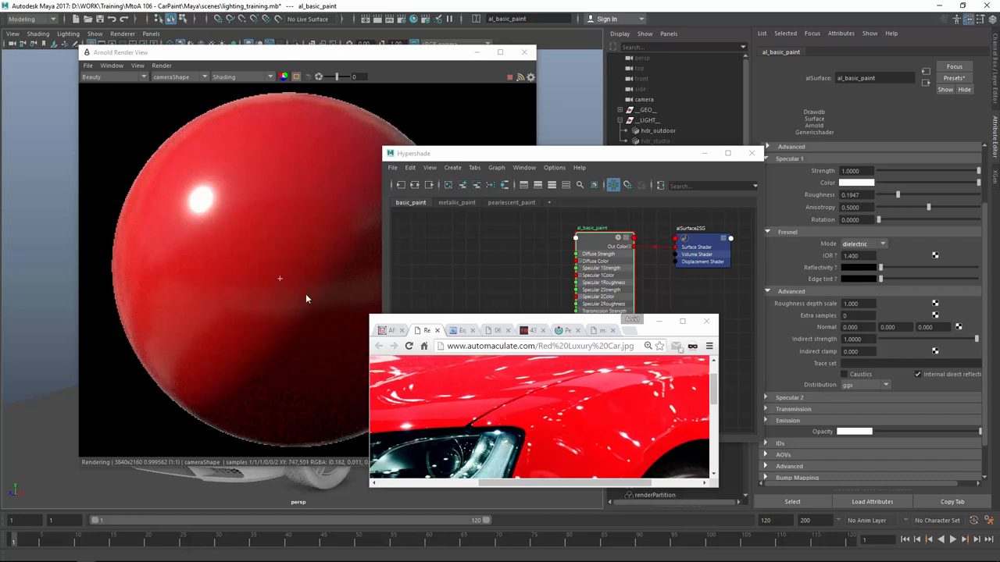
{"action": "left_click", "coordinate": [866, 244]}
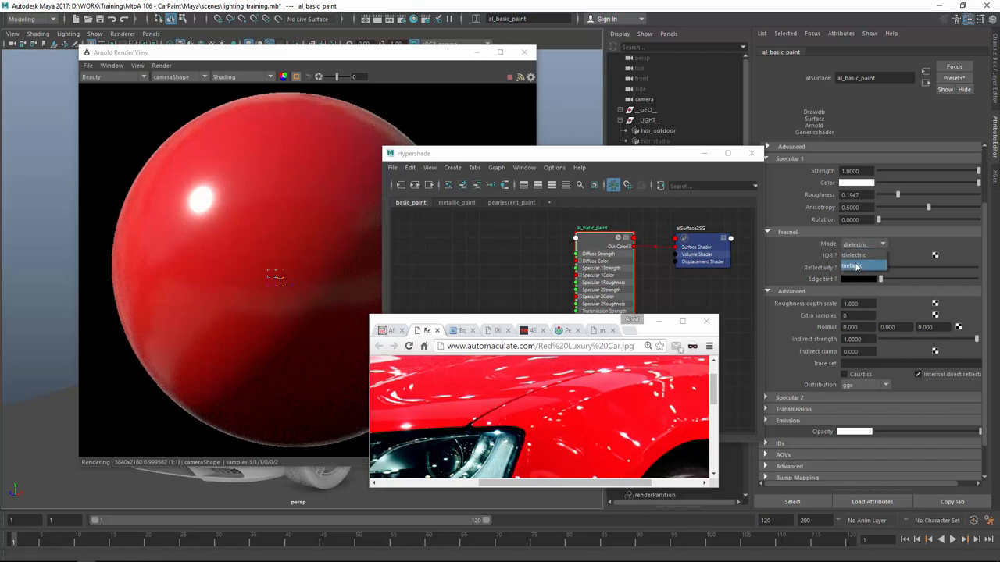
{"action": "left_click", "coordinate": [870, 267]}
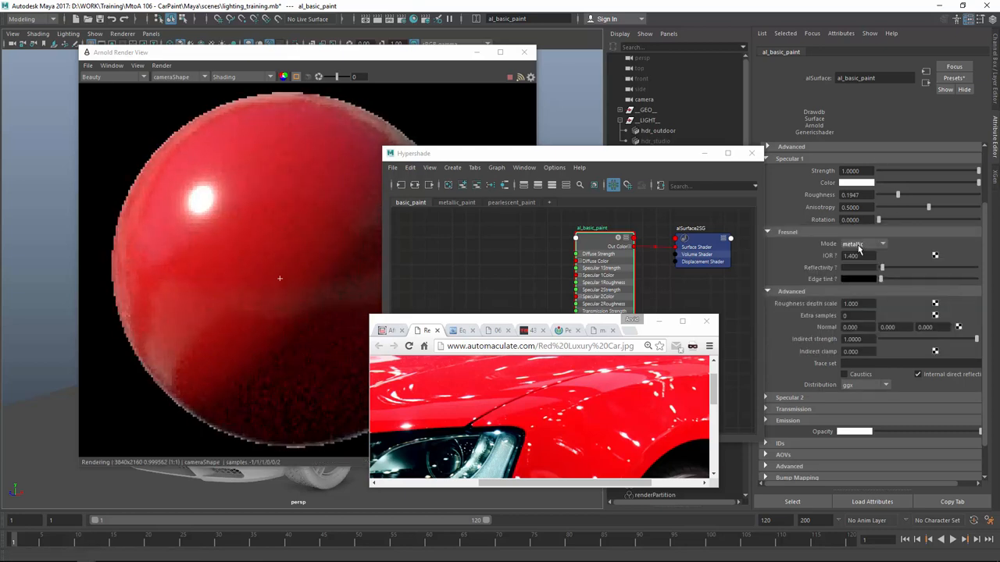
{"action": "left_click", "coordinate": [859, 244]}
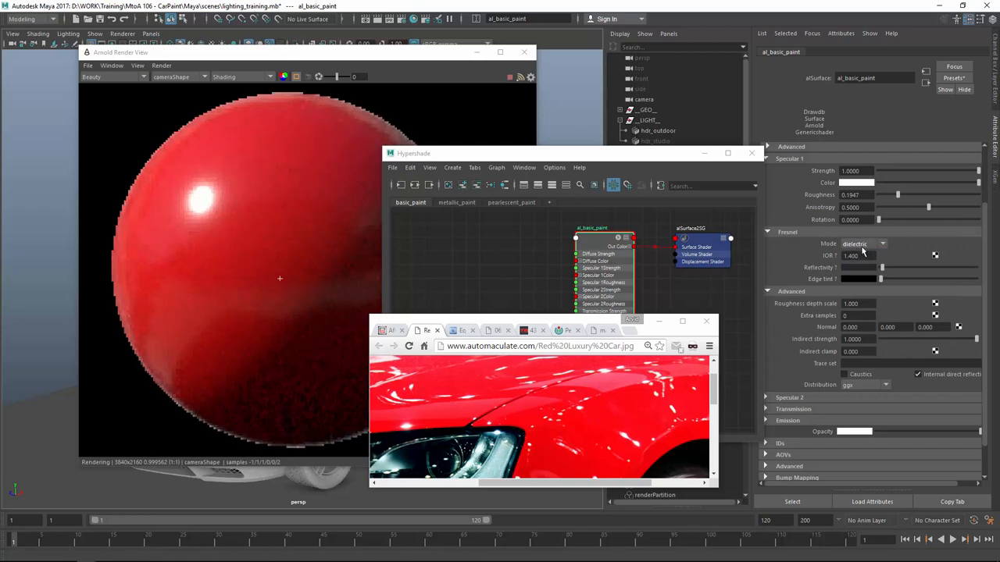
{"action": "left_click", "coordinate": [865, 244]}
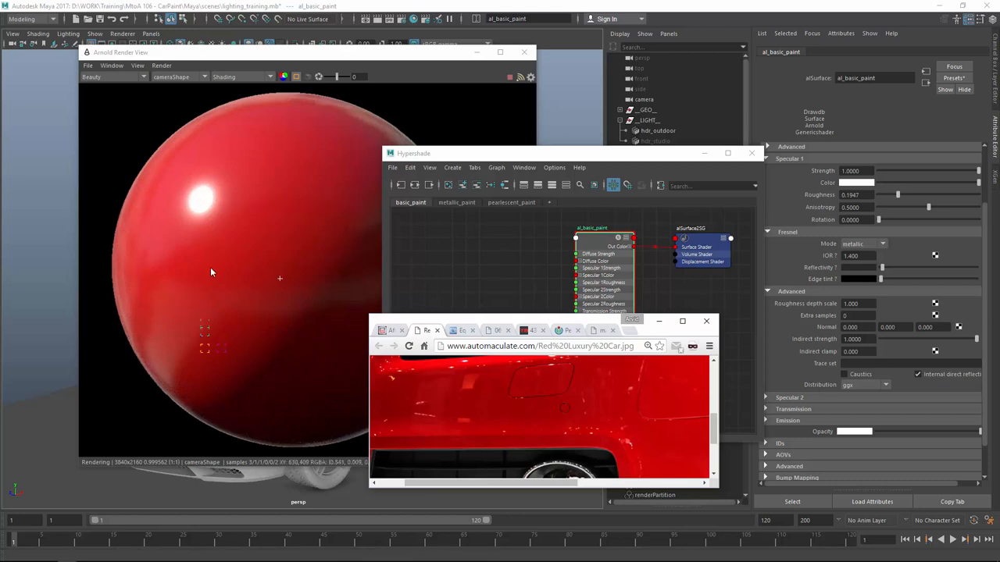
{"action": "mouse_move", "coordinate": [284, 293]}
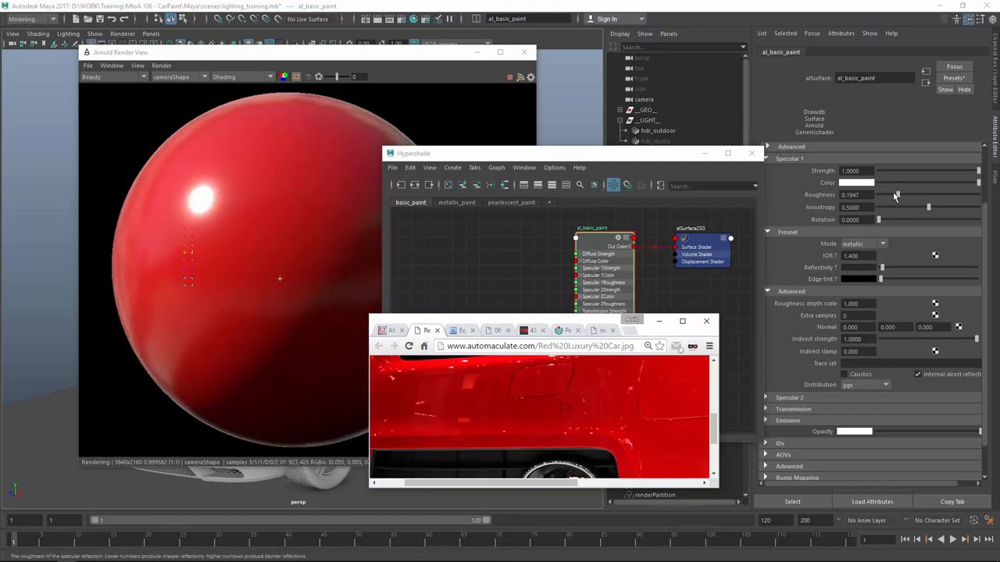
Lower Specular 1 roughness further and bring up the diffuse colour swatch.
{"action": "left_click_drag", "start_coordinate": [896, 194], "coordinate": [888, 193]}
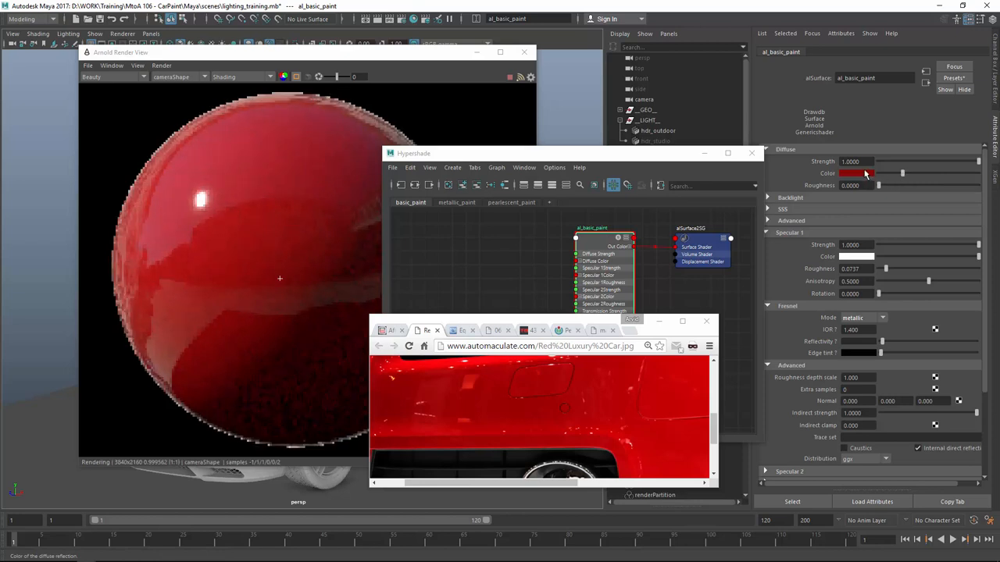
{"action": "left_click", "coordinate": [865, 172]}
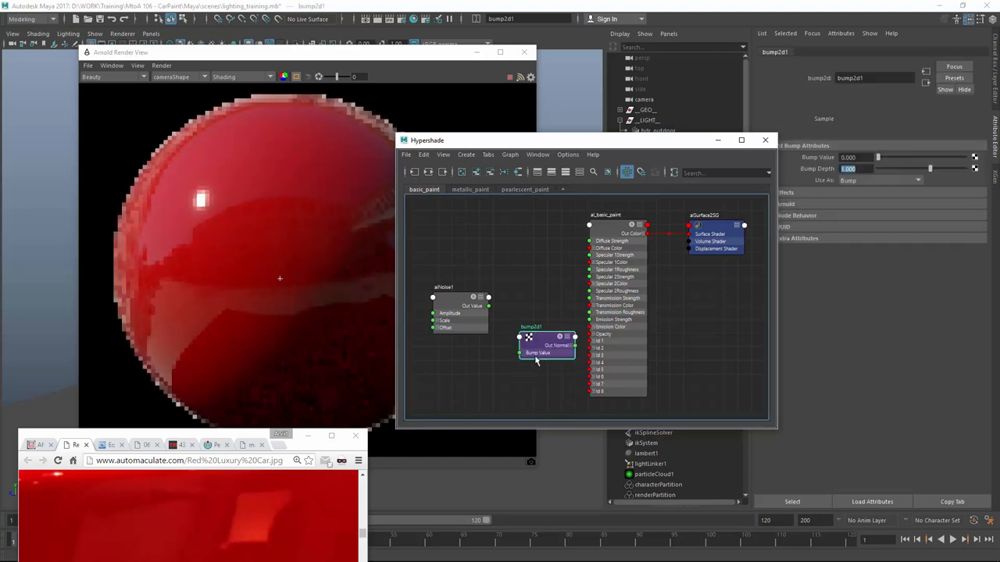
Connect the bump2d Out Normal into al_basic_paint's normal input.
{"action": "left_click_drag", "start_coordinate": [488, 297], "coordinate": [519, 340]}
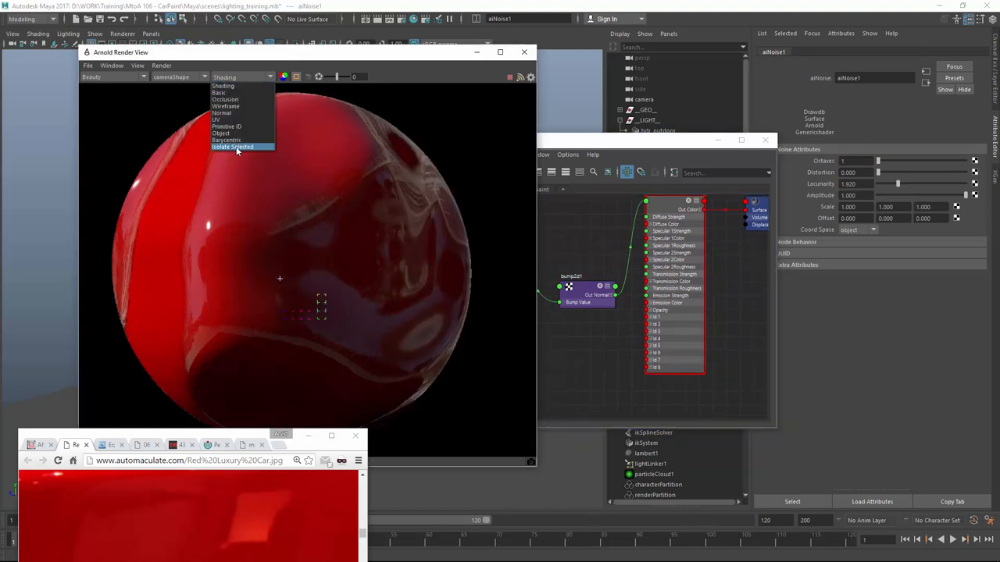
Choose the render pass to view while the aiNoise bump settings are refined.
{"action": "left_click", "coordinate": [232, 146]}
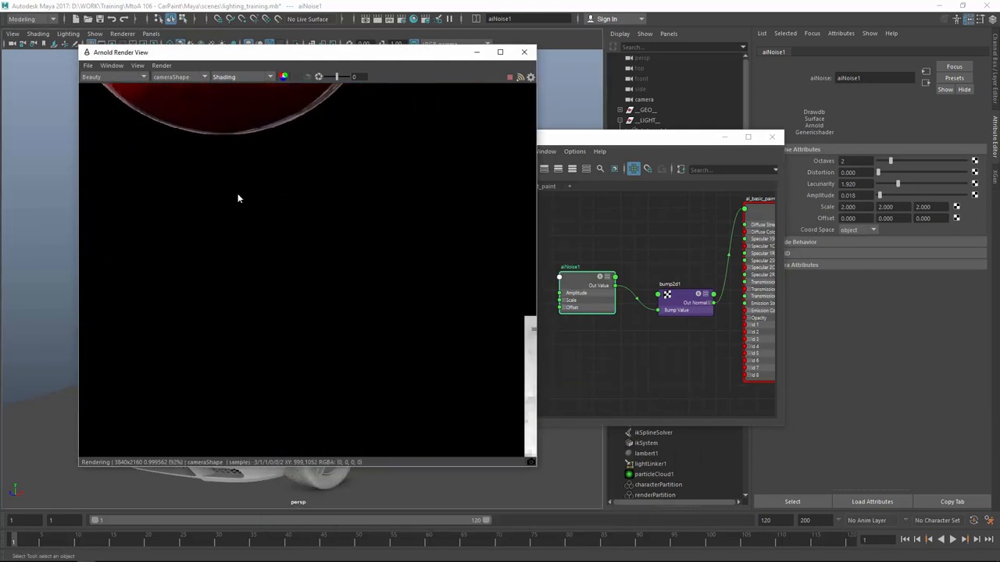
Assign the existing al_basic_paint material to the selected car body.
{"action": "left_click", "coordinate": [138, 66]}
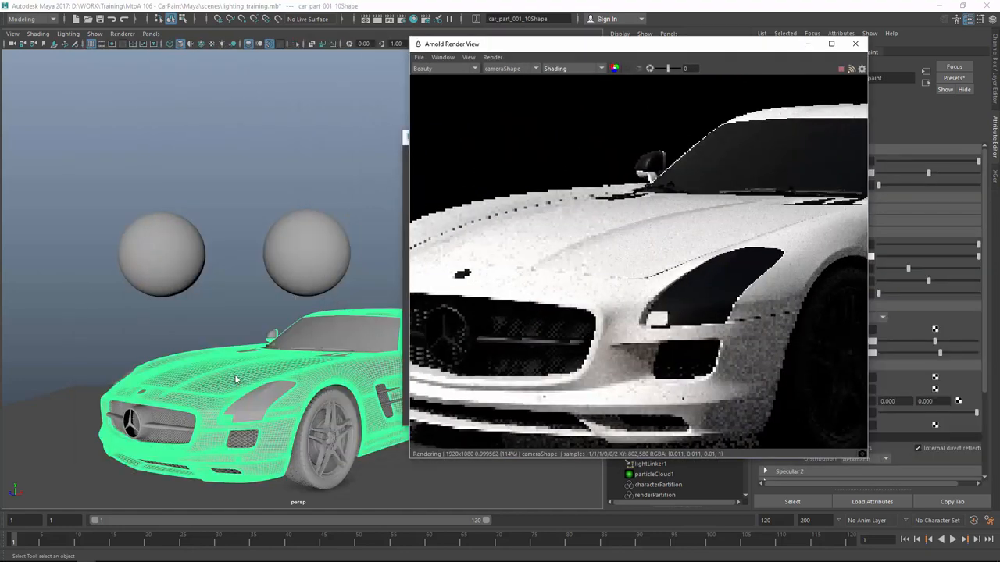
{"action": "right_click", "coordinate": [234, 379]}
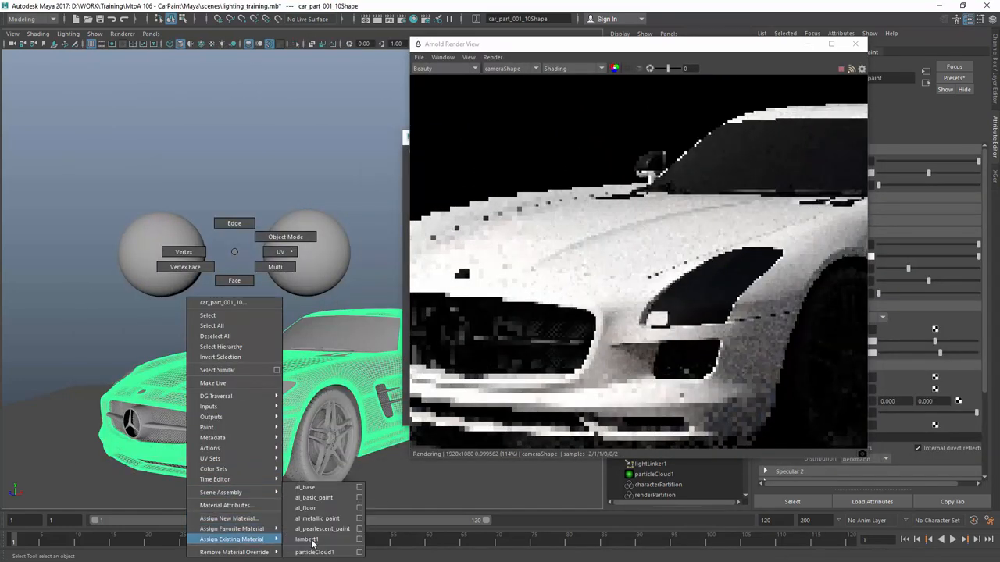
{"action": "left_click", "coordinate": [307, 539]}
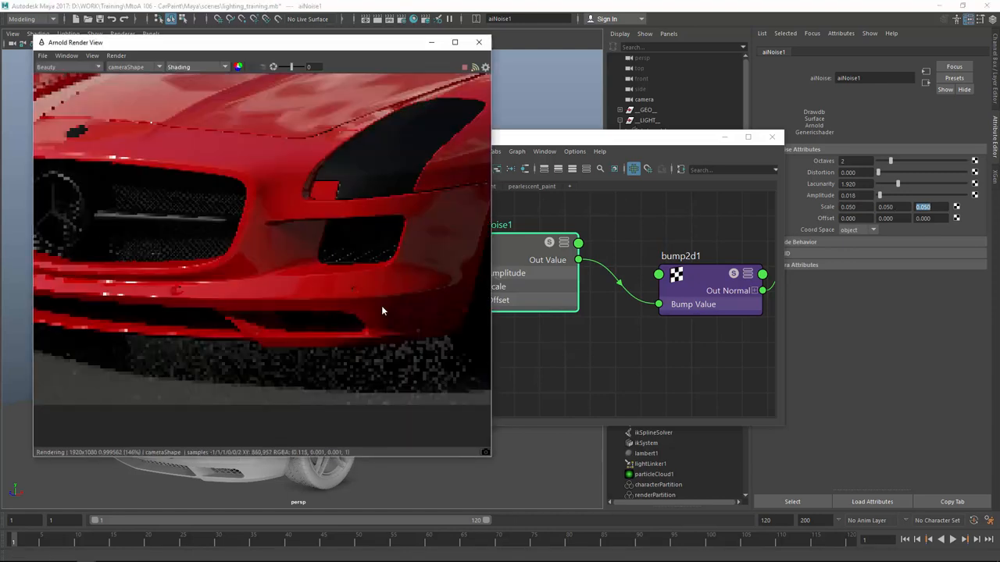
Tune bump2d1's Bump Depth and fine-tune aiNoise1's Amplitude, then re-render the scene.
{"action": "left_click", "coordinate": [681, 256]}
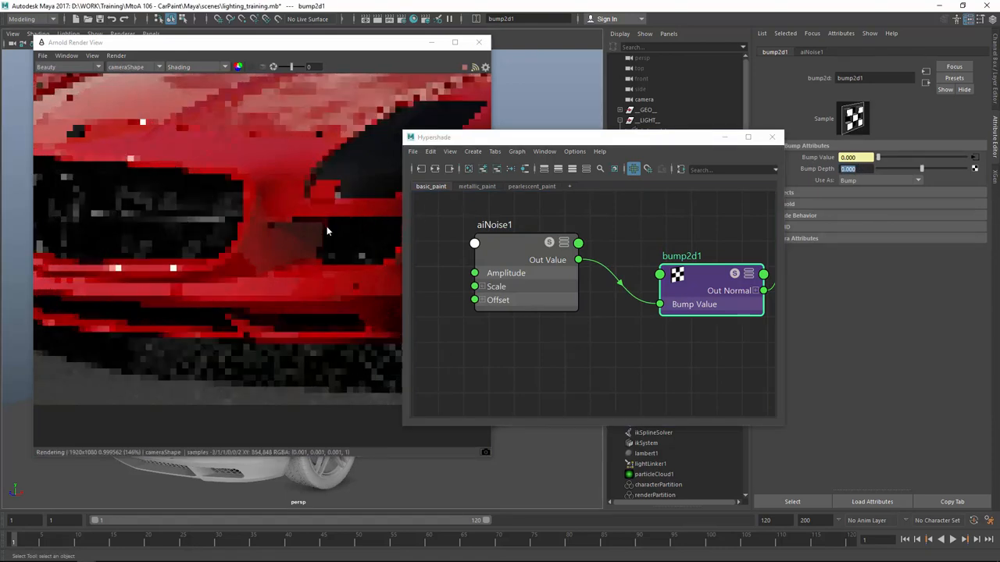
{"action": "left_click_drag", "start_coordinate": [206, 170], "coordinate": [331, 327]}
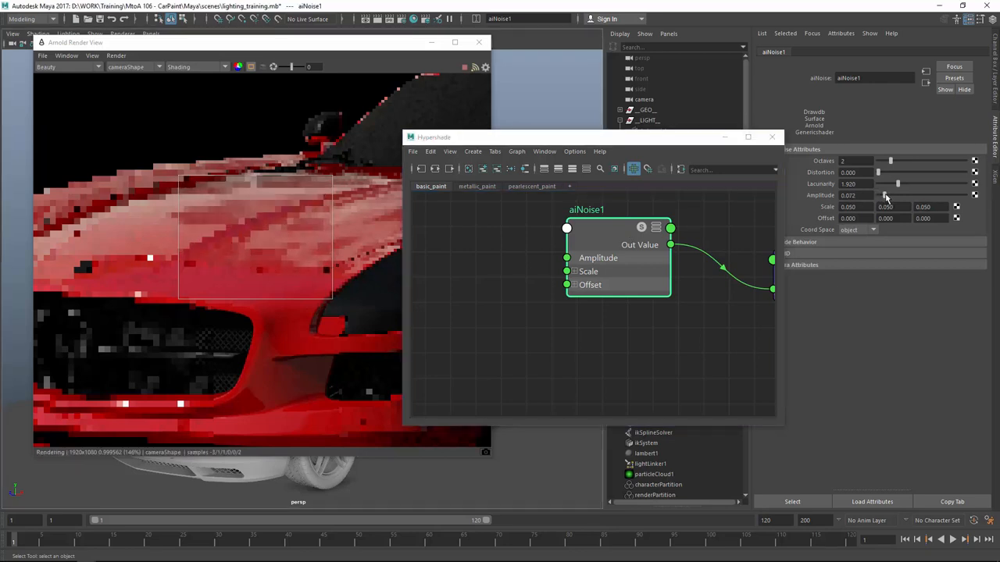
{"action": "left_click_drag", "start_coordinate": [883, 195], "coordinate": [890, 195]}
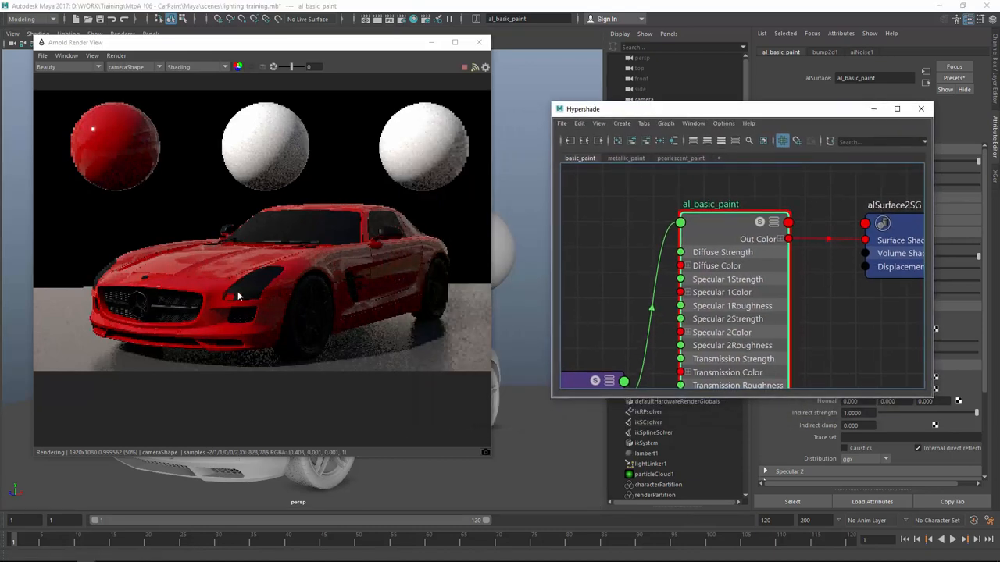
Render through perspShape, then switch to the red car reference photo in Chrome.
{"action": "left_click", "coordinate": [195, 66]}
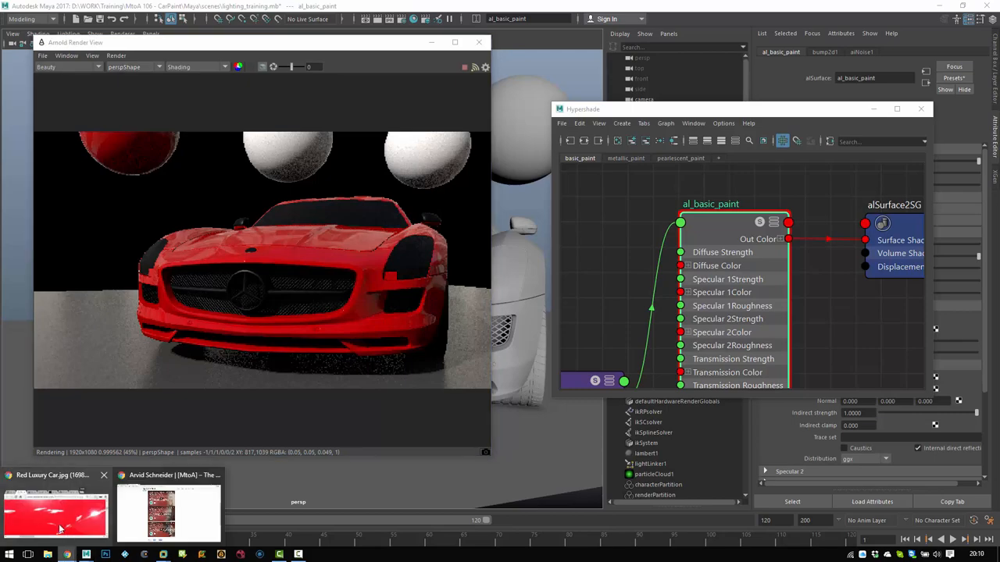
{"action": "left_click", "coordinate": [56, 512]}
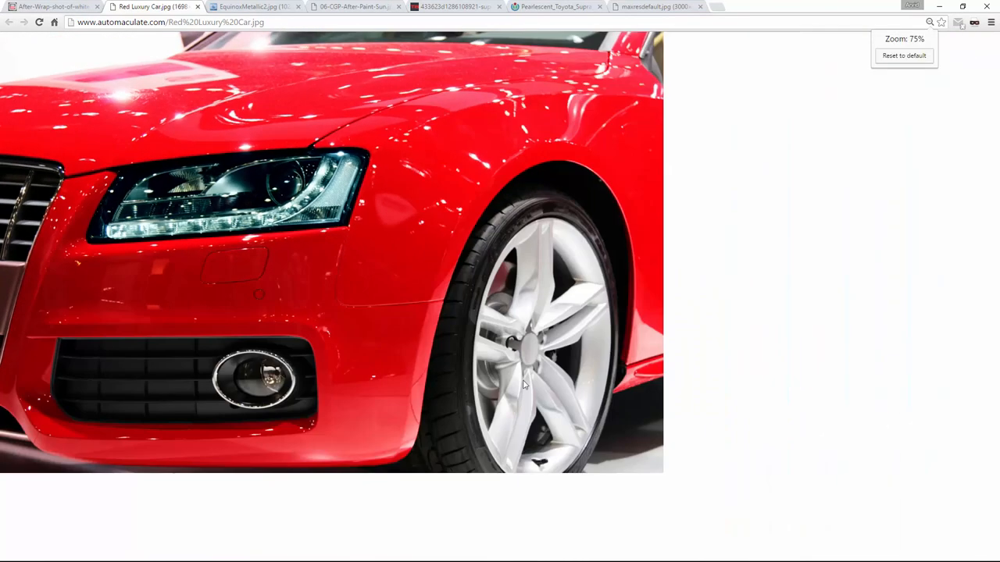
{"action": "mouse_move", "coordinate": [228, 67]}
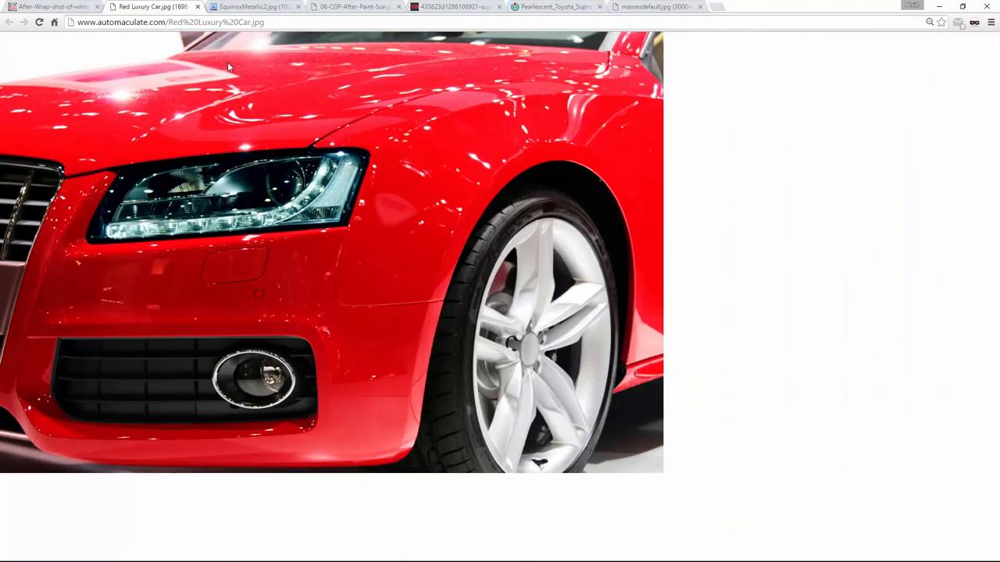
{"action": "mouse_move", "coordinate": [139, 66]}
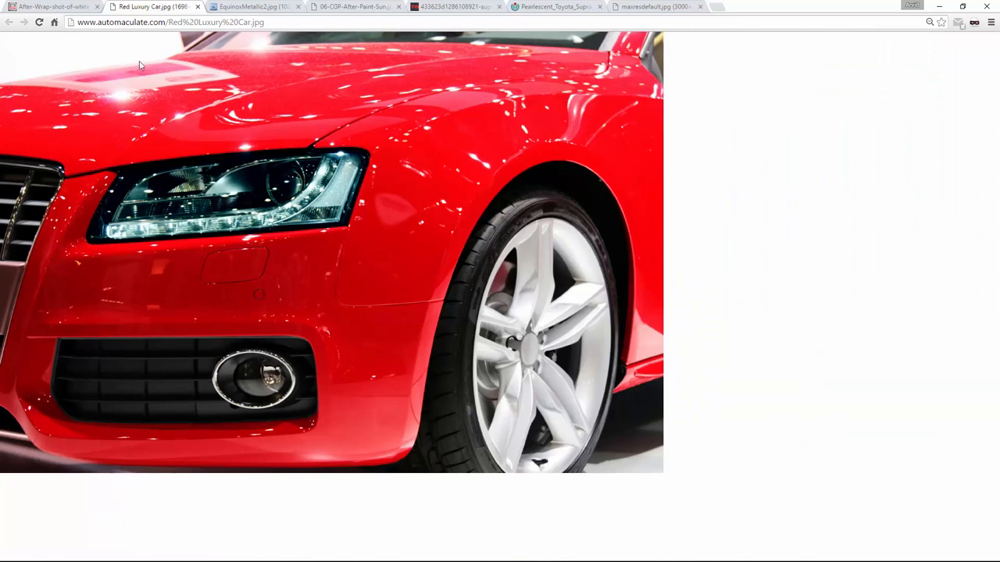
{"action": "mouse_move", "coordinate": [150, 62]}
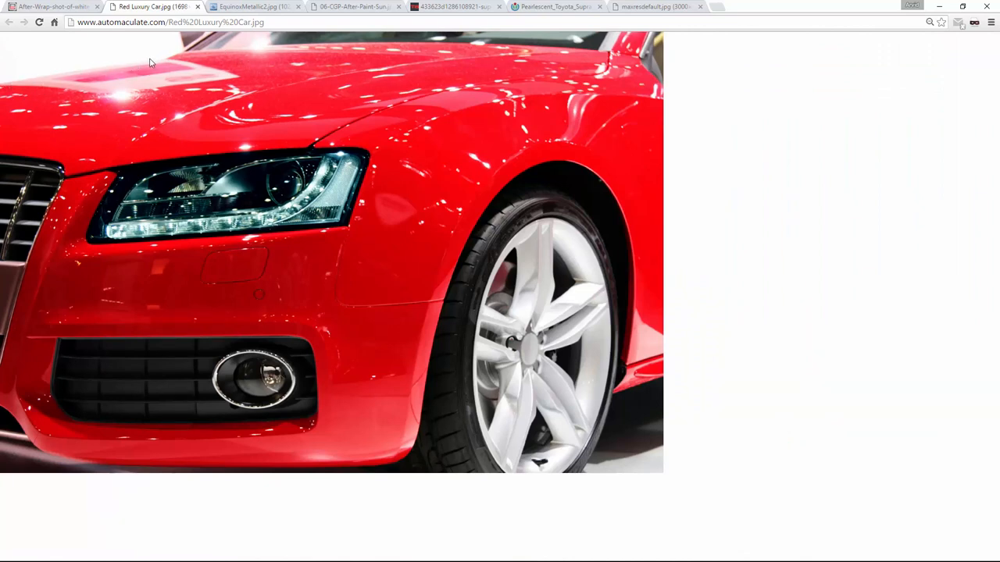
{"action": "mouse_move", "coordinate": [378, 242]}
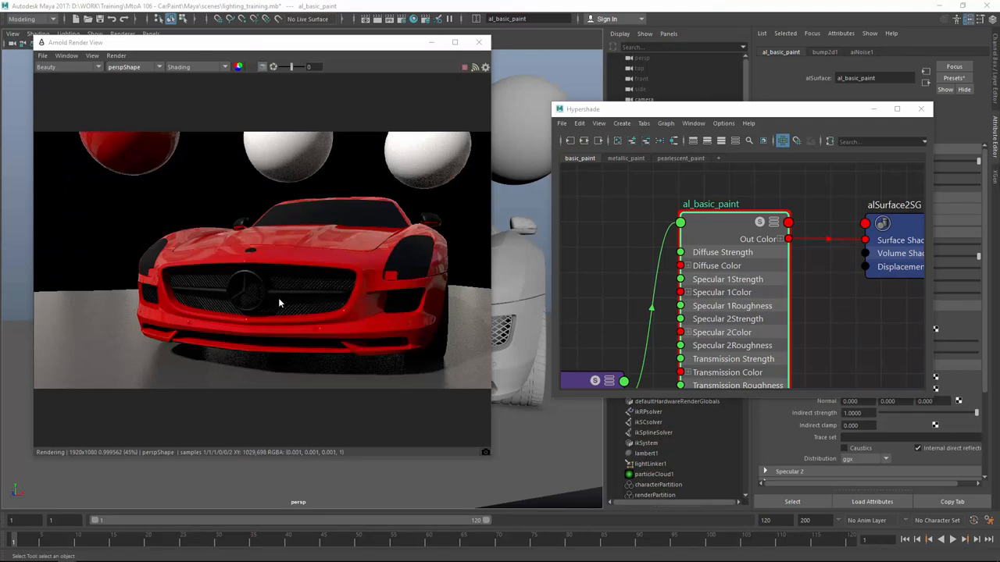
{"action": "mouse_move", "coordinate": [258, 293]}
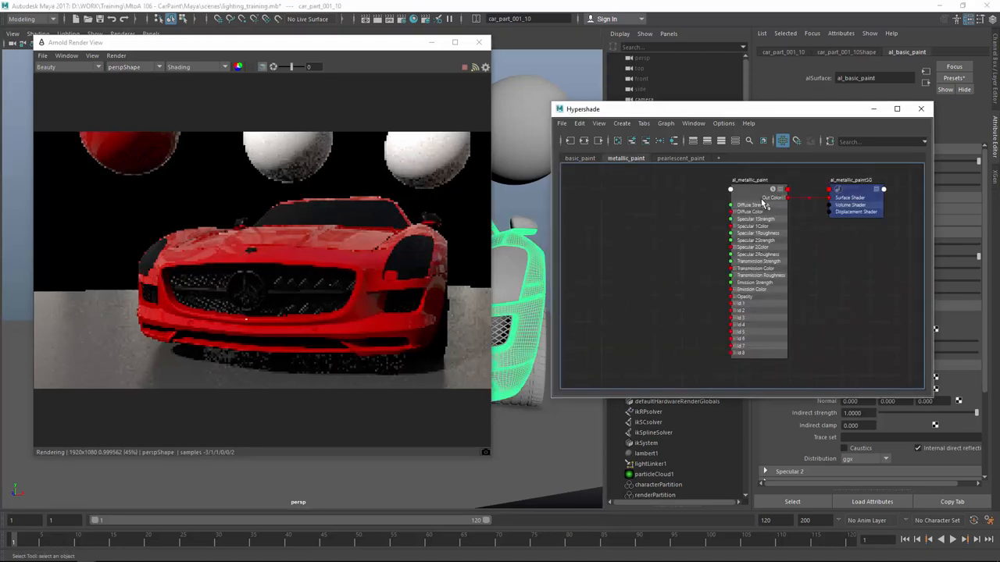
Assign al_metallic_paint to the car body and render through a different camera.
{"action": "right_click", "coordinate": [749, 191]}
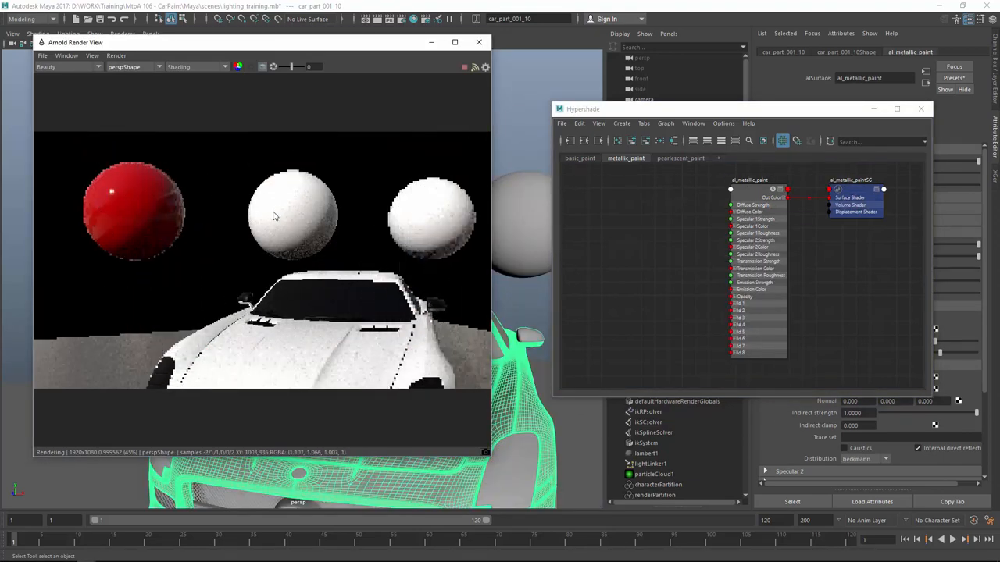
{"action": "left_click", "coordinate": [195, 66]}
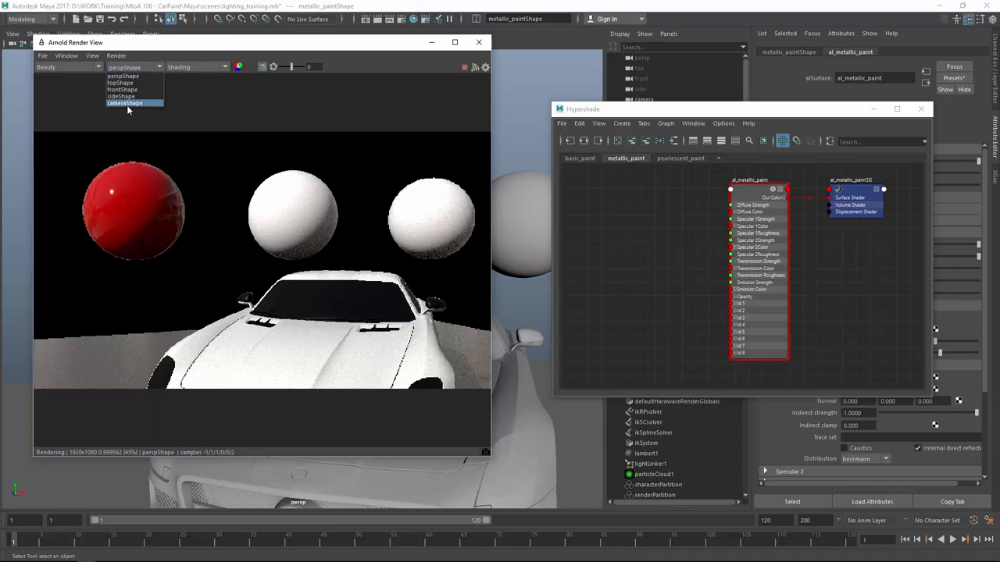
{"action": "left_click", "coordinate": [125, 103]}
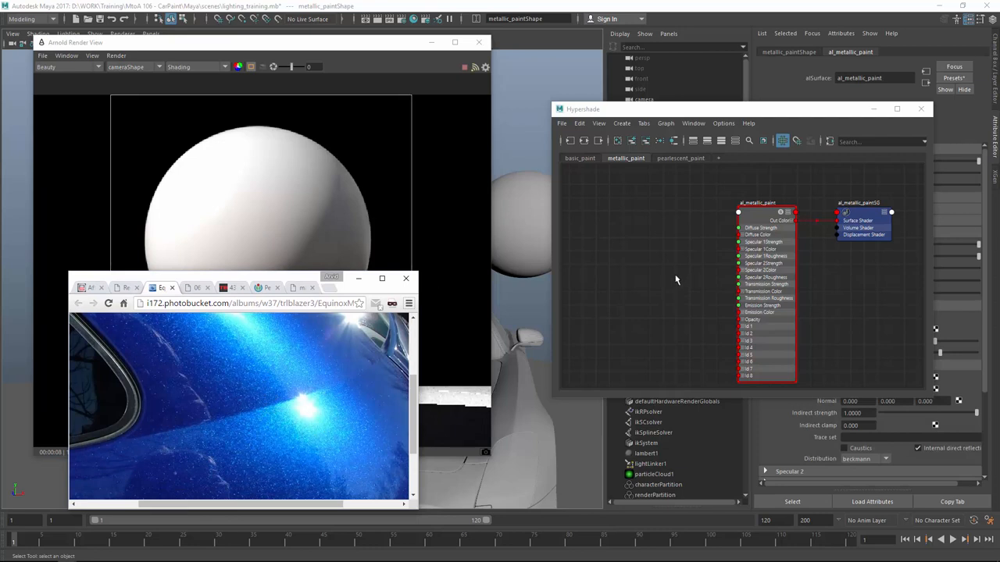
Assign the new al_metallic_paint alSurface shader to the test sphere.
{"action": "left_click", "coordinate": [765, 213]}
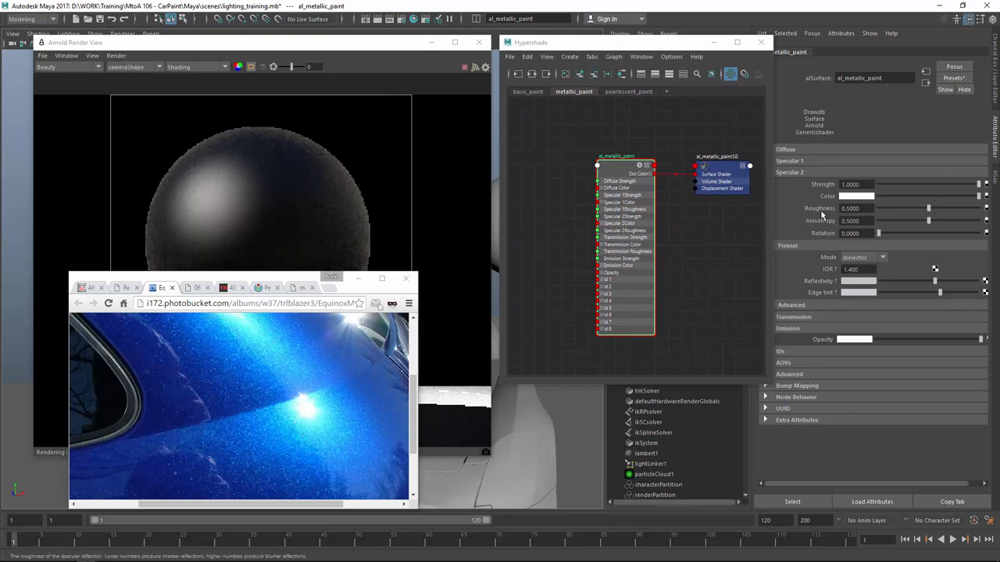
Switch Specular 1 Fresnel Mode to metallic for al_metallic_paint.
{"action": "left_click", "coordinate": [882, 256]}
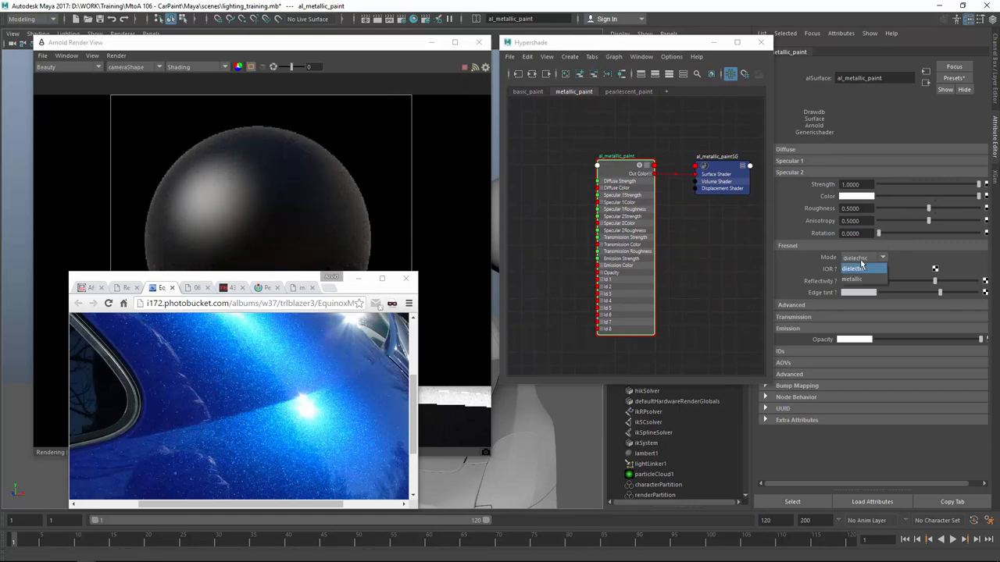
{"action": "left_click", "coordinate": [851, 278]}
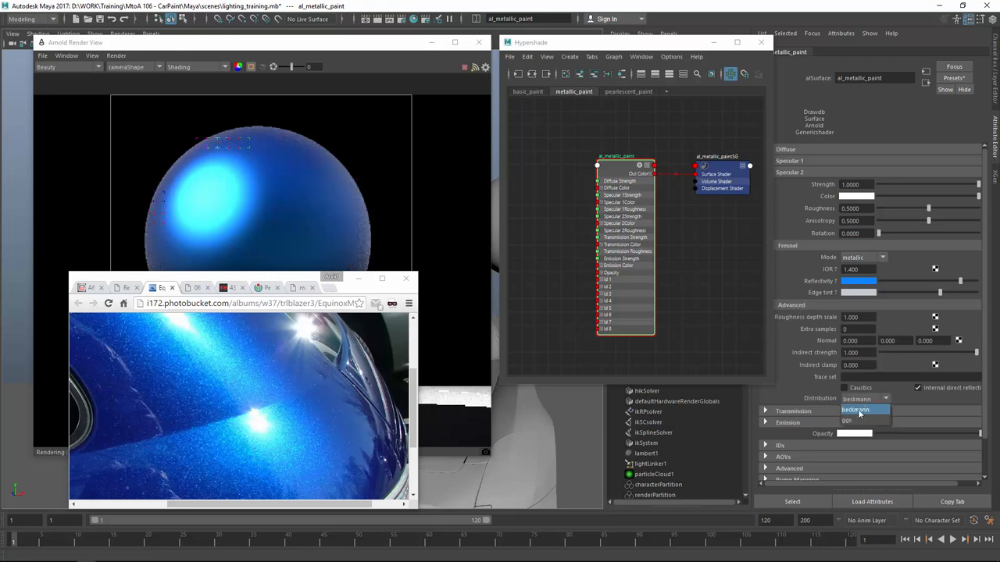
Set Specular 2 Distribution to ggx and lower its Roughness to about 0.34.
{"action": "left_click", "coordinate": [847, 420]}
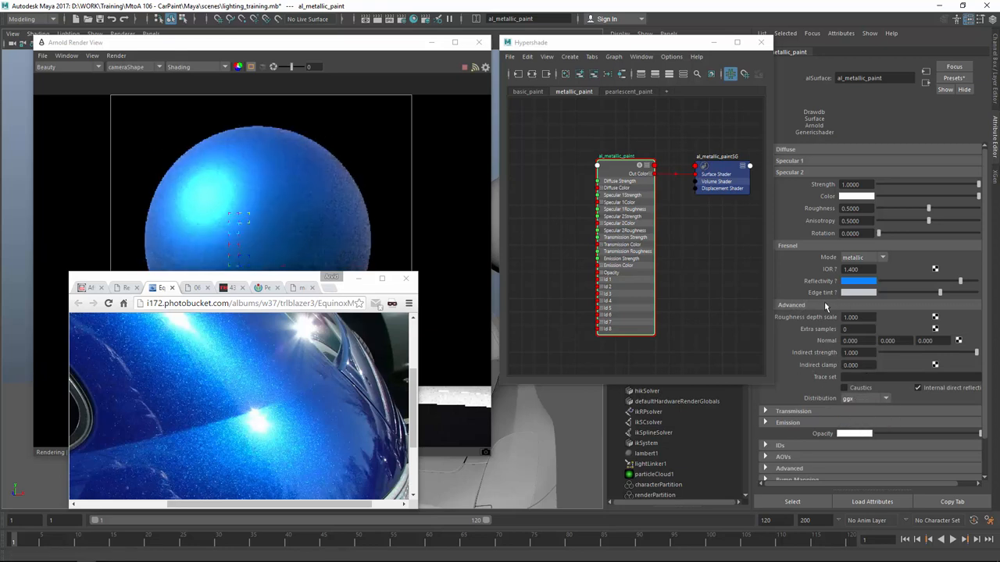
{"action": "left_click", "coordinate": [790, 305]}
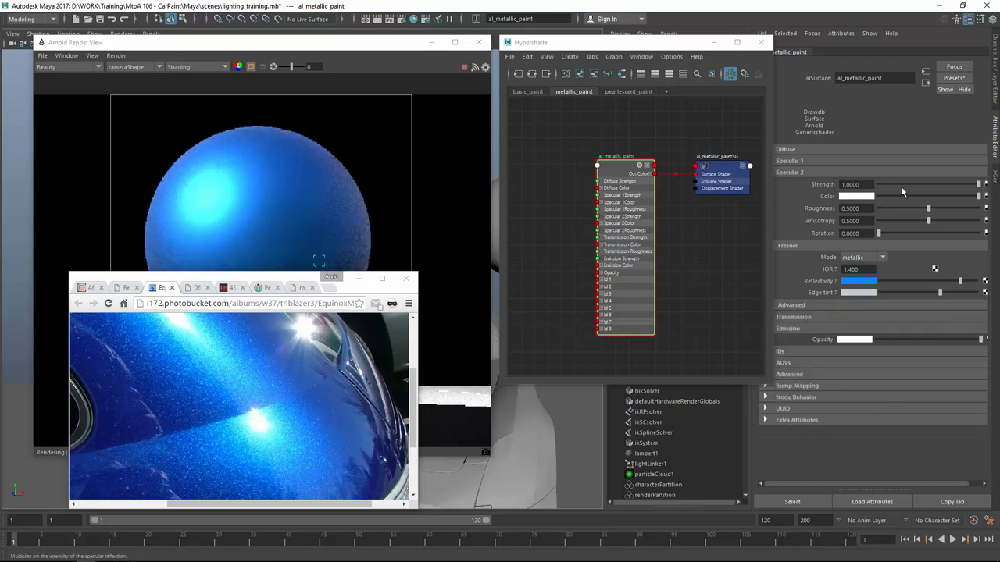
{"action": "left_click_drag", "start_coordinate": [928, 210], "coordinate": [906, 210]}
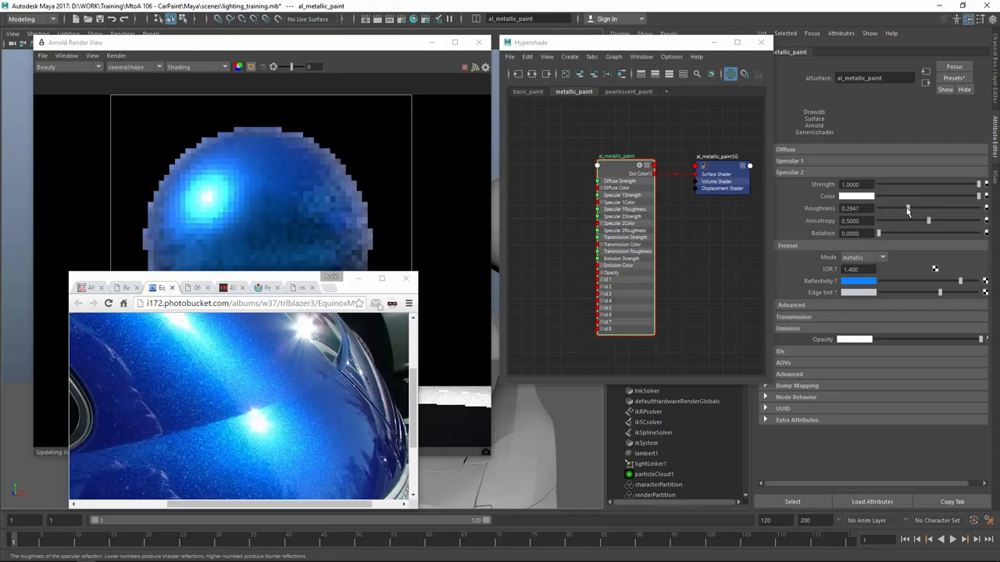
{"action": "left_click_drag", "start_coordinate": [906, 209], "coordinate": [905, 209]}
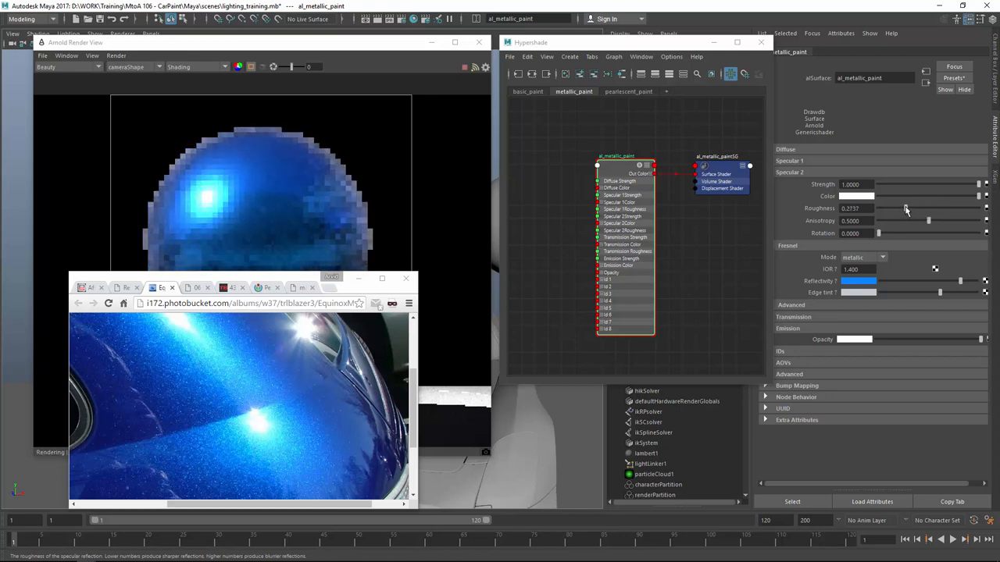
{"action": "left_click_drag", "start_coordinate": [896, 209], "coordinate": [906, 209]}
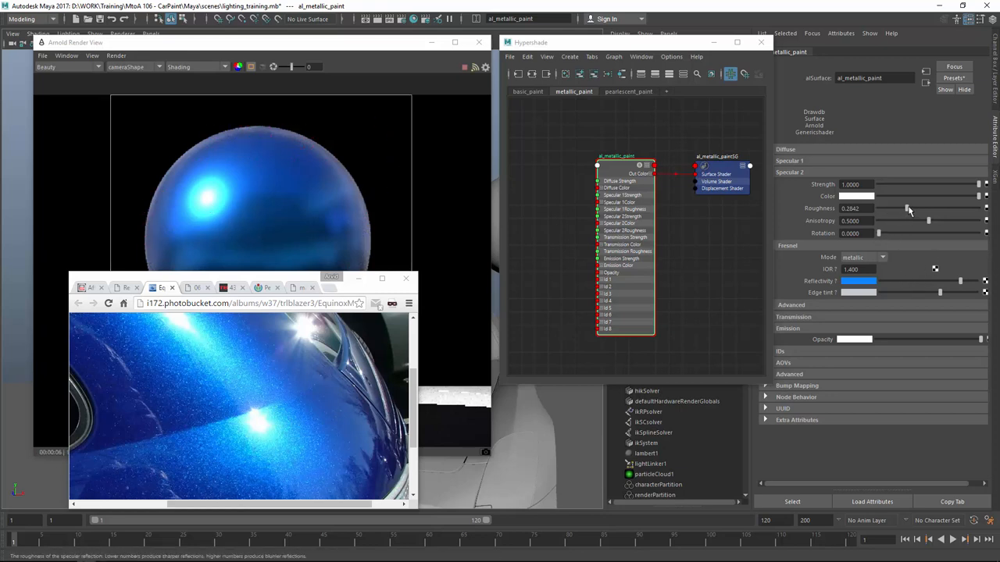
{"action": "left_click_drag", "start_coordinate": [909, 209], "coordinate": [916, 209]}
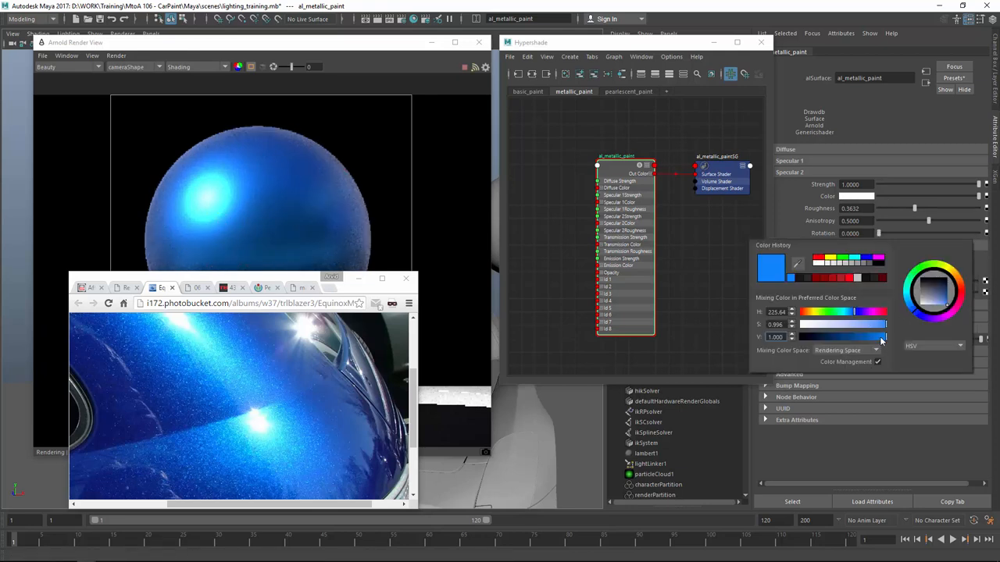
Adjust the Specular 2 Fresnel Reflectivity blue's saturation and brightness in the colour picker.
{"action": "left_click_drag", "start_coordinate": [884, 337], "coordinate": [873, 337]}
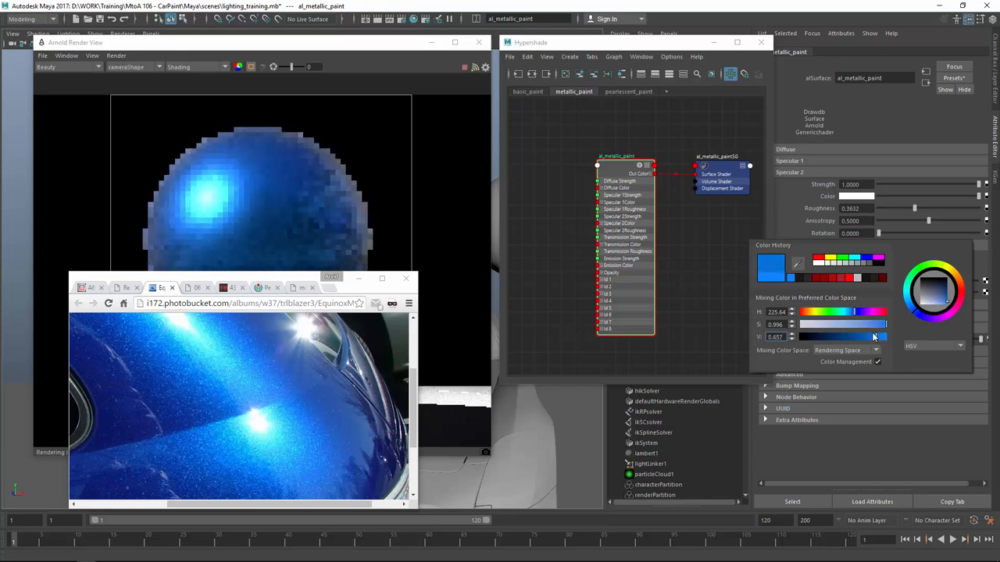
{"action": "left_click_drag", "start_coordinate": [875, 338], "coordinate": [862, 337]}
{"action": "type", "text": "alFlake"}
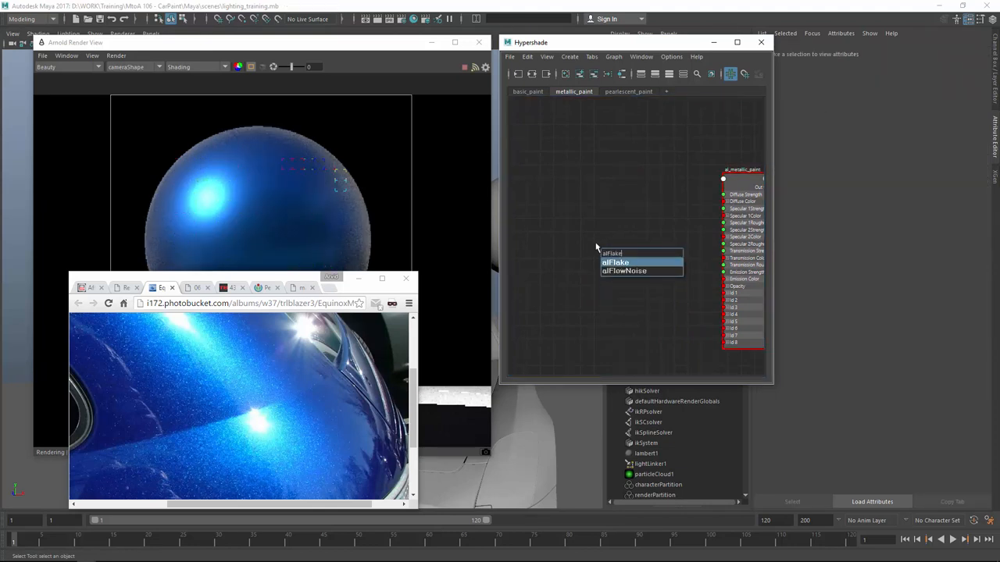
Create an alFlake node in the metallic_paint Hypershade graph.
{"action": "left_click", "coordinate": [615, 263]}
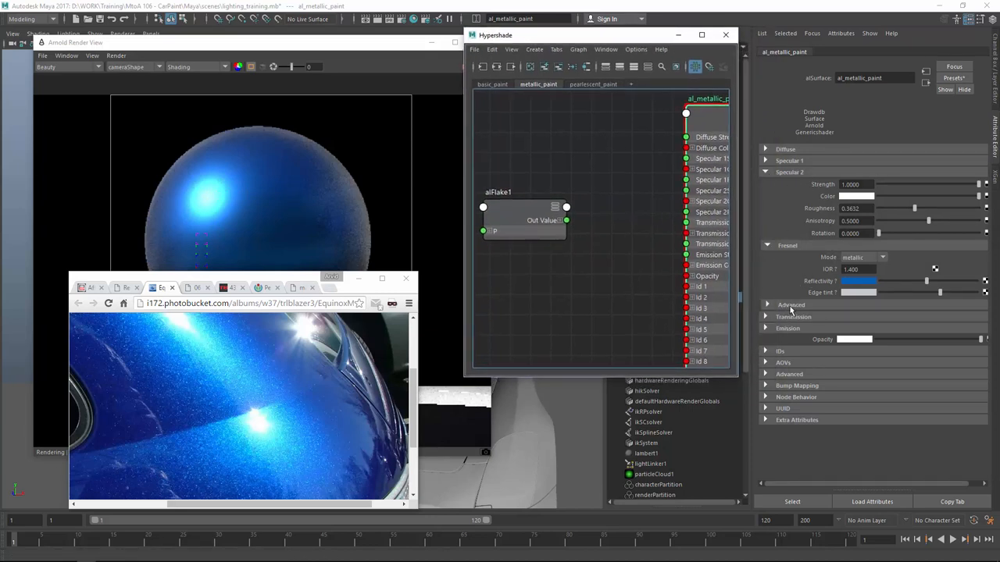
Connect alFlake1.outValue to al_metallic_paint's Specular 2 normal via the Connection Editor.
{"action": "left_click", "coordinate": [765, 305]}
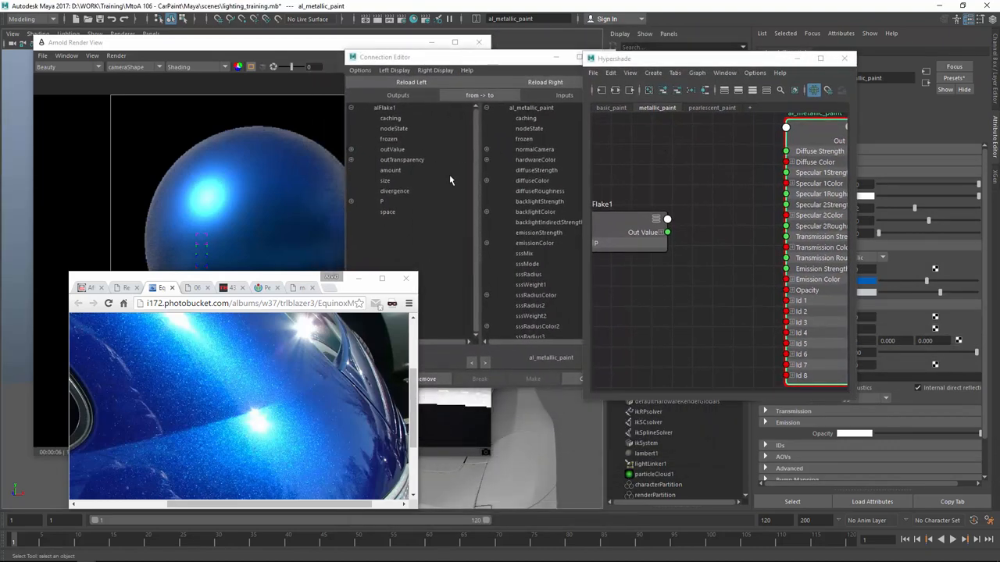
{"action": "left_click", "coordinate": [393, 150]}
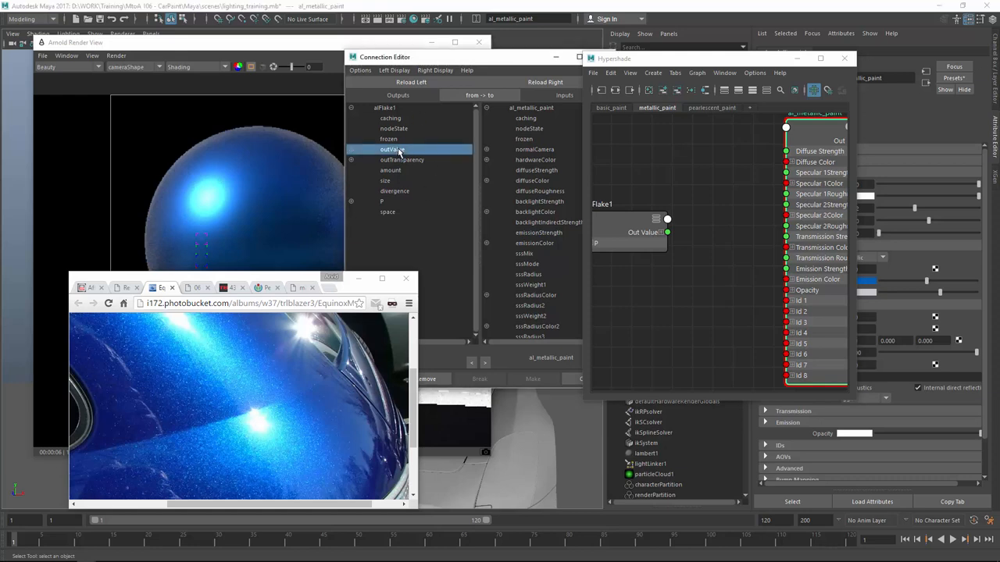
{"action": "left_click", "coordinate": [545, 82]}
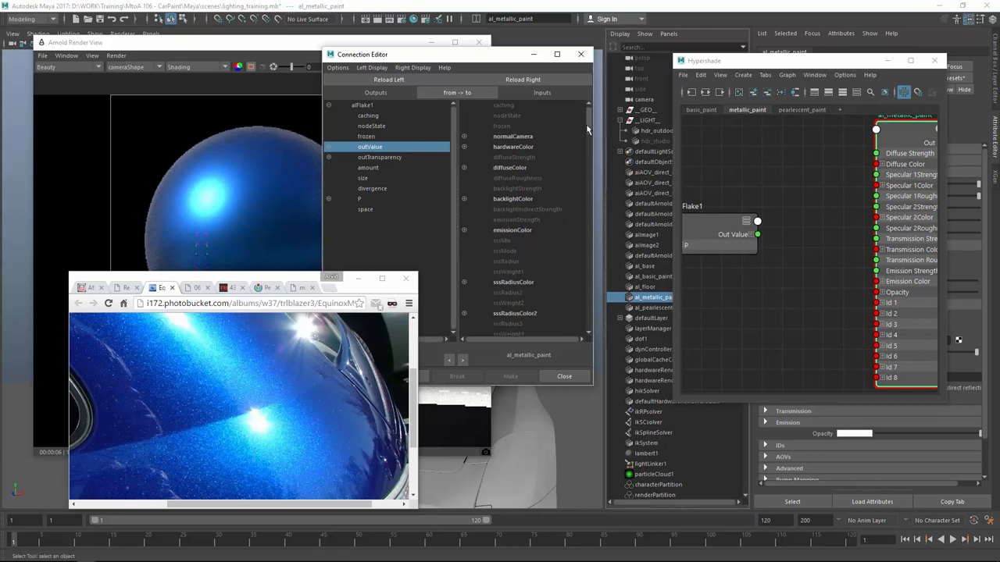
{"action": "scroll", "scroll_direction": "down", "scroll_amount": 3}
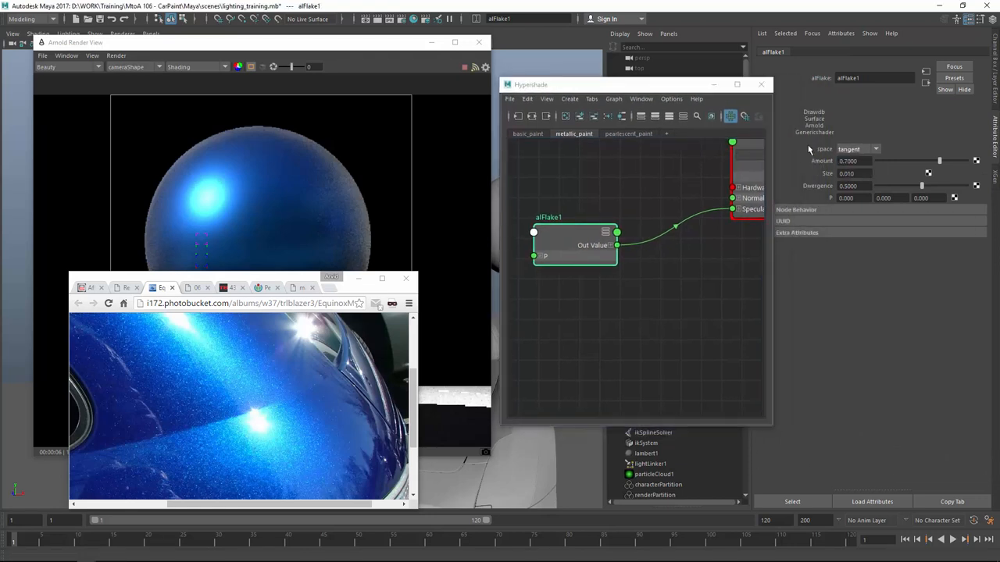
Set alFlake1 Space to world and raise Amount to 1.0.
{"action": "left_click", "coordinate": [874, 148]}
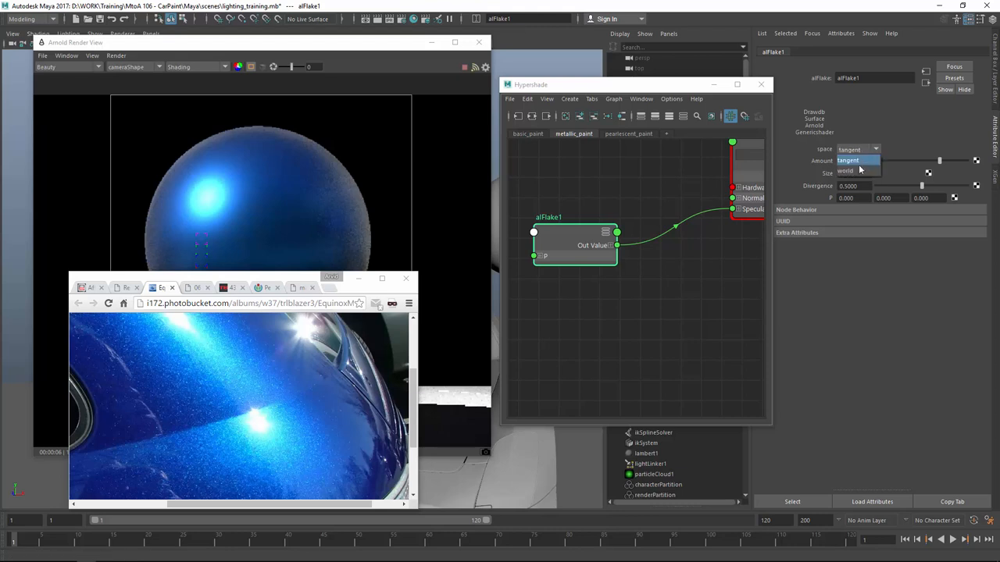
{"action": "left_click", "coordinate": [116, 56]}
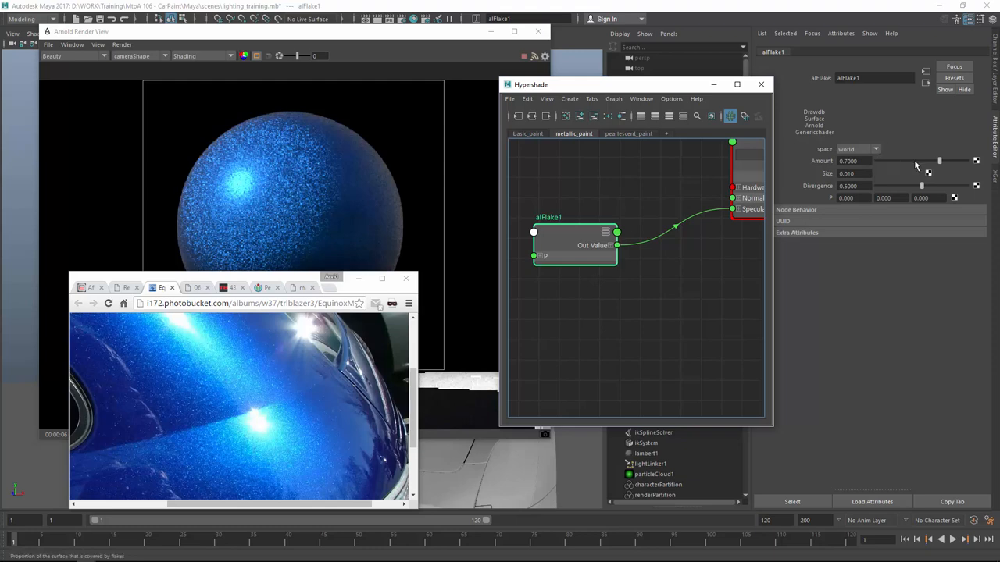
{"action": "left_click_drag", "start_coordinate": [941, 161], "coordinate": [894, 161]}
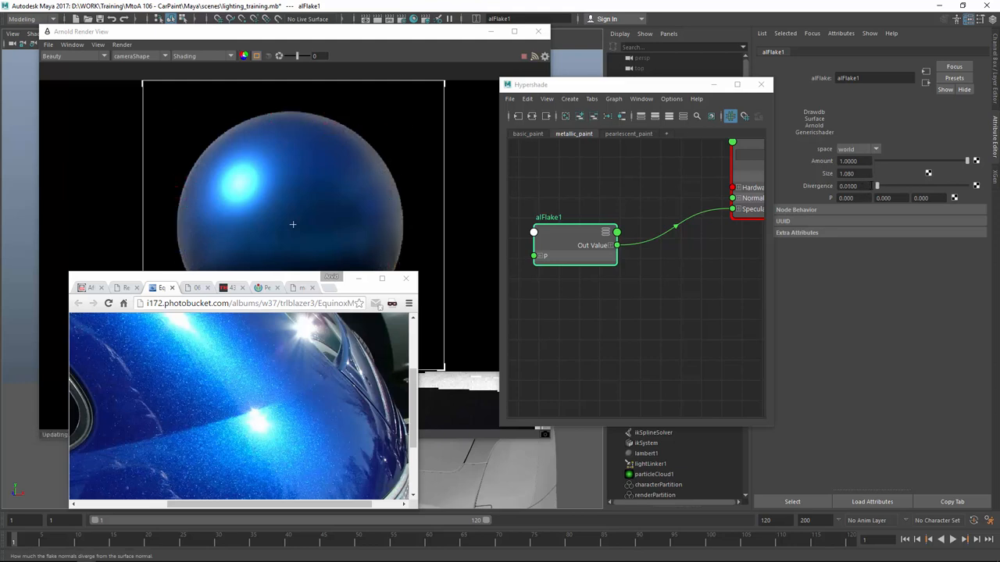
Try a larger flake size, then settle alFlake1's Size at 0.05 for a fine sparkle.
{"action": "left_click_drag", "start_coordinate": [876, 186], "coordinate": [888, 186]}
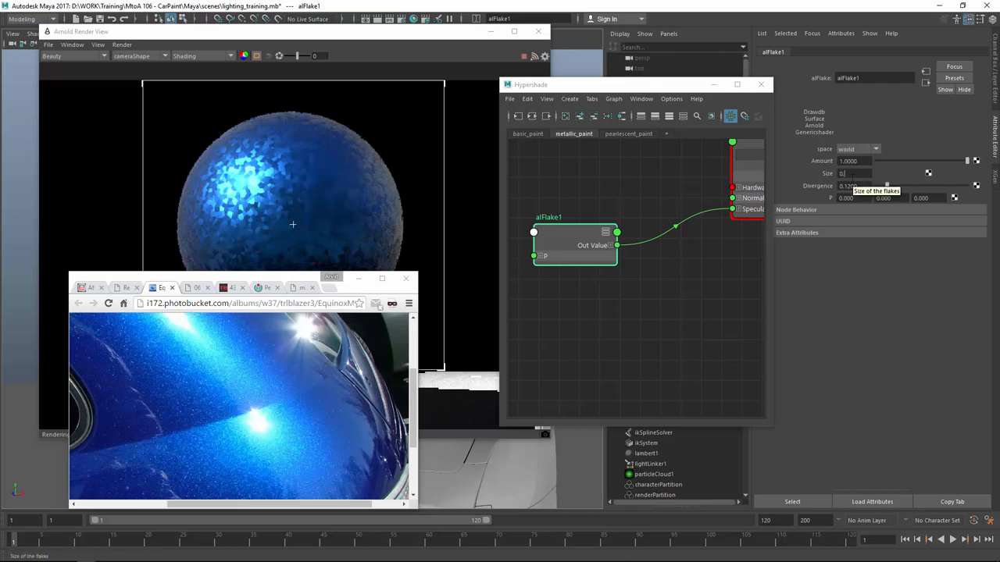
{"action": "type", "text": "0.050"}
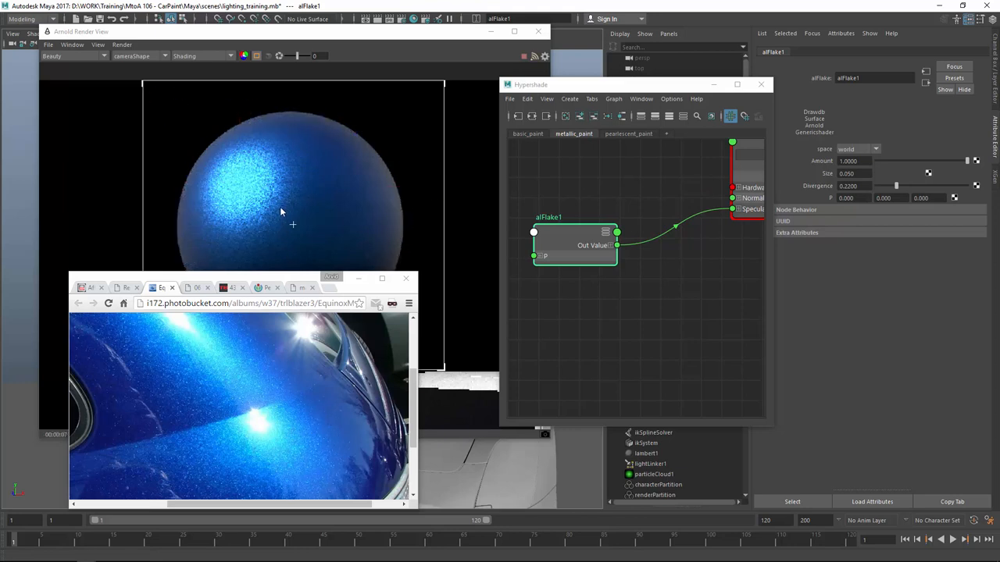
{"action": "mouse_move", "coordinate": [512, 210]}
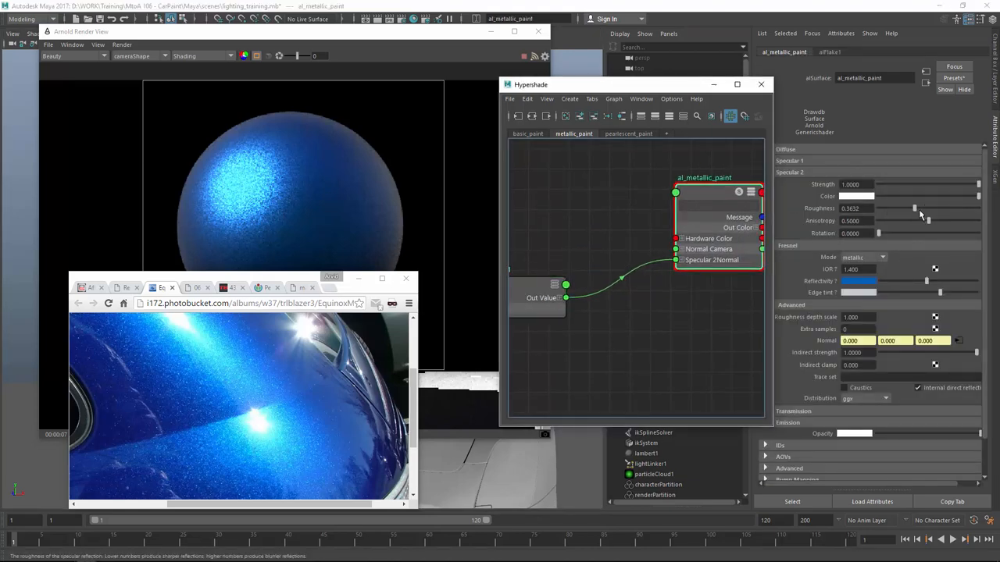
Shift the Hypershade graph to bring al_metallic_paint and its flake connection into view.
{"action": "left_click_drag", "start_coordinate": [916, 209], "coordinate": [900, 209]}
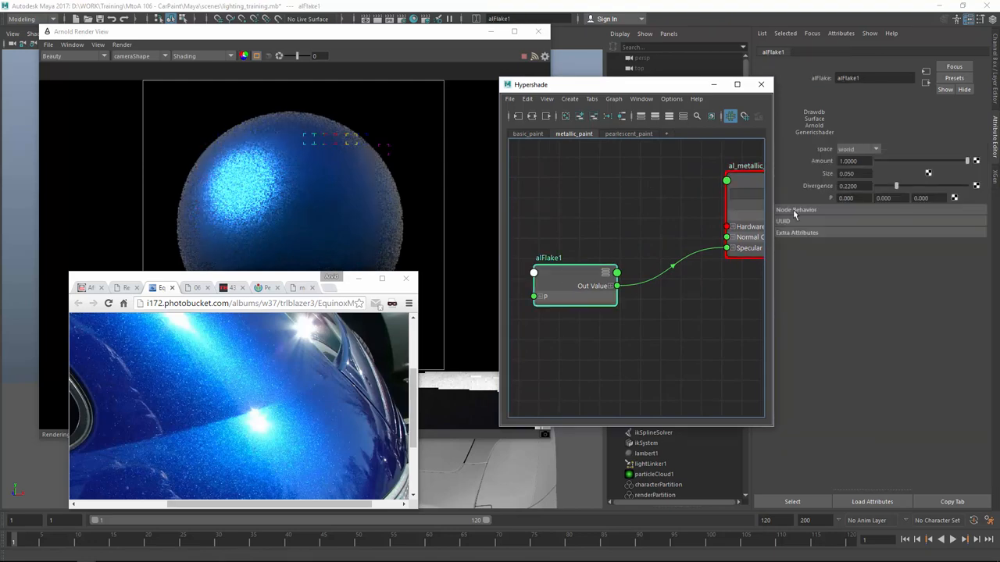
Lower alFlake1's Amount to leave a dense, fine blue sparkle on the sphere.
{"action": "left_click_drag", "start_coordinate": [975, 161], "coordinate": [951, 161]}
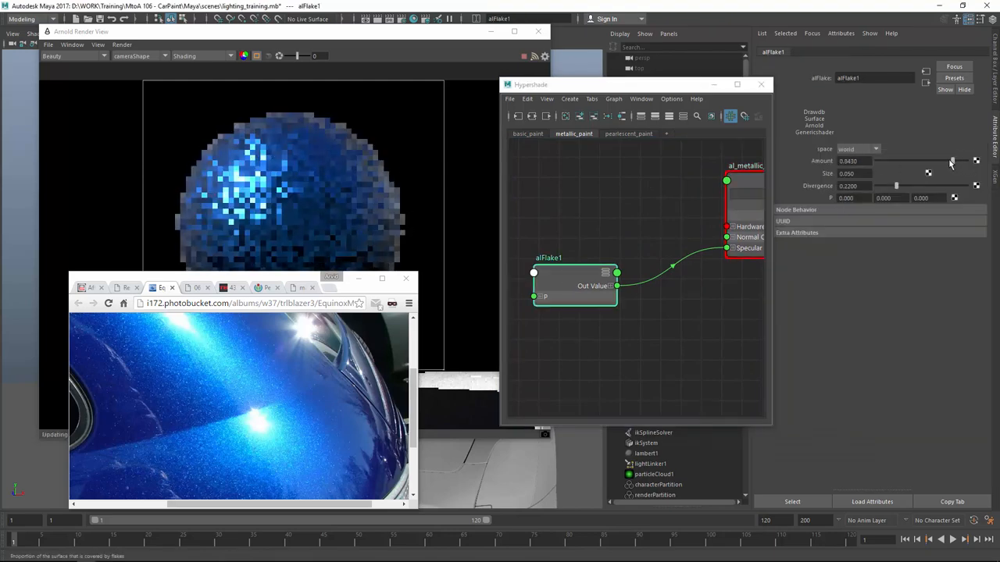
{"action": "left_click_drag", "start_coordinate": [951, 161], "coordinate": [940, 161]}
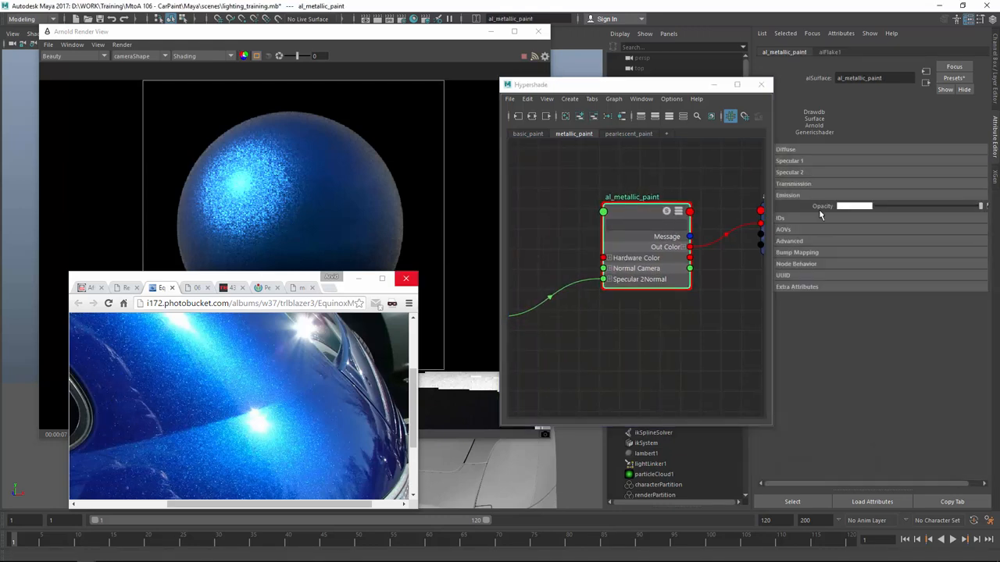
Enable Specular 1 with metallic Fresnel, low roughness and Strength 0.8 for a sharp highlight.
{"action": "left_click", "coordinate": [789, 159]}
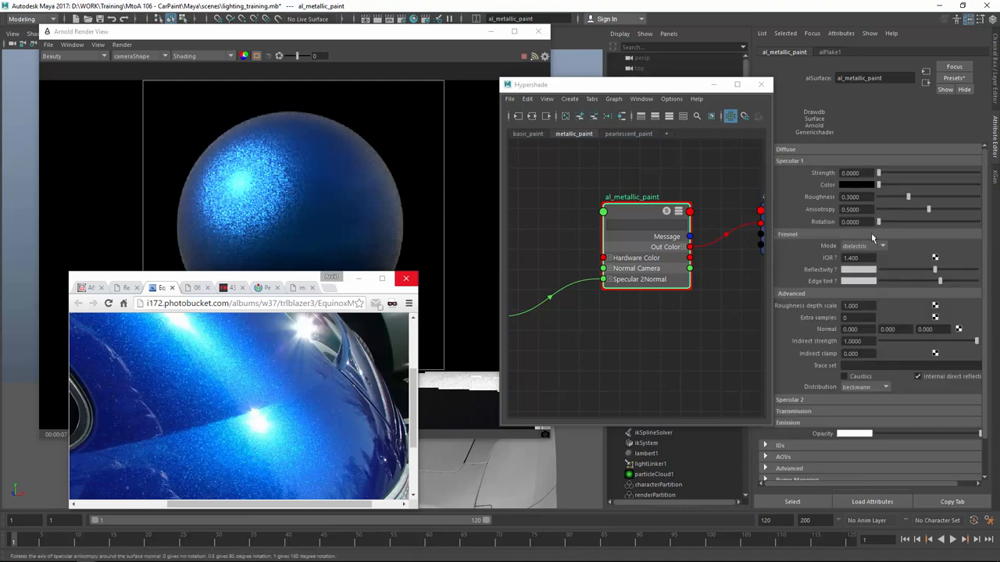
{"action": "left_click", "coordinate": [883, 247]}
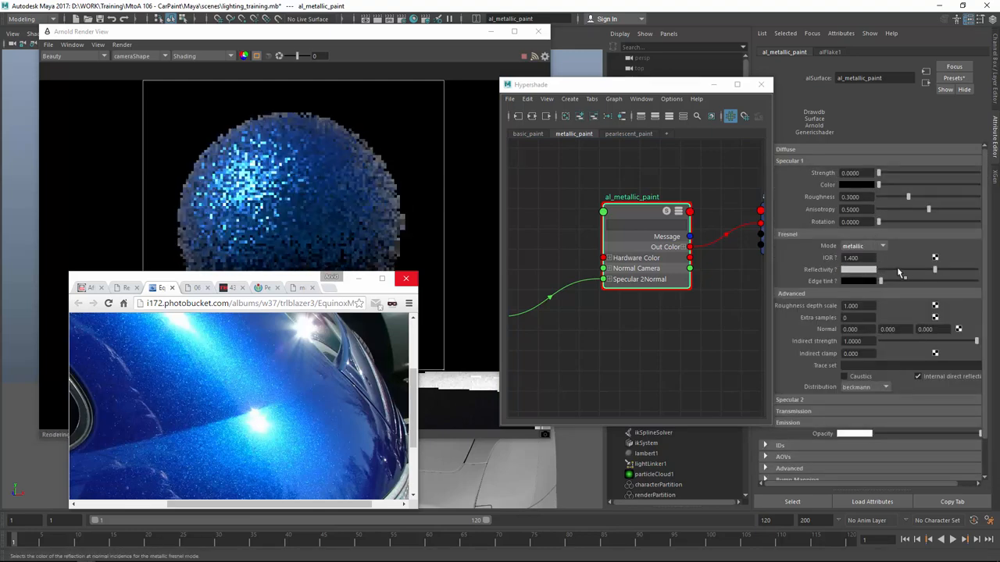
{"action": "left_click", "coordinate": [856, 269]}
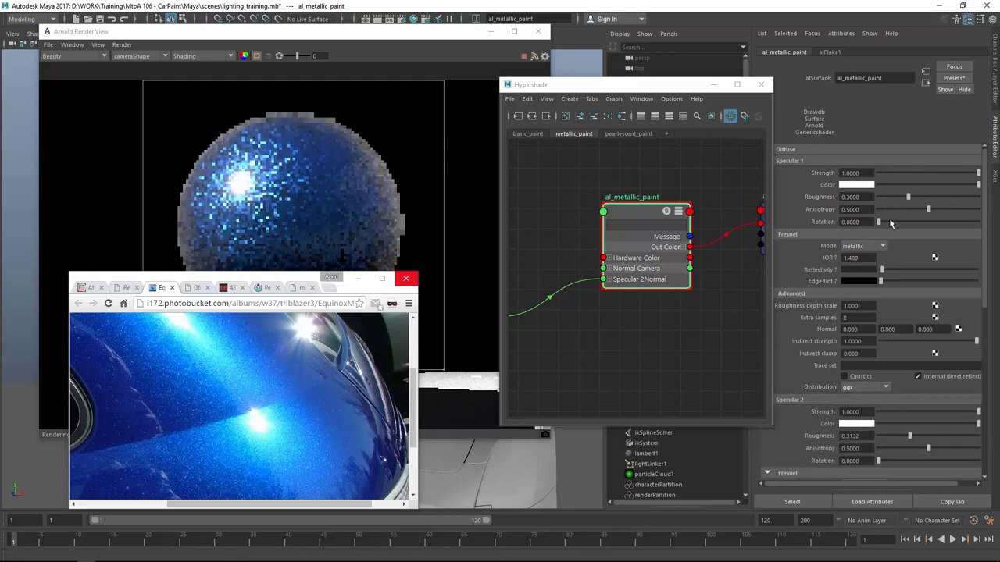
{"action": "left_click_drag", "start_coordinate": [909, 197], "coordinate": [896, 197]}
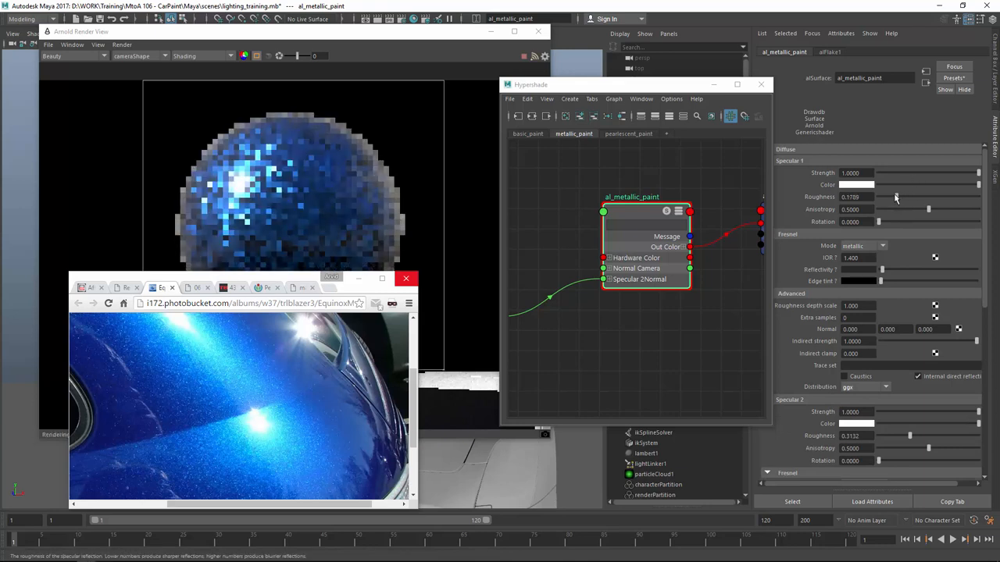
{"action": "left_click_drag", "start_coordinate": [922, 197], "coordinate": [890, 197]}
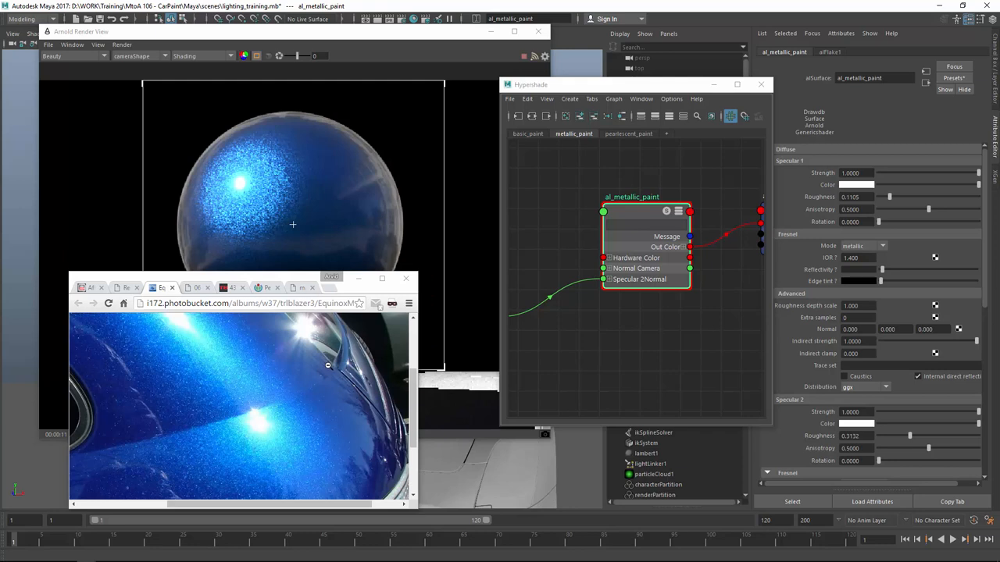
{"action": "mouse_move", "coordinate": [265, 222]}
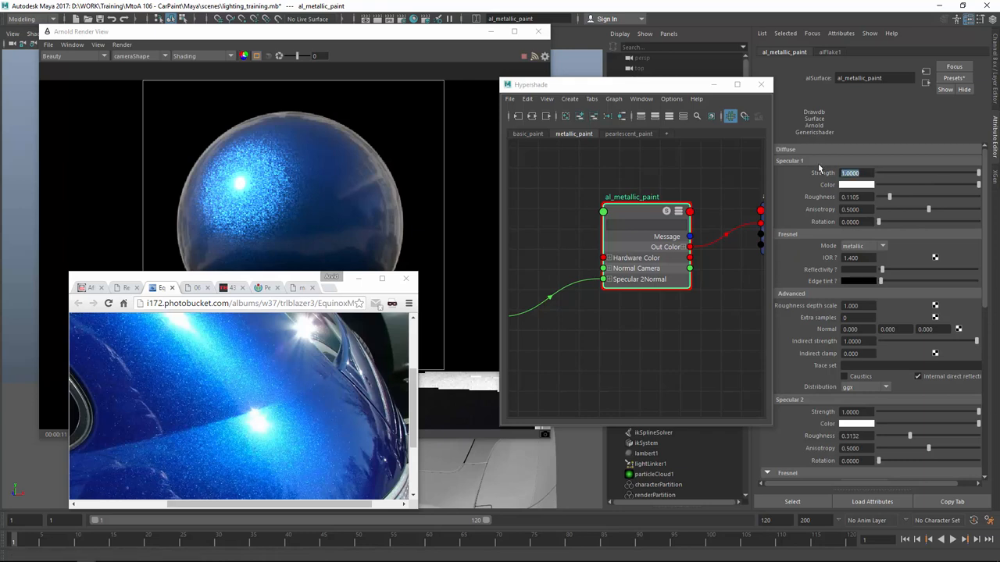
{"action": "type", "text": "0.8000"}
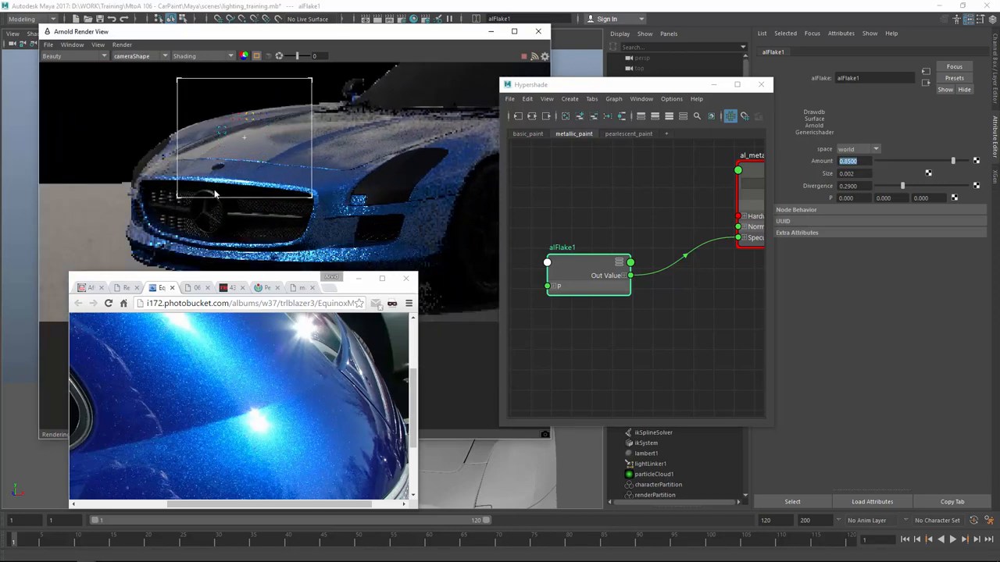
{"action": "mouse_move", "coordinate": [278, 409]}
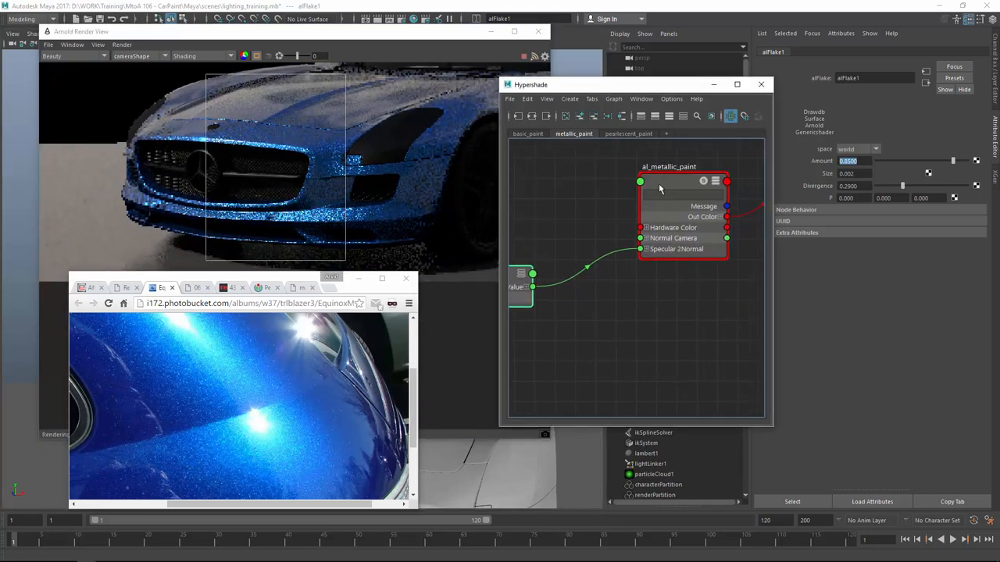
Show al_metallic_paint's attributes and maximize the Arnold Render View of spheres and car.
{"action": "left_click", "coordinate": [668, 165]}
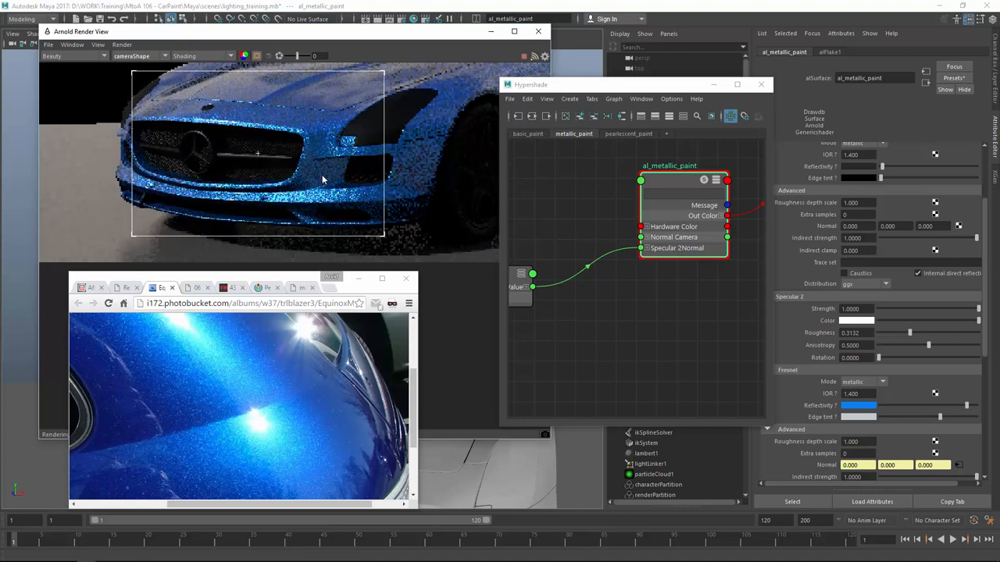
{"action": "left_click", "coordinate": [514, 32]}
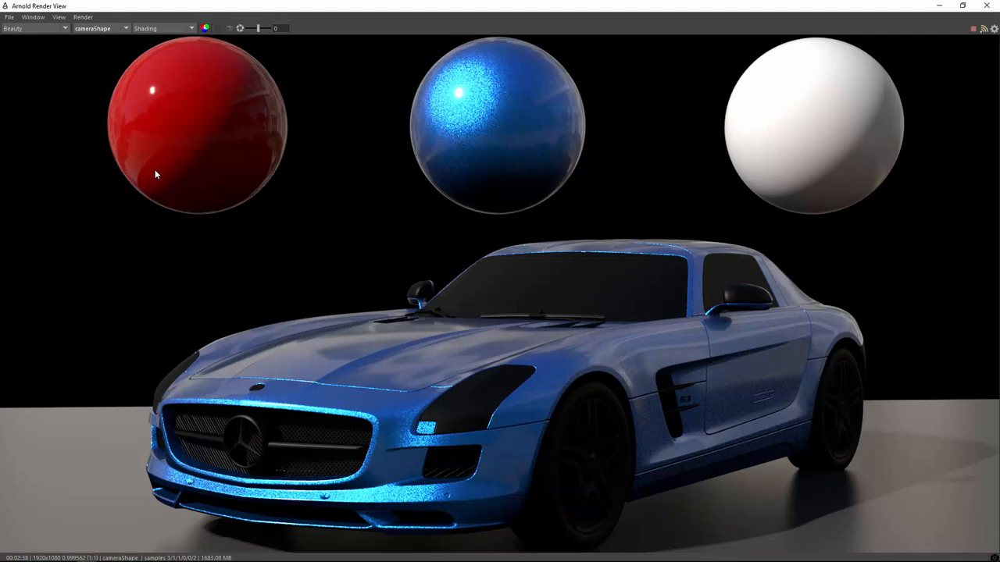
{"action": "mouse_move", "coordinate": [382, 366]}
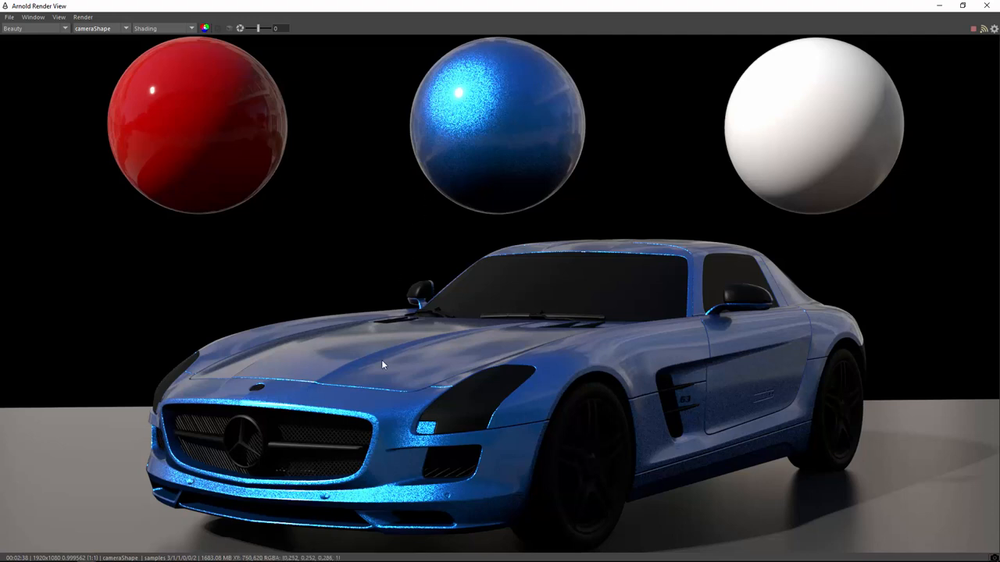
{"action": "mouse_move", "coordinate": [512, 147]}
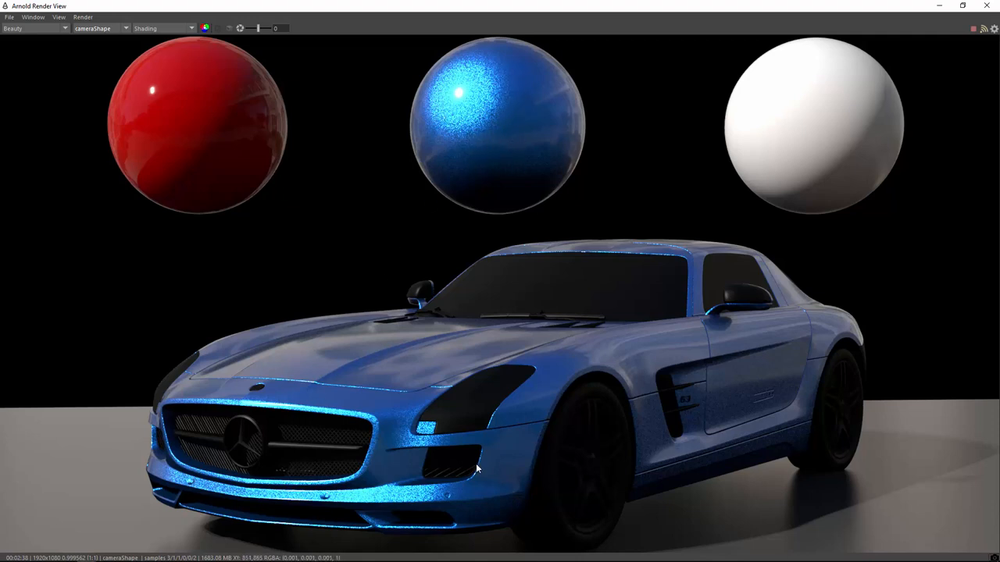
{"action": "mouse_move", "coordinate": [441, 427]}
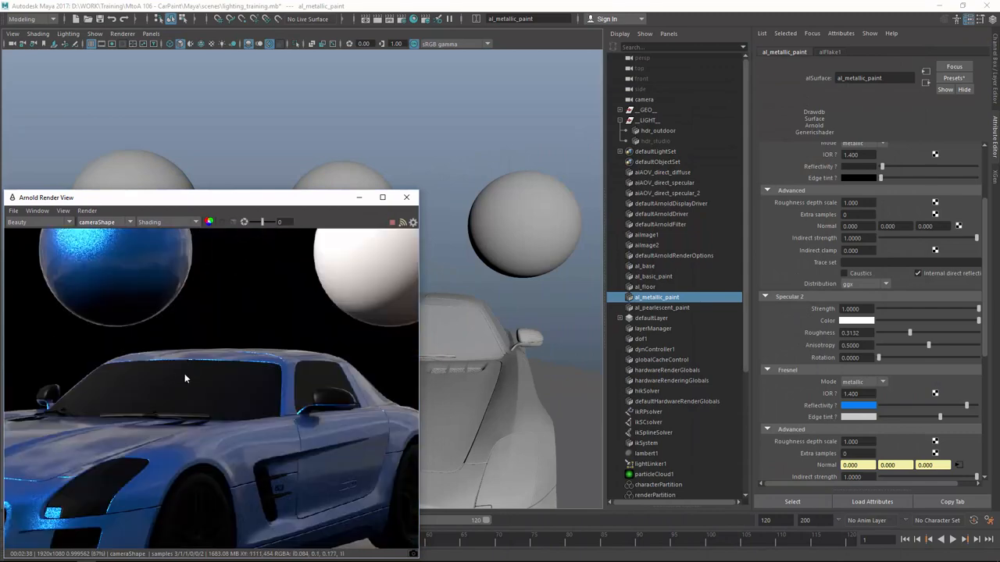
Move the Arnold Render View higher to sit beside the pearlescent car reference photo.
{"action": "left_click_drag", "start_coordinate": [210, 197], "coordinate": [288, 87]}
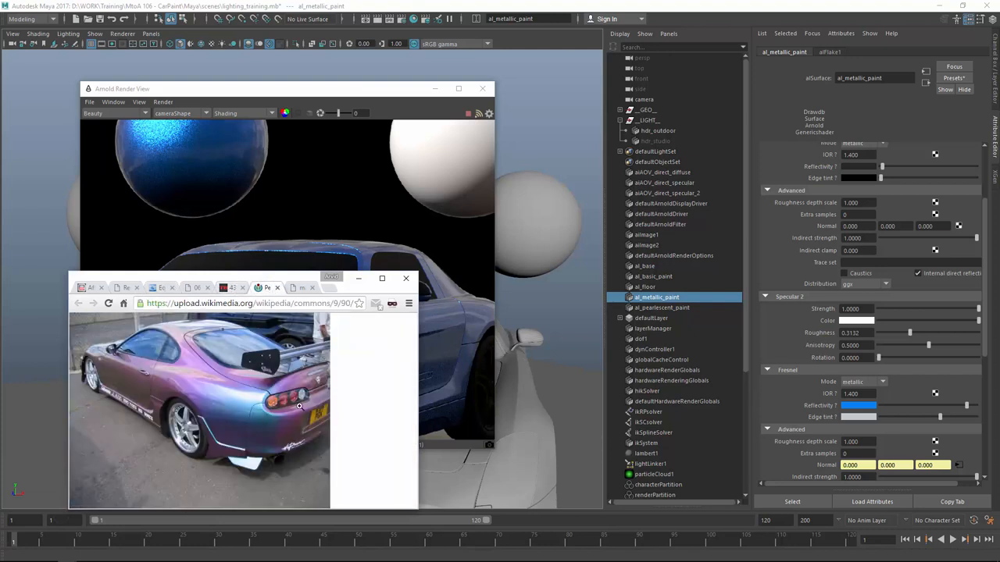
{"action": "mouse_move", "coordinate": [255, 418]}
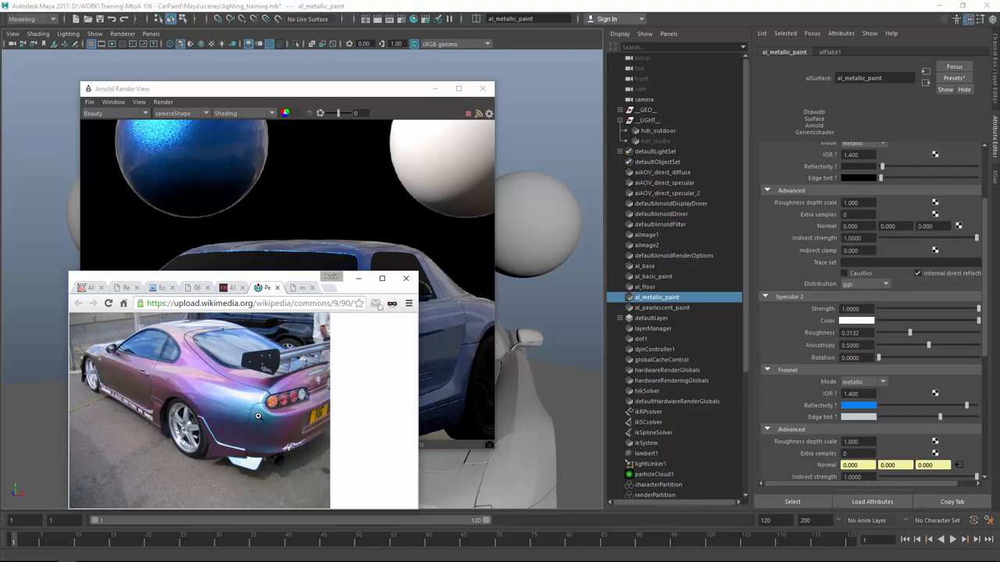
{"action": "mouse_move", "coordinate": [326, 303]}
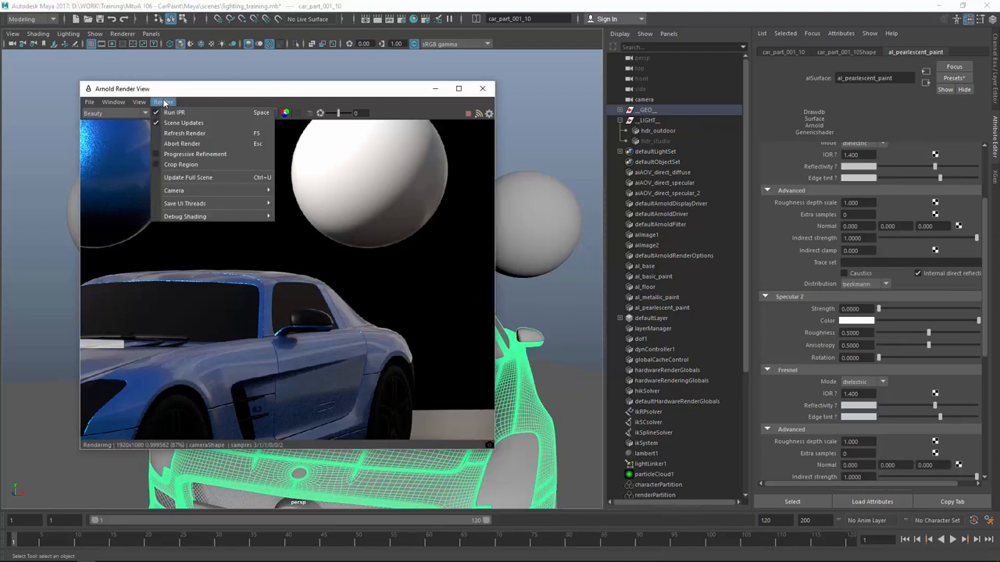
{"action": "mouse_move", "coordinate": [181, 165]}
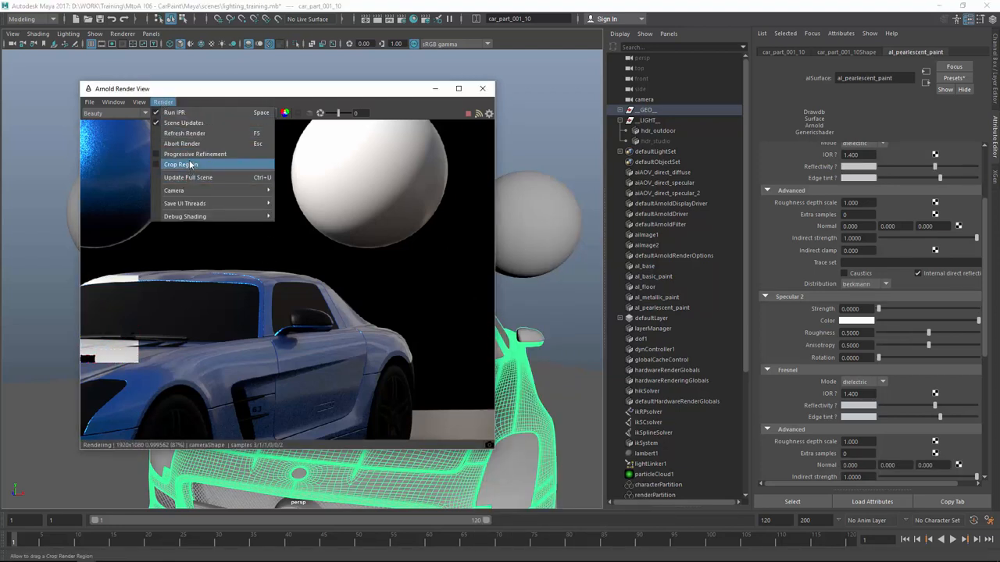
Confine rendering to a crop region drawn around the white sphere.
{"action": "left_click", "coordinate": [181, 166]}
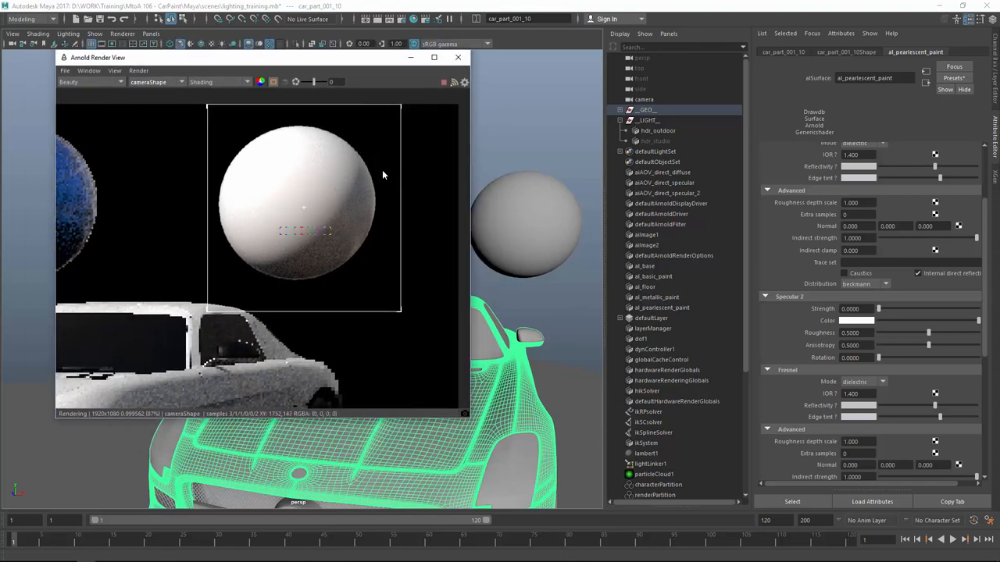
{"action": "left_click", "coordinate": [414, 19]}
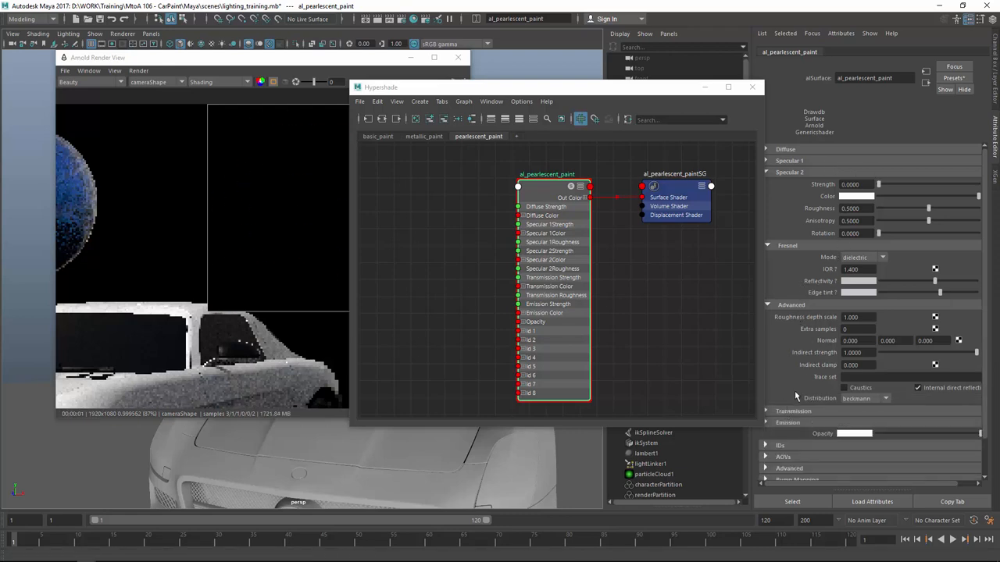
{"action": "mouse_move", "coordinate": [853, 143]}
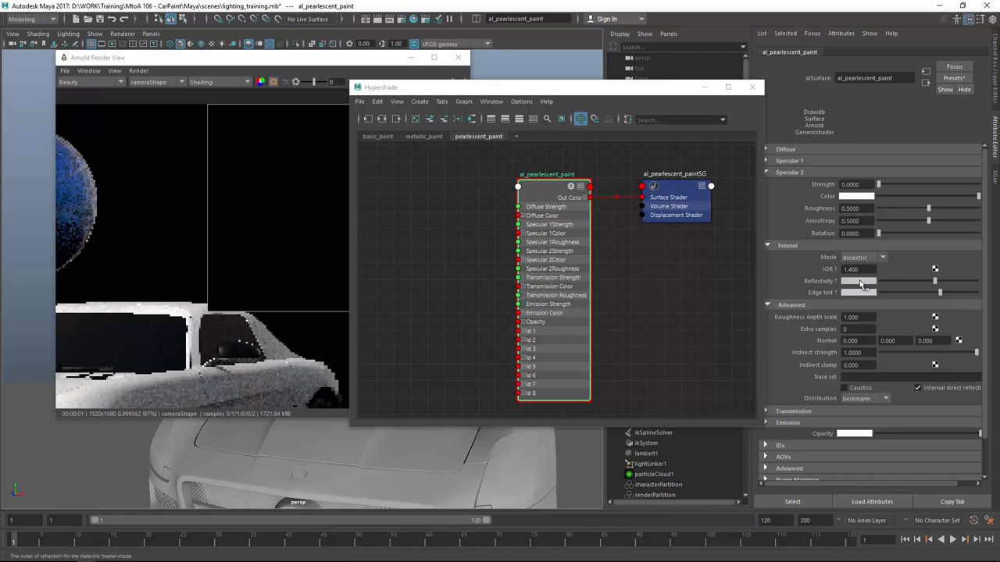
Set al_pearlescent_paint's Fresnel mode to metallic, giving a blue reflectivity colour.
{"action": "left_click", "coordinate": [862, 256]}
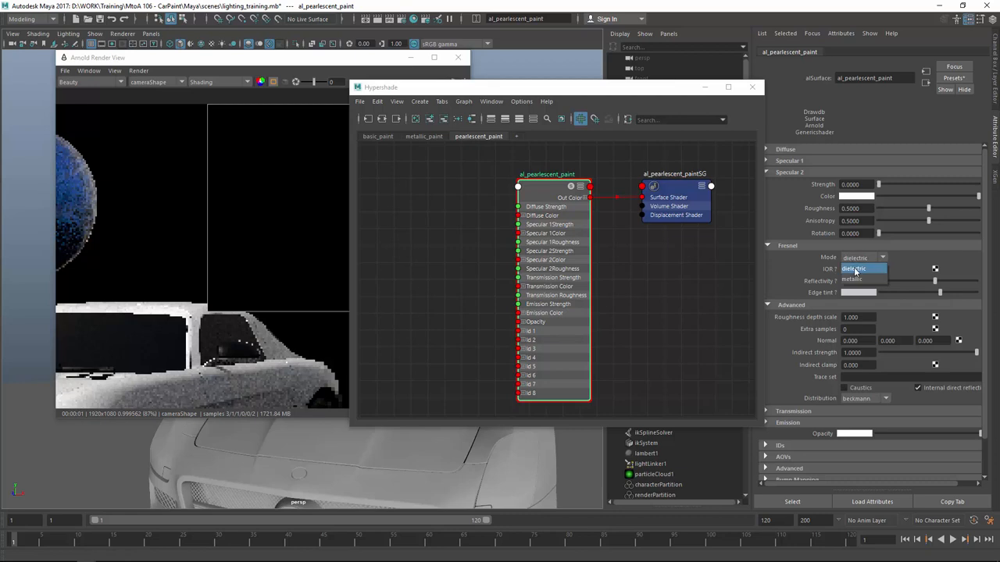
{"action": "left_click", "coordinate": [853, 278]}
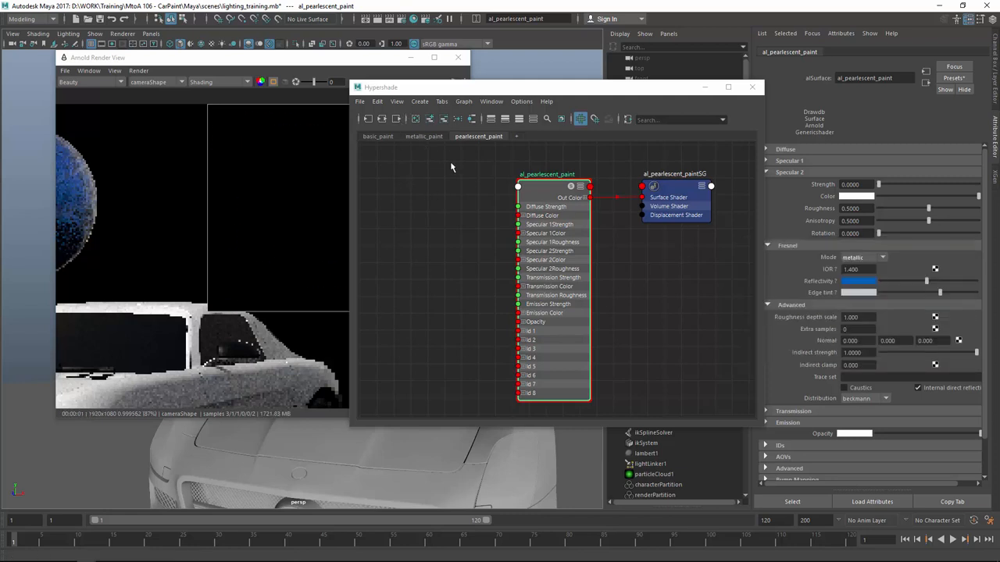
{"action": "mouse_move", "coordinate": [440, 175]}
{"action": "type", "text": "ali"}
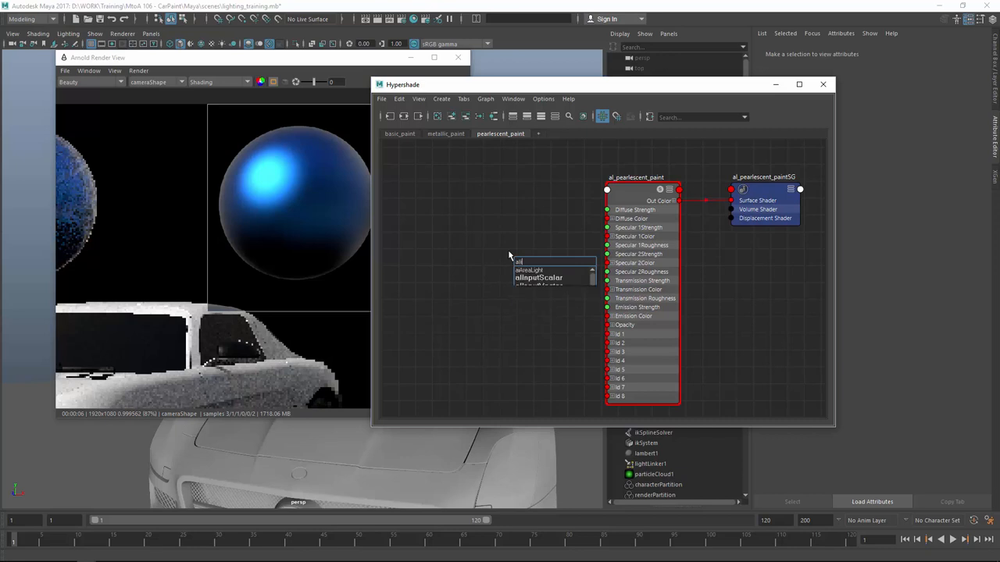
Create alInputScalar, samplerInfo and ramp nodes in the pearlescent_paint graph.
{"action": "left_click", "coordinate": [537, 278]}
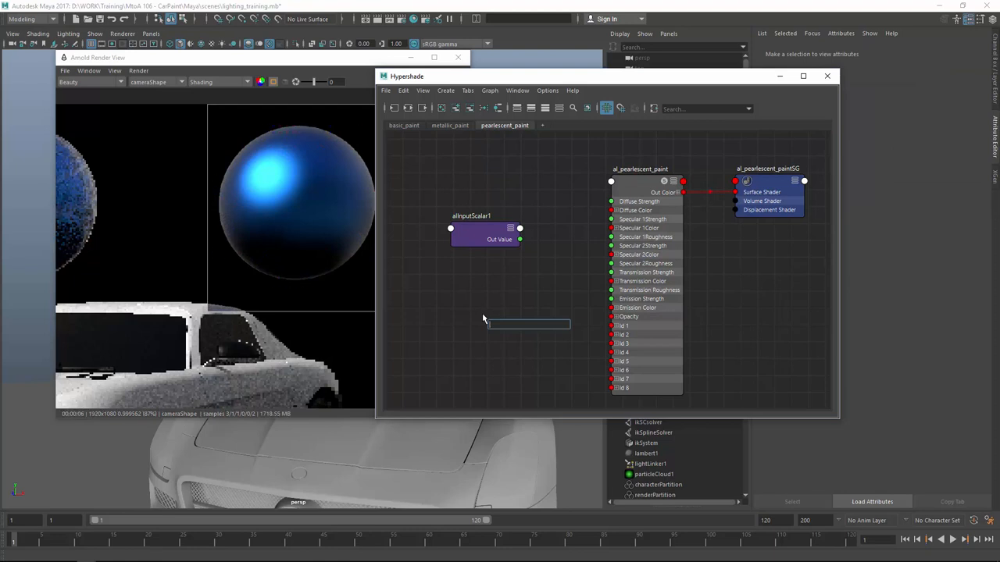
{"action": "type", "text": "sam"}
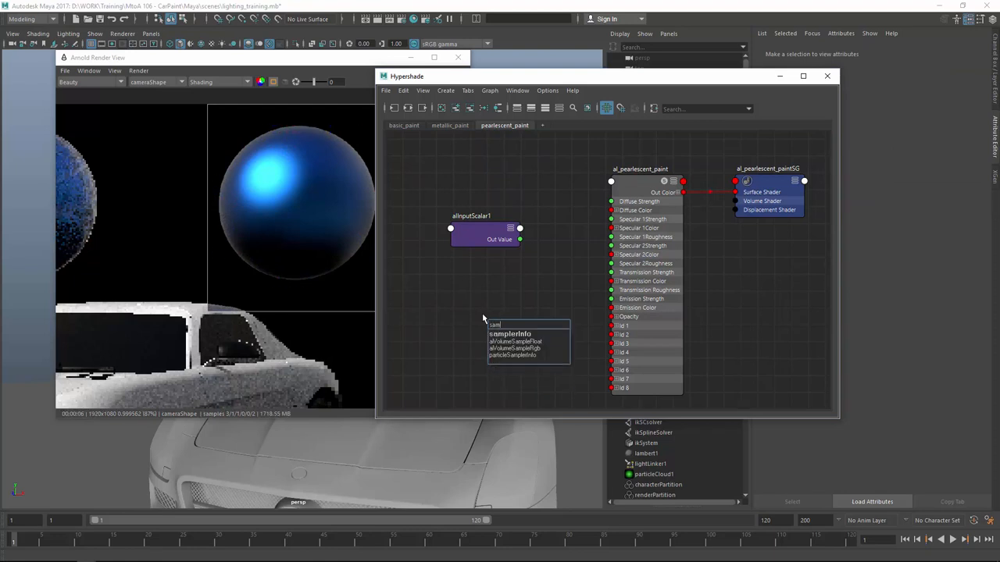
{"action": "left_click", "coordinate": [509, 335]}
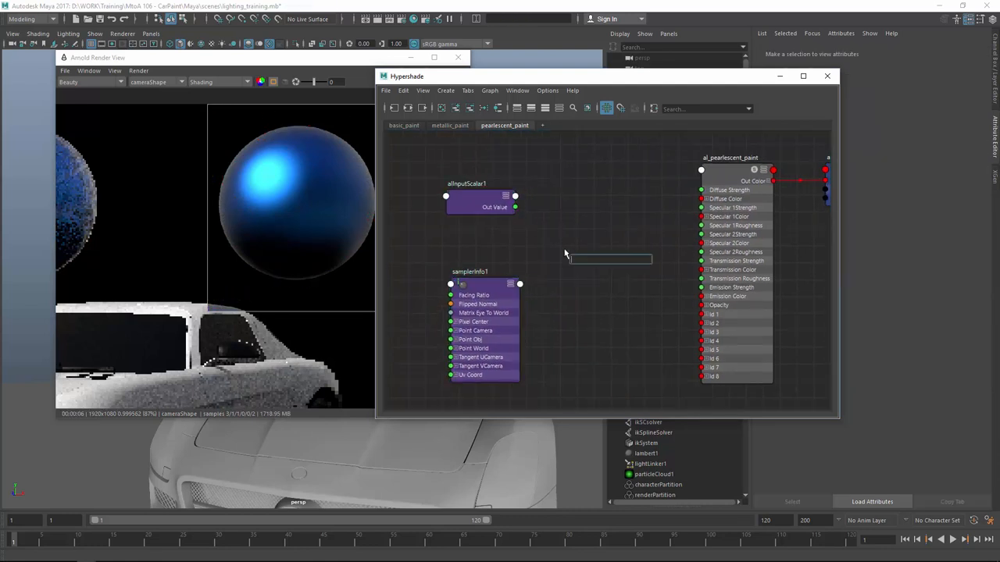
{"action": "type", "text": "ramp"}
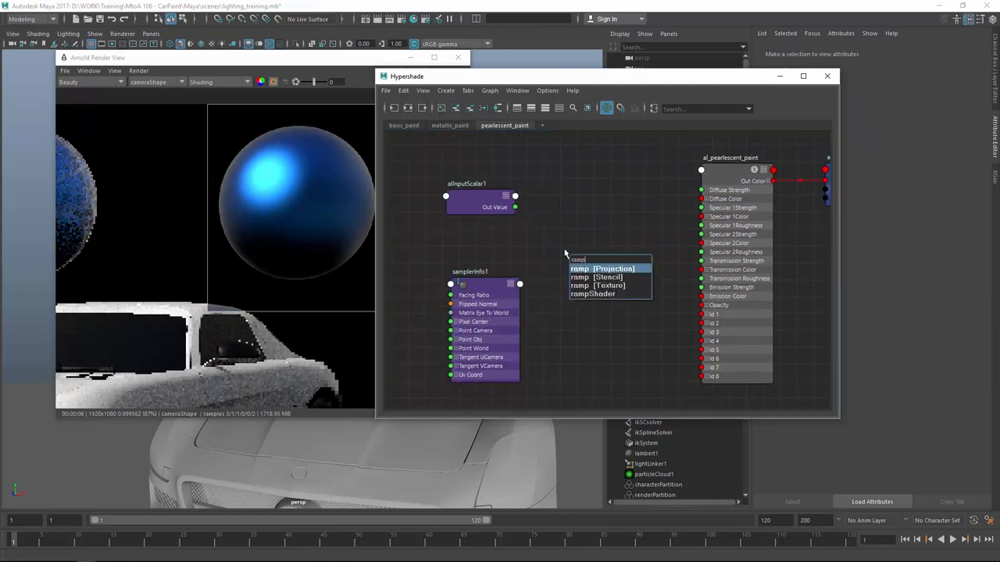
{"action": "left_click", "coordinate": [597, 259]}
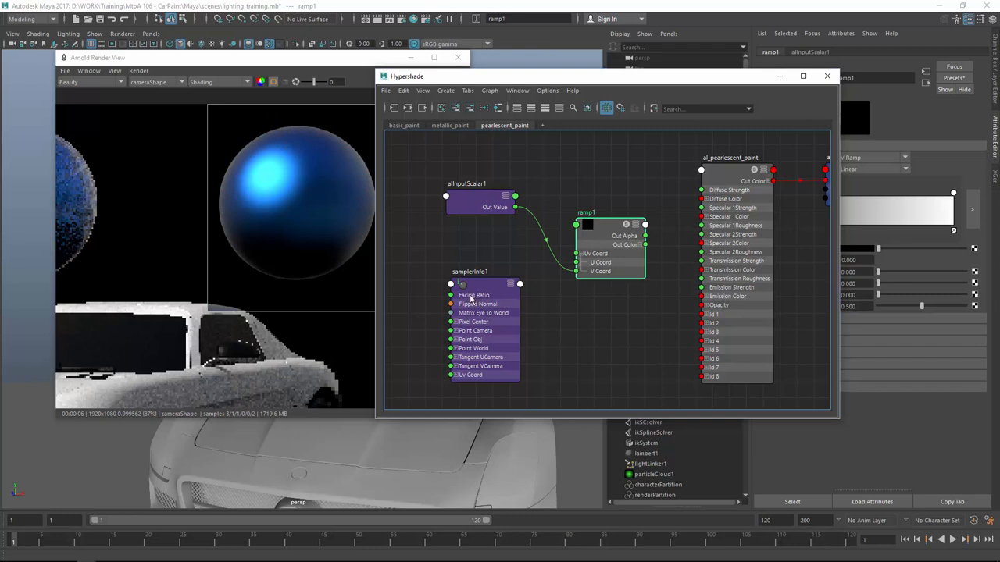
Wire the scalar output into ramp1's input.
{"action": "left_click", "coordinate": [519, 284]}
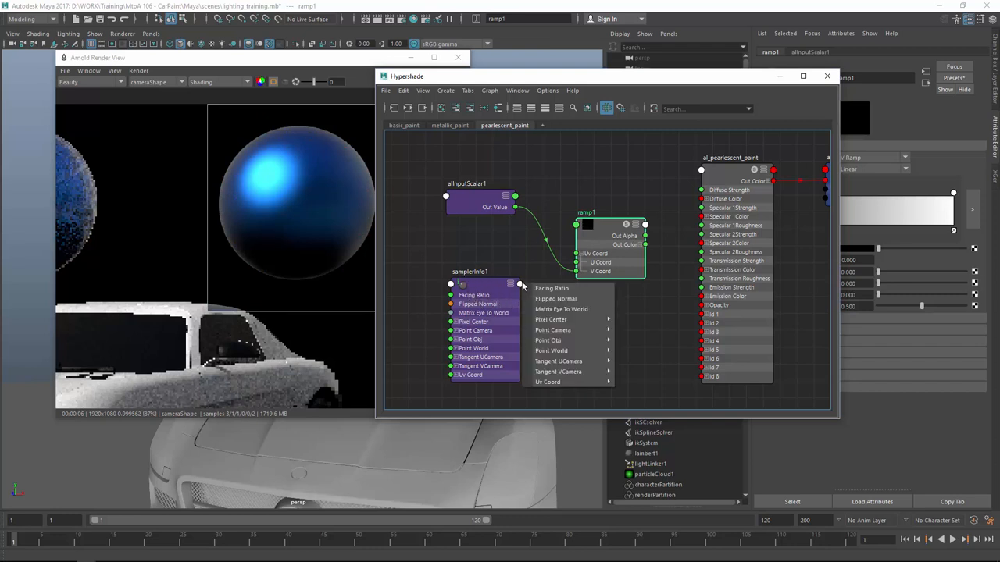
{"action": "left_click", "coordinate": [591, 309]}
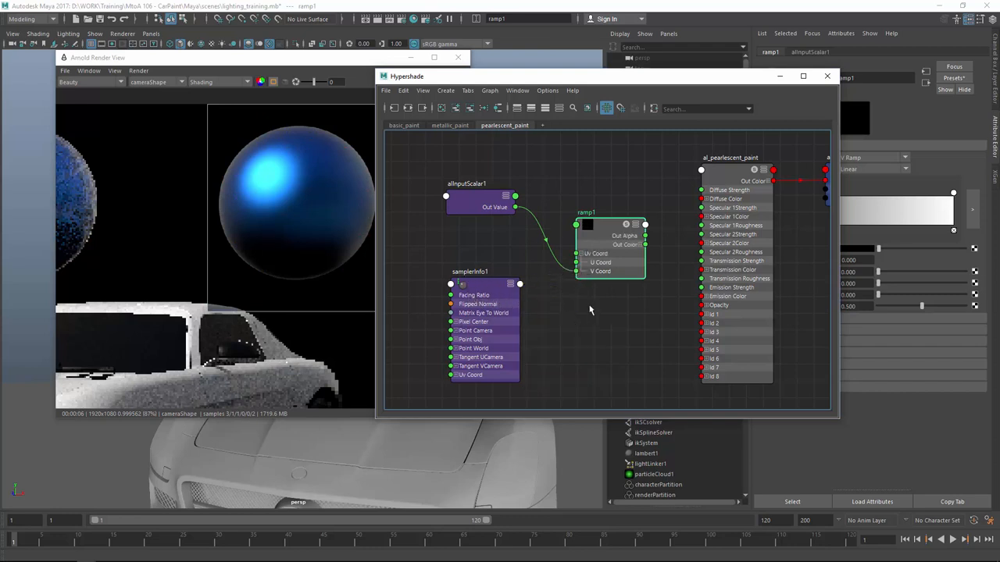
{"action": "left_click", "coordinate": [469, 271]}
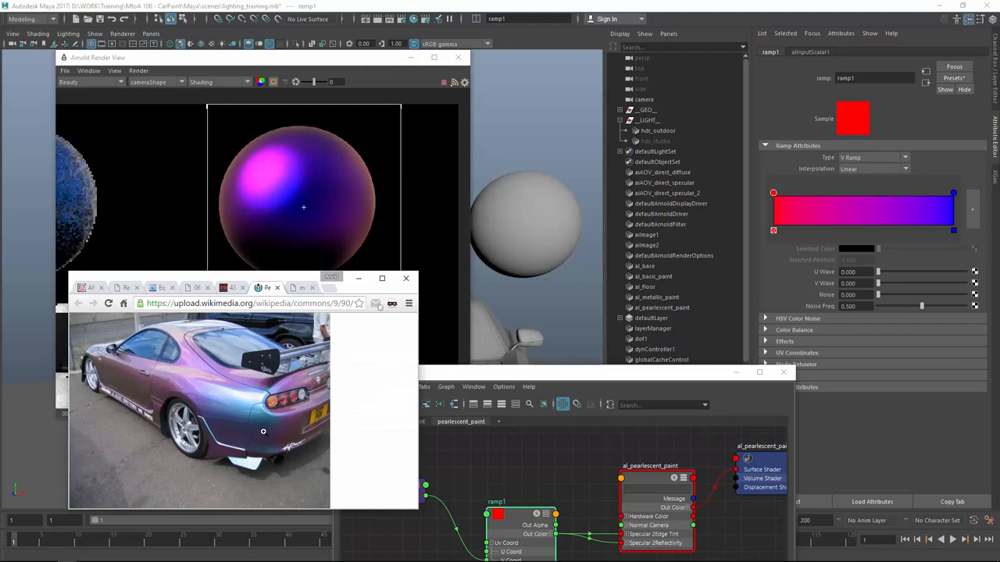
{"action": "mouse_move", "coordinate": [250, 434]}
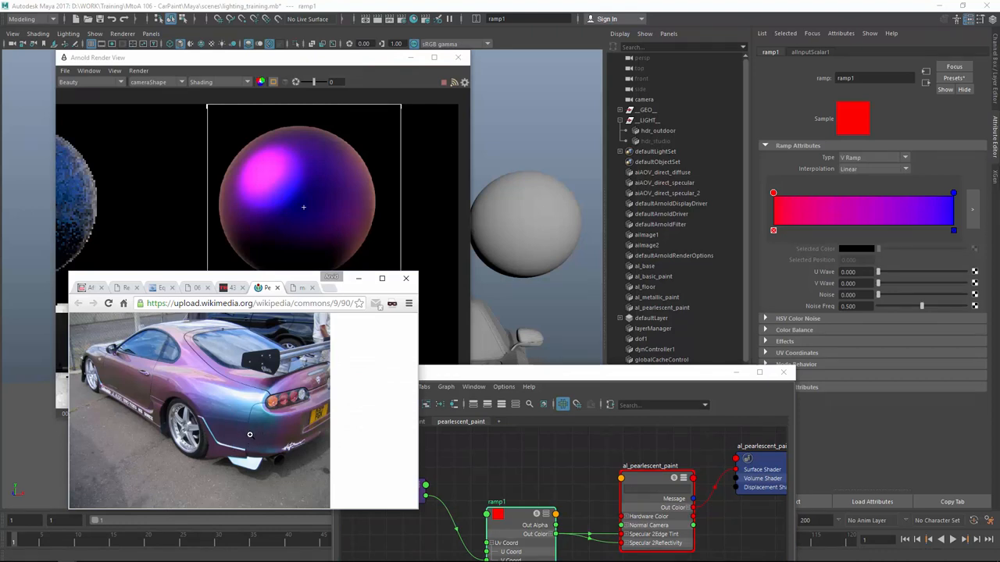
{"action": "mouse_move", "coordinate": [764, 284]}
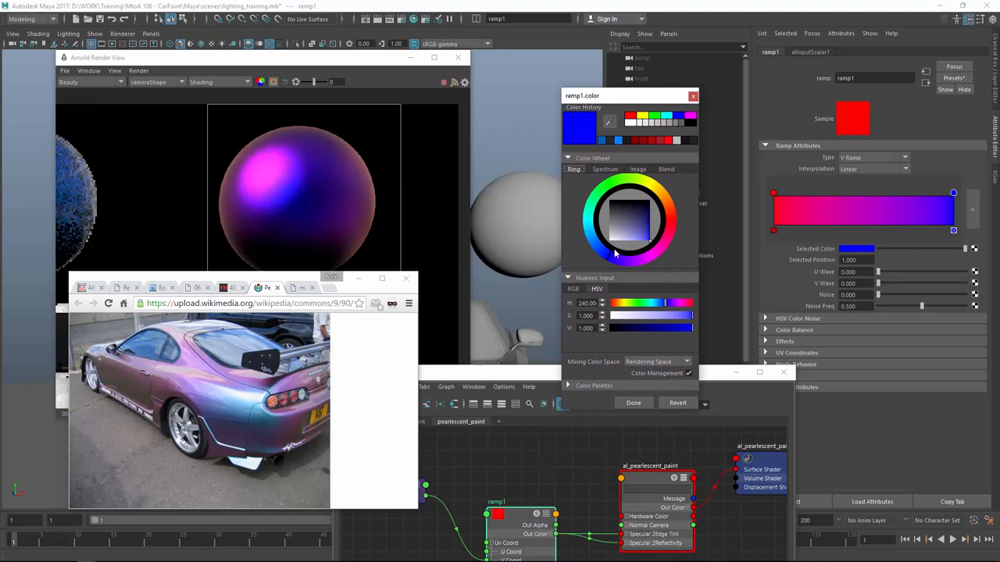
Change the ramp's red entry to magenta so the ramp runs magenta to blue.
{"action": "left_click", "coordinate": [622, 242]}
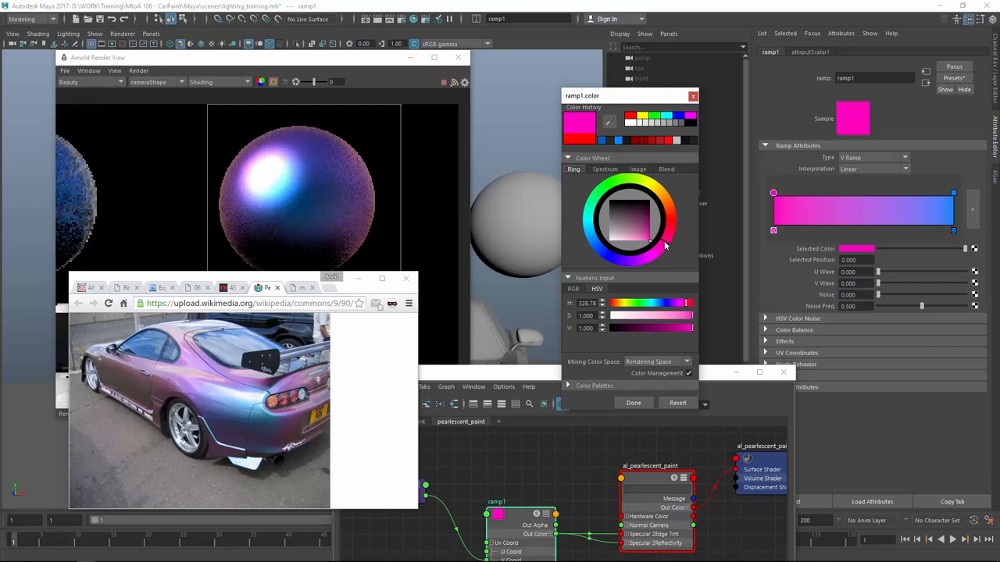
{"action": "left_click", "coordinate": [643, 263]}
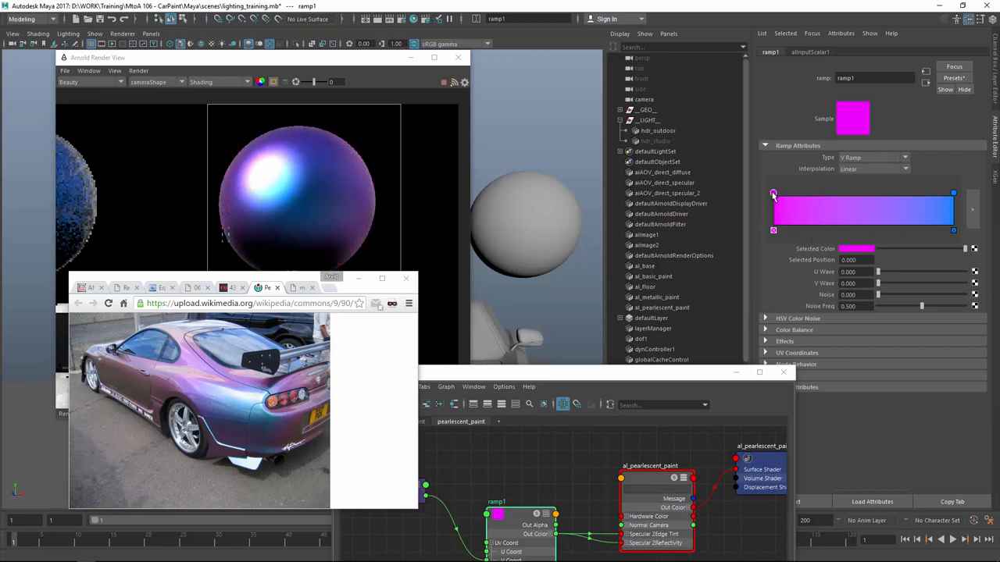
Slide the middle ramp stop to about 0.68, smooth the blend and colour it purple.
{"action": "left_click_drag", "start_coordinate": [773, 194], "coordinate": [845, 193]}
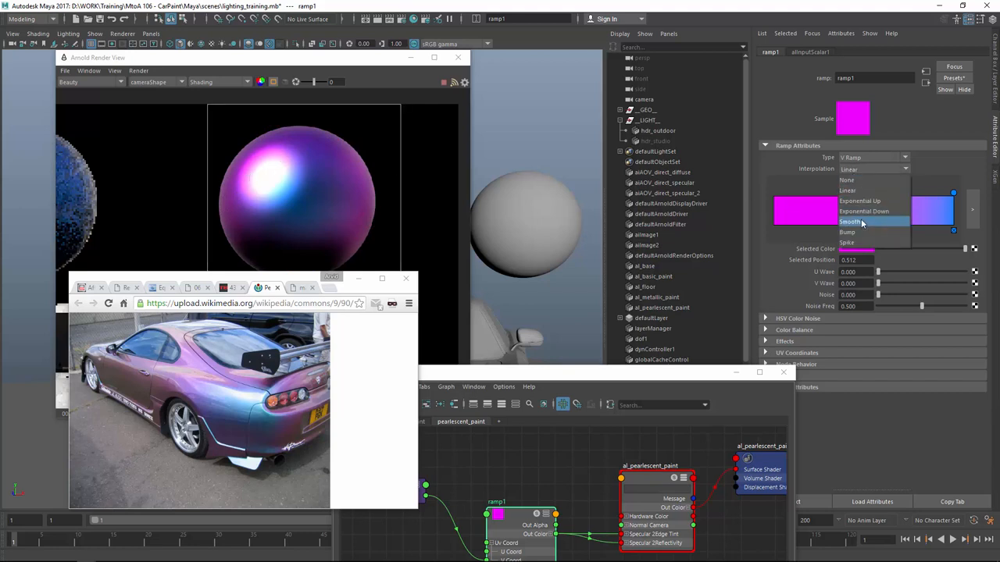
{"action": "left_click", "coordinate": [849, 222]}
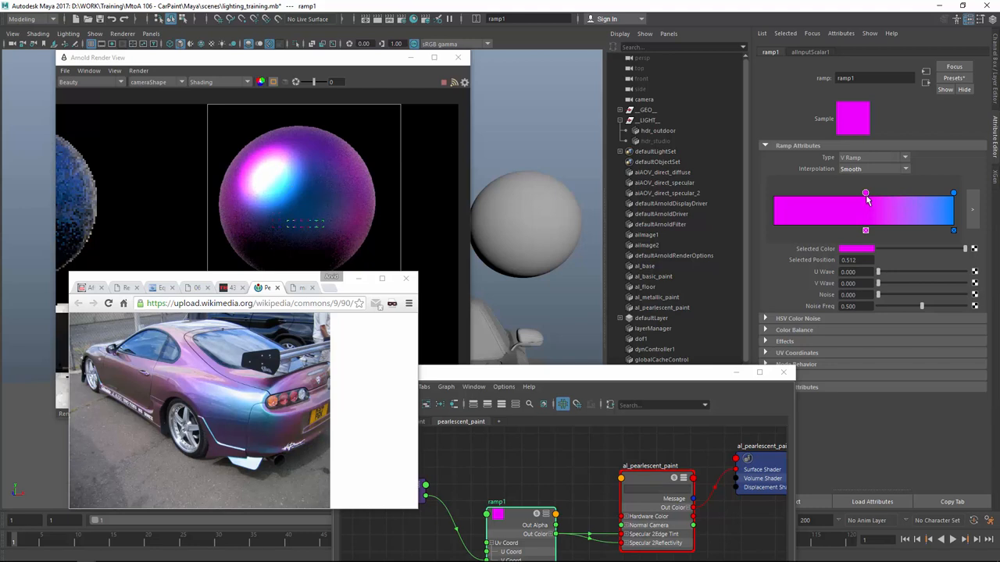
{"action": "left_click_drag", "start_coordinate": [866, 194], "coordinate": [859, 194]}
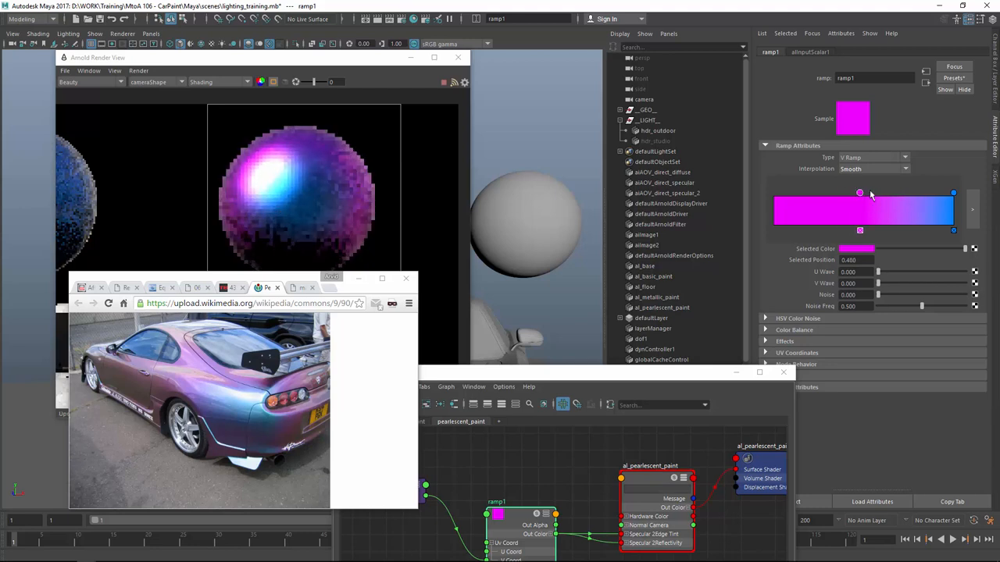
{"action": "left_click_drag", "start_coordinate": [859, 193], "coordinate": [869, 194]}
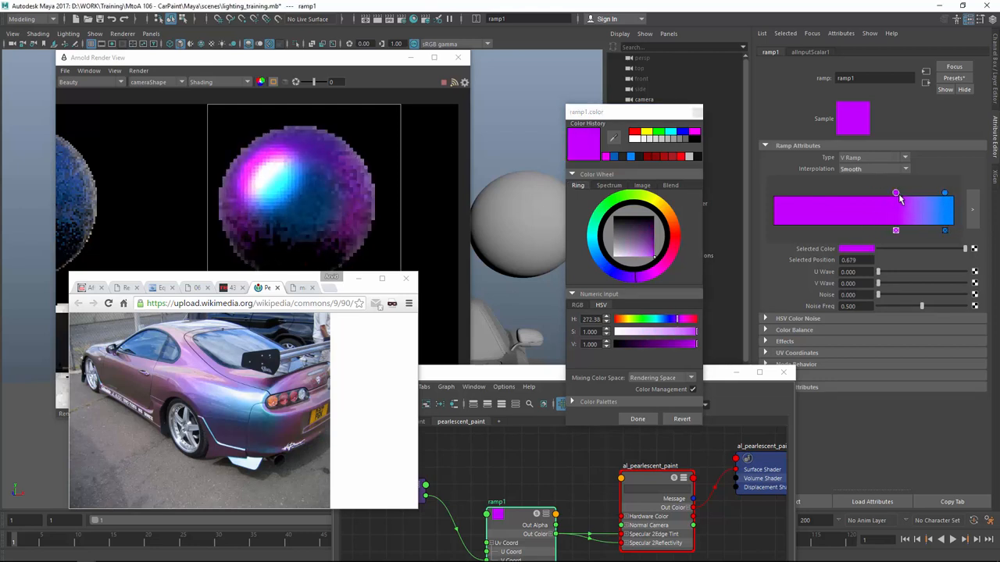
Switch the ramp Interpolation to Exponential Up so the car renders purple with blue edges.
{"action": "left_click_drag", "start_coordinate": [897, 192], "coordinate": [887, 194]}
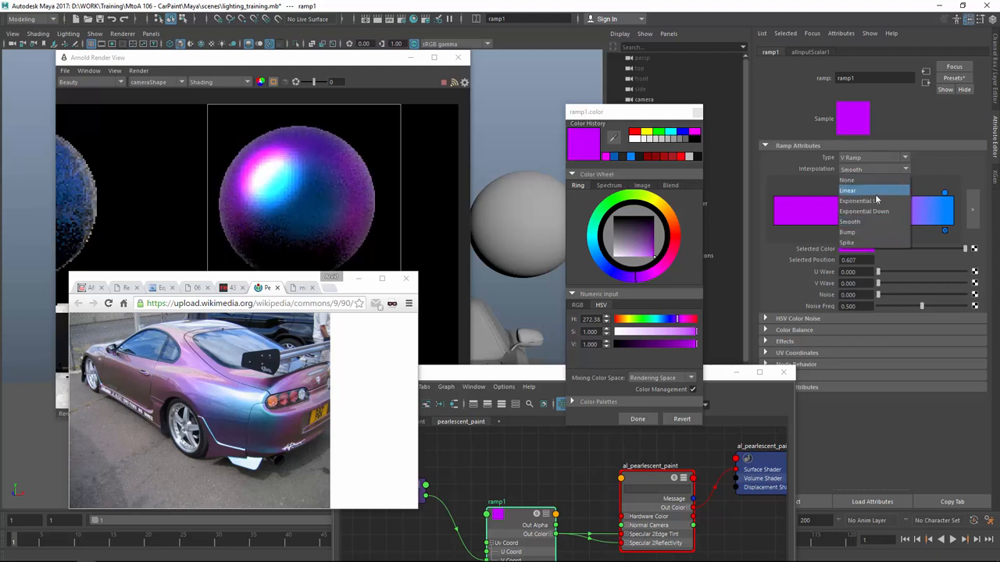
{"action": "left_click", "coordinate": [862, 200]}
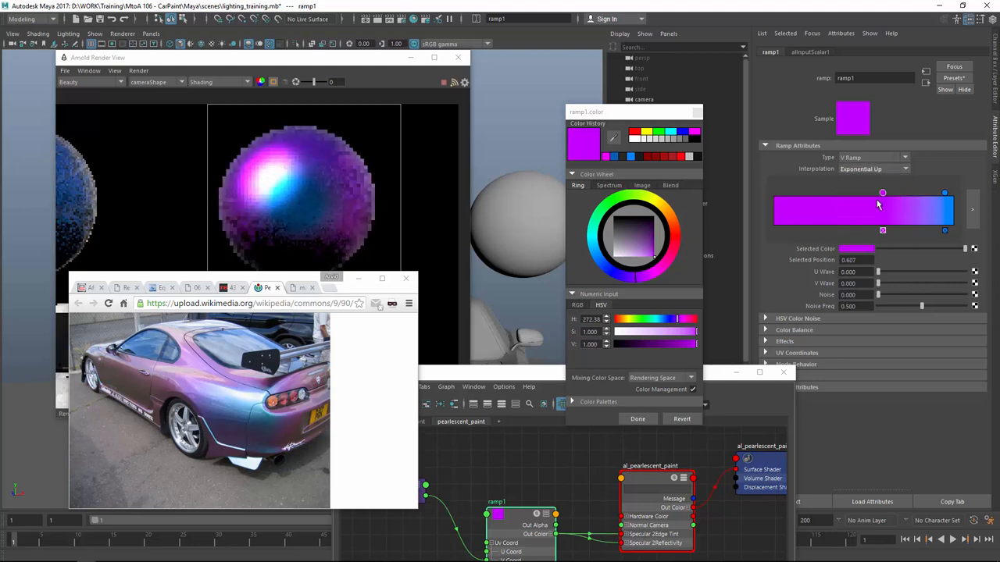
{"action": "left_click_drag", "start_coordinate": [883, 193], "coordinate": [869, 193]}
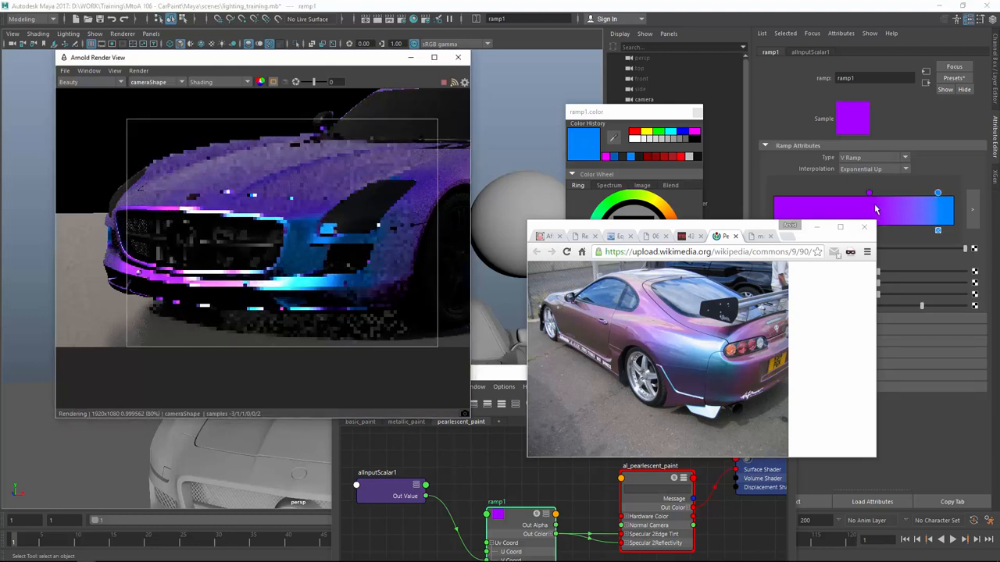
Enlarge the render region over the car front and close the reference car photo.
{"action": "left_click_drag", "start_coordinate": [869, 193], "coordinate": [847, 192]}
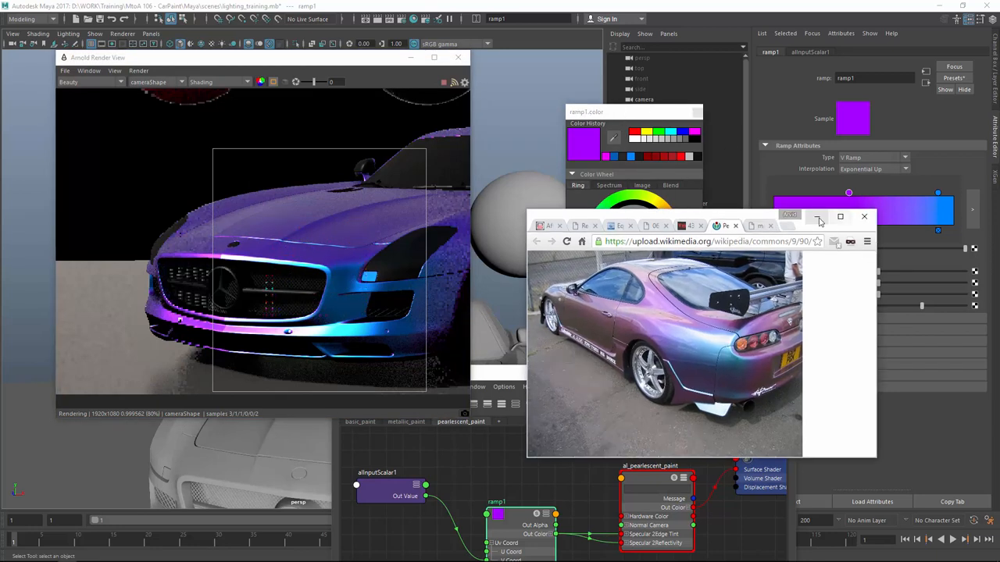
{"action": "left_click", "coordinate": [864, 216]}
{"action": "type", "text": "alFlake"}
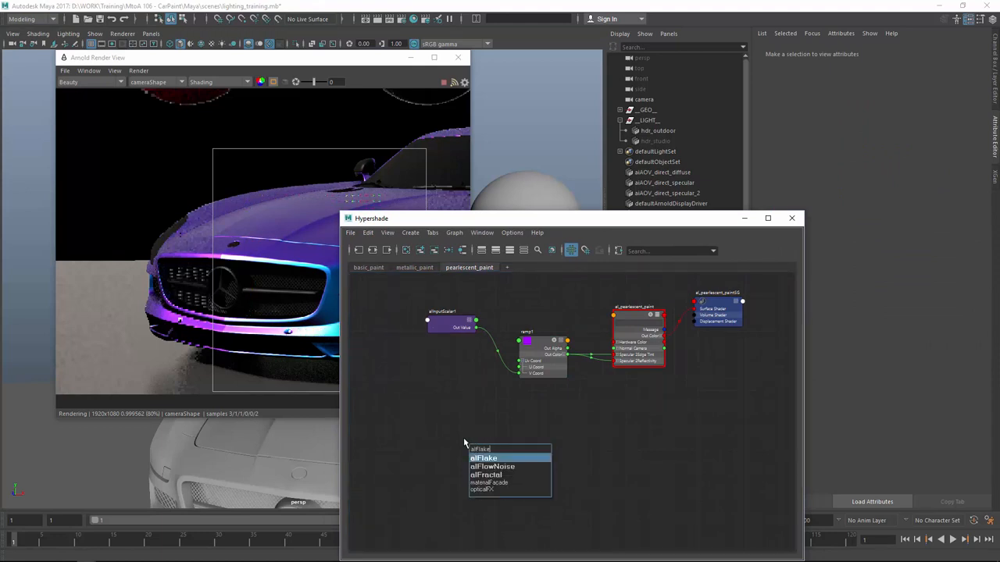
Create alFlake2 and connect its outValue to al_pearlescent_paint specular2Normal.
{"action": "left_click", "coordinate": [482, 458]}
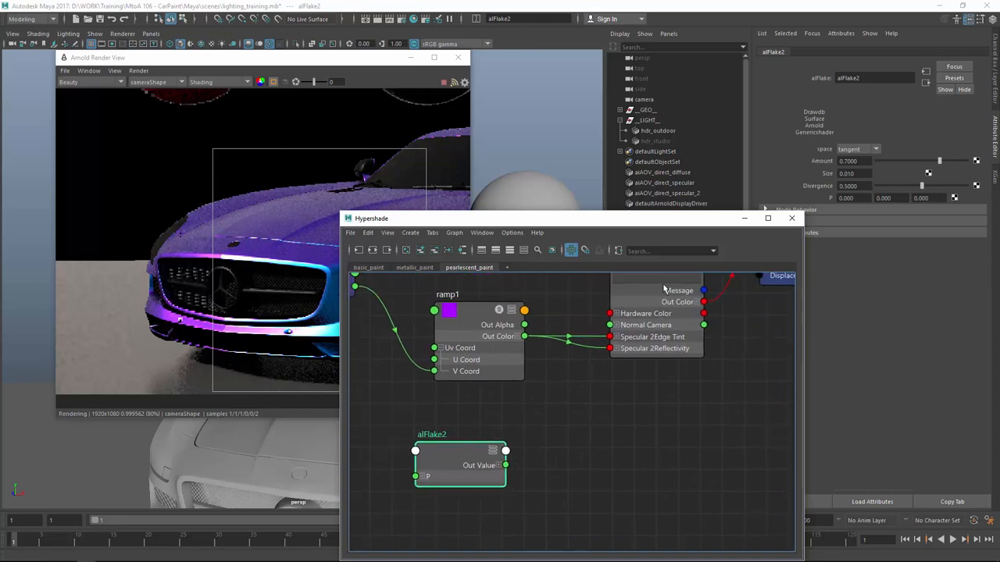
{"action": "left_click", "coordinate": [637, 291]}
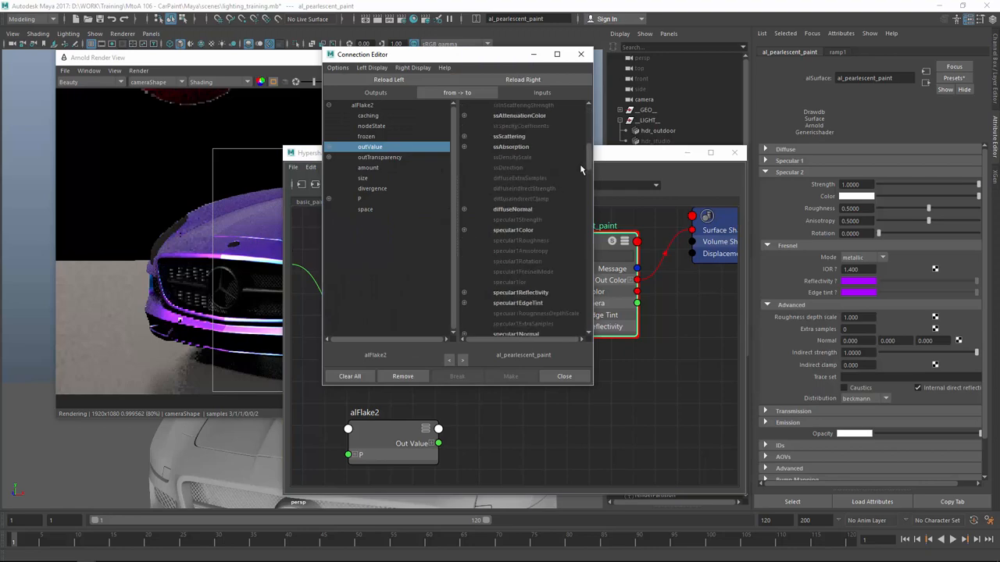
{"action": "scroll", "scroll_direction": "down", "scroll_amount": 3}
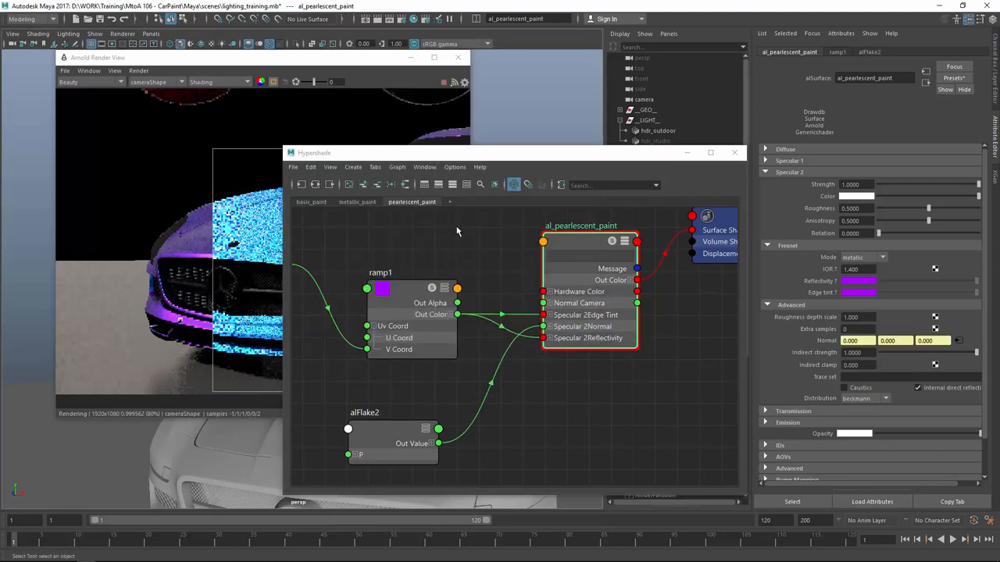
{"action": "left_click_drag", "start_coordinate": [515, 153], "coordinate": [637, 118]}
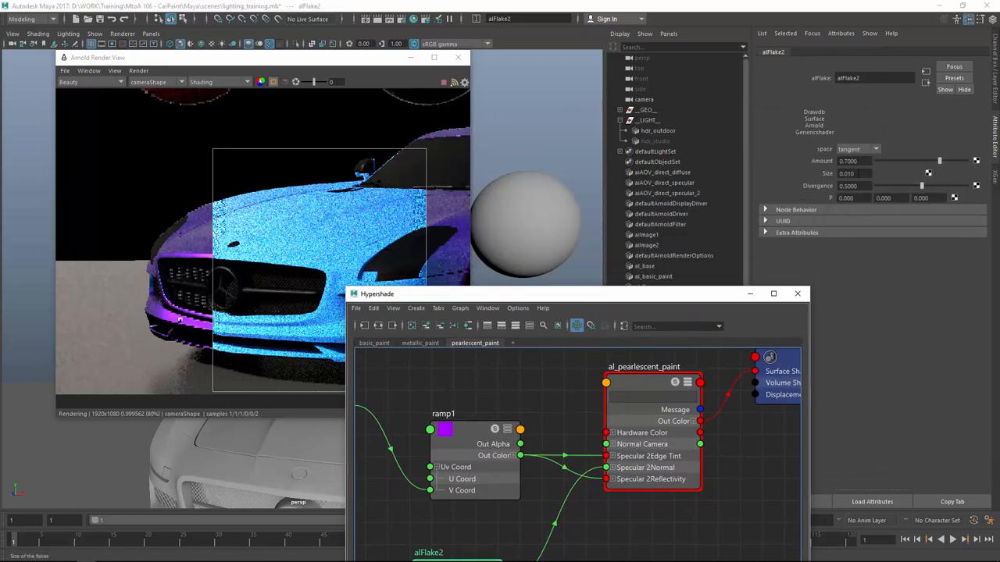
Set alFlake2 Space to world with smaller flakes, checking against metallic_paint's alFlake1.
{"action": "left_click", "coordinate": [856, 148]}
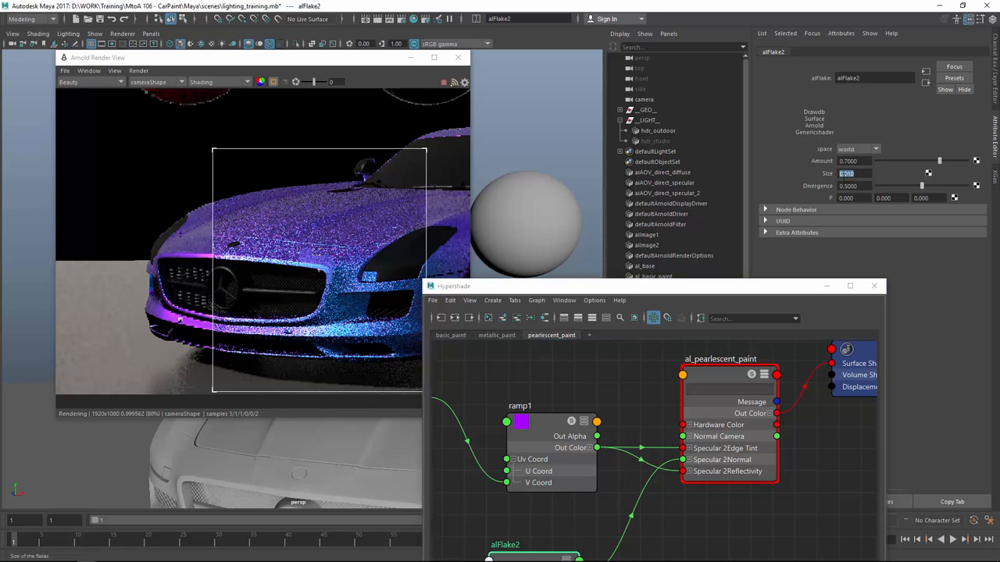
{"action": "left_click", "coordinate": [496, 334]}
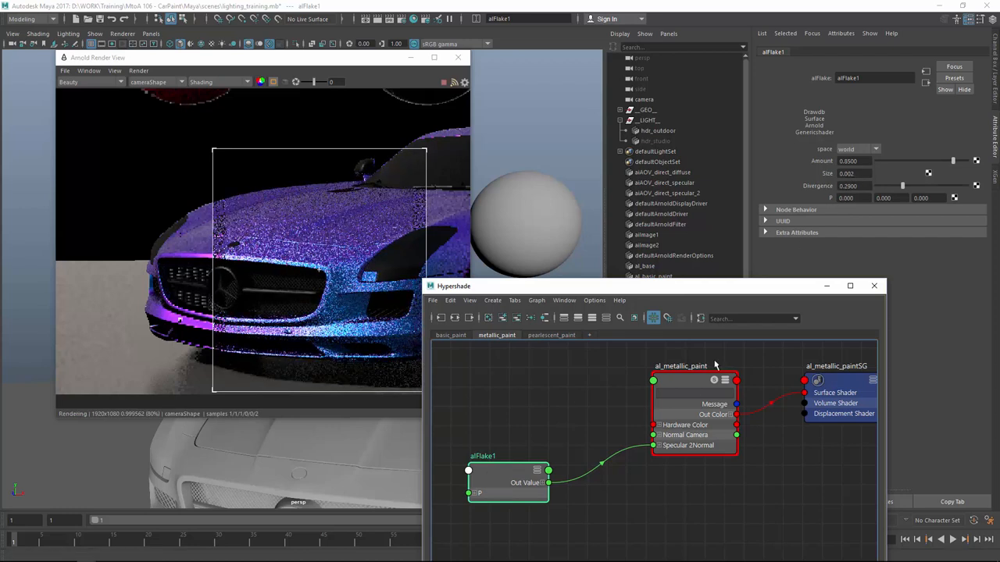
{"action": "left_click", "coordinate": [551, 334]}
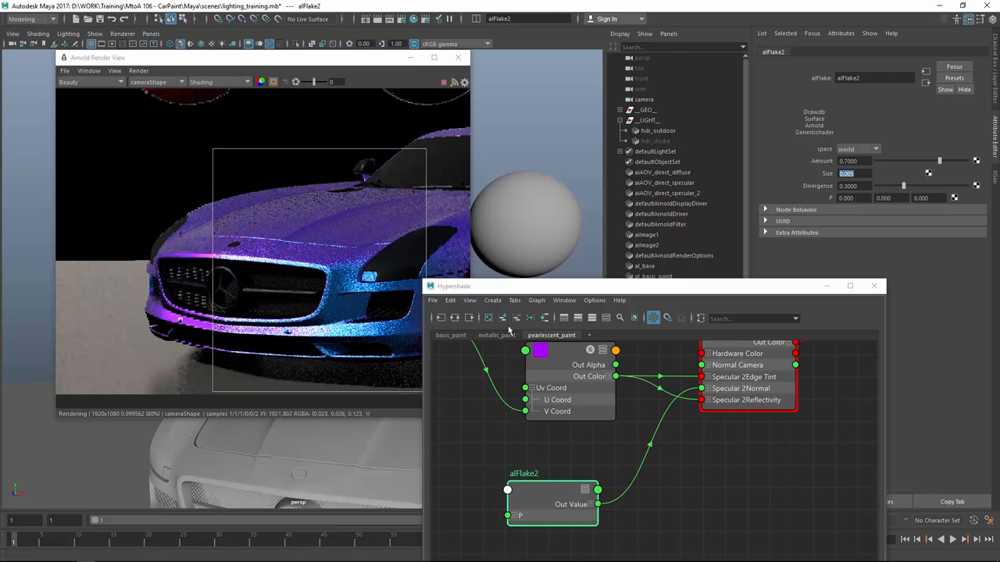
Review the metallic and basic paint graphs, then return to the pearlescent_paint graph.
{"action": "left_click", "coordinate": [497, 334]}
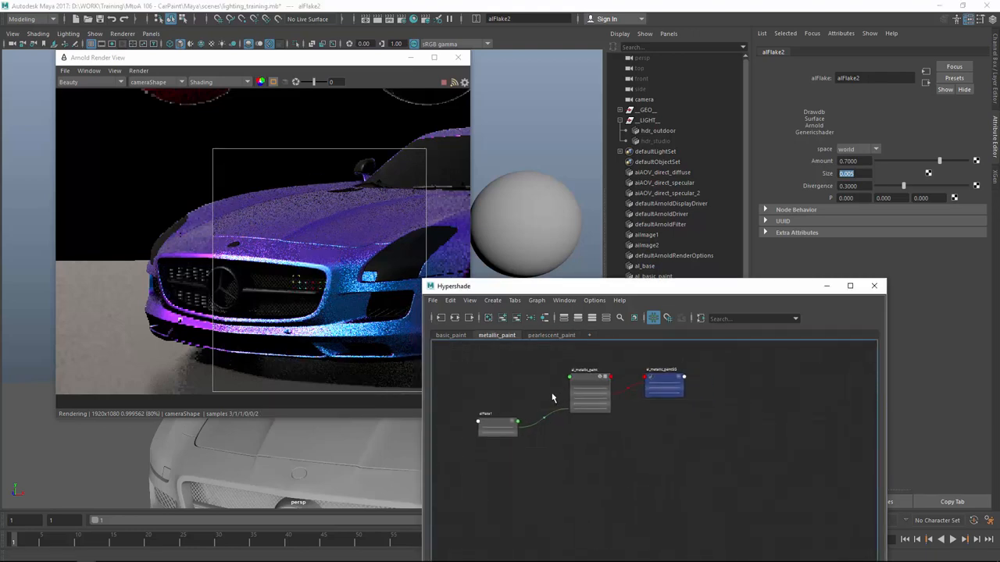
{"action": "left_click", "coordinate": [551, 334]}
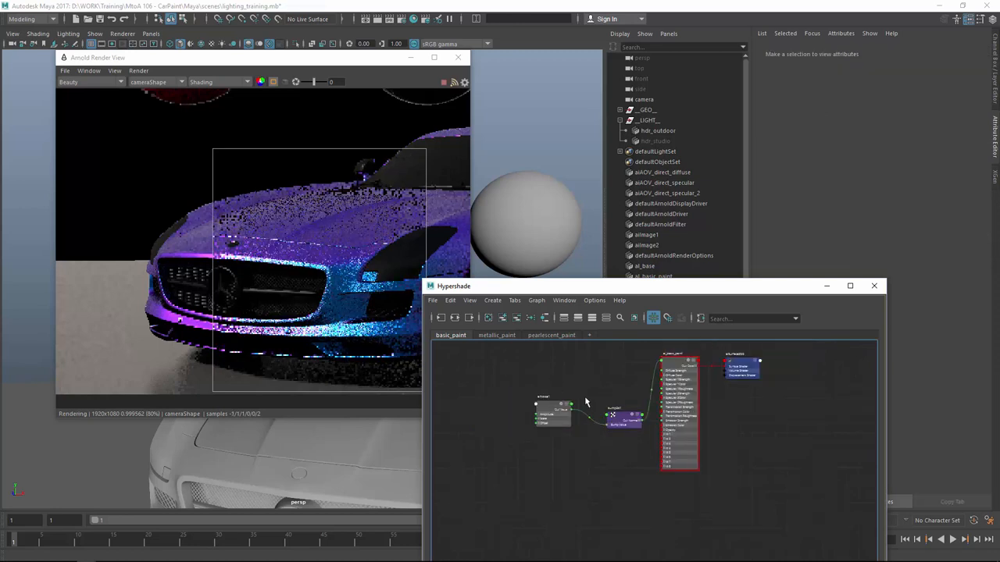
{"action": "left_click", "coordinate": [551, 335]}
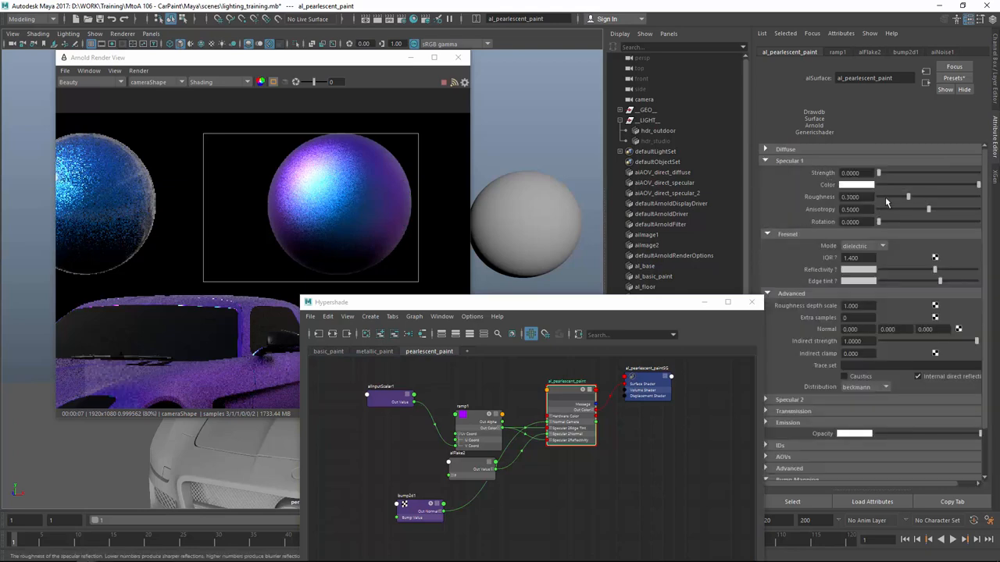
Change Specular 1 Advanced Distribution from beckmann to ggx and re-render.
{"action": "left_click_drag", "start_coordinate": [908, 196], "coordinate": [900, 197]}
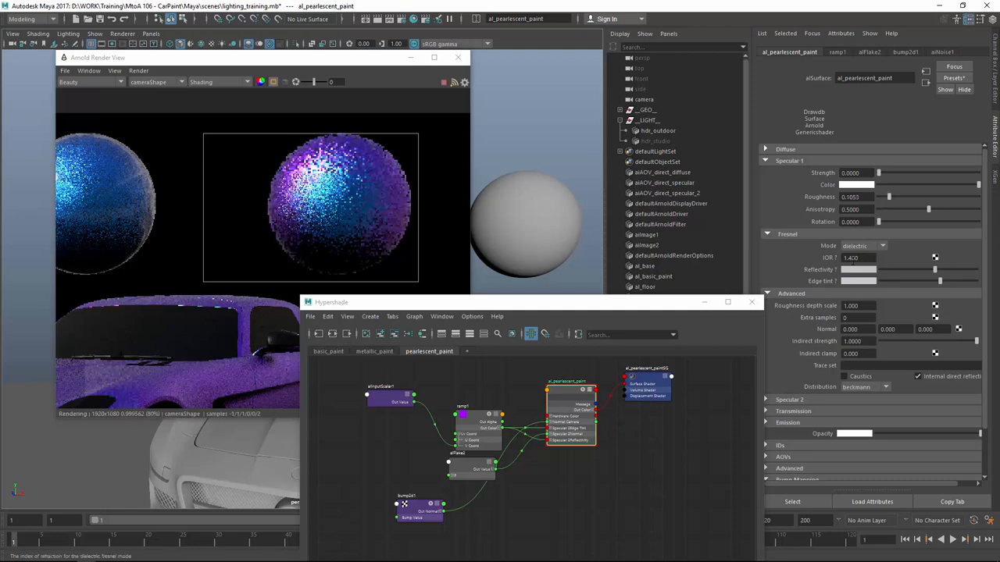
{"action": "left_click", "coordinate": [887, 388]}
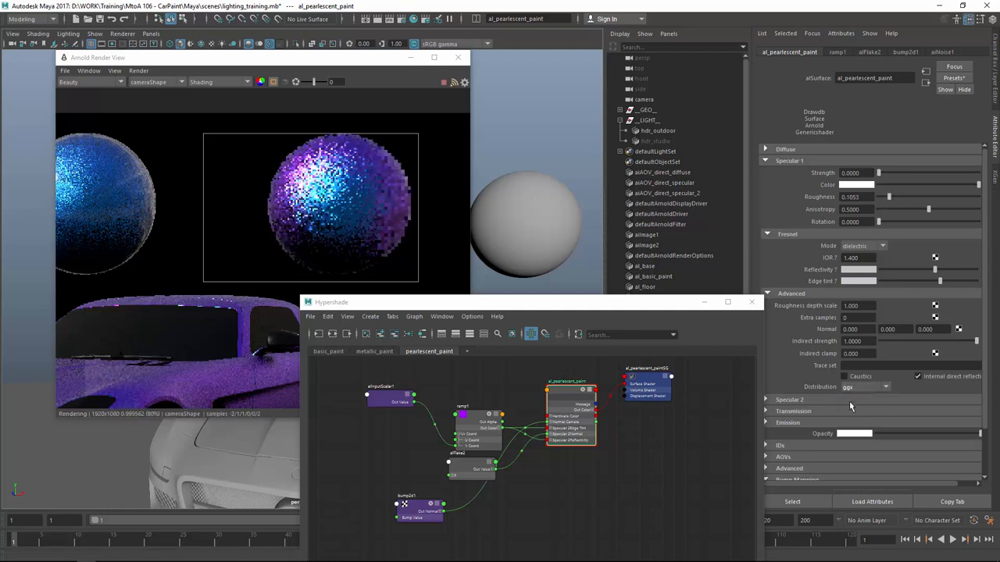
{"action": "left_click", "coordinate": [882, 247]}
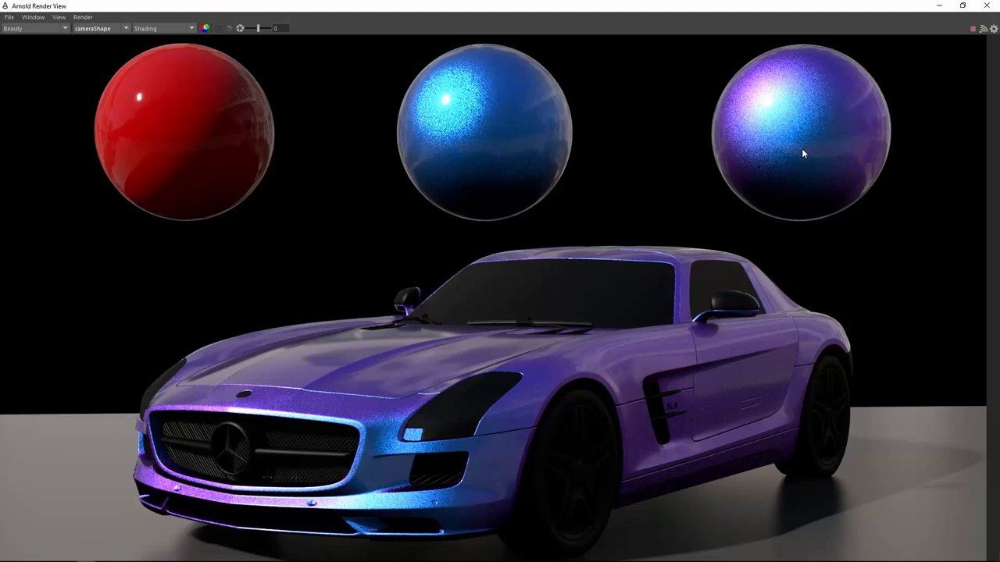
{"action": "mouse_move", "coordinate": [492, 144]}
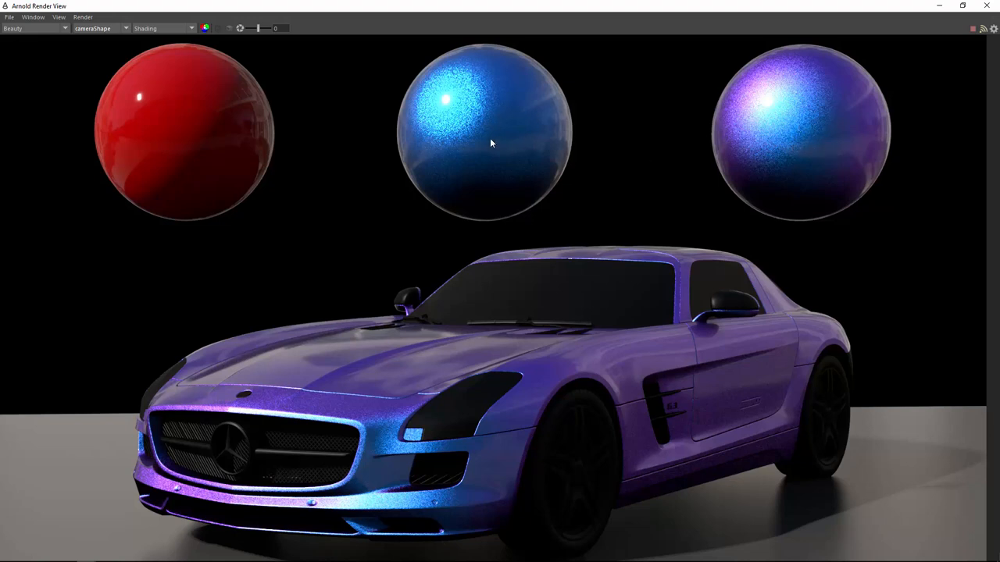
{"action": "mouse_move", "coordinate": [578, 145]}
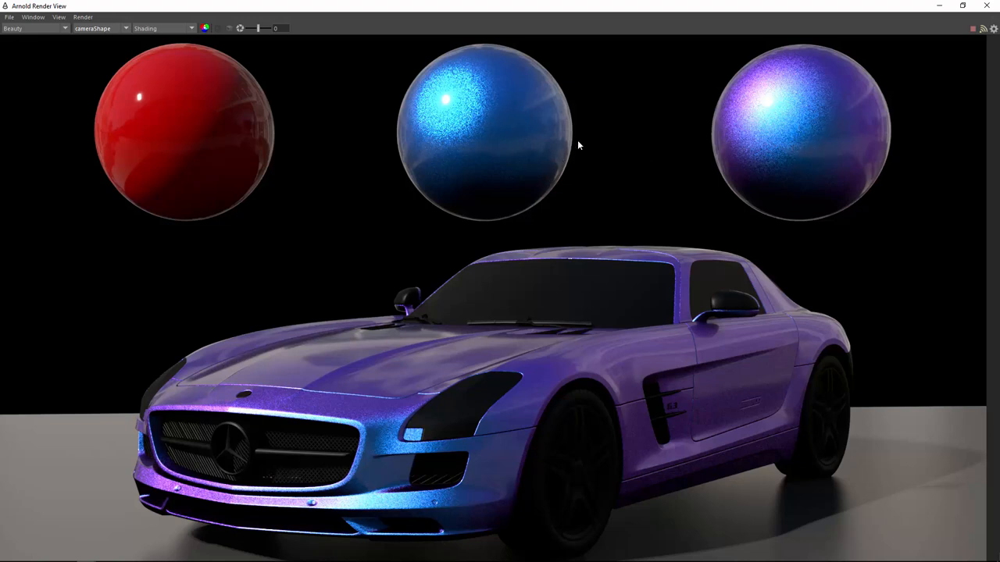
{"action": "mouse_move", "coordinate": [810, 166]}
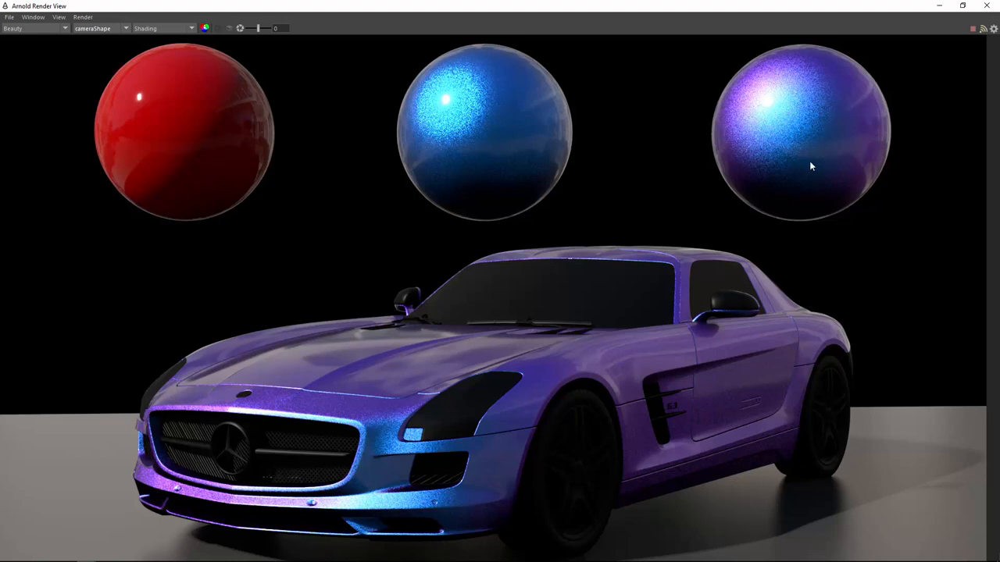
{"action": "mouse_move", "coordinate": [819, 168]}
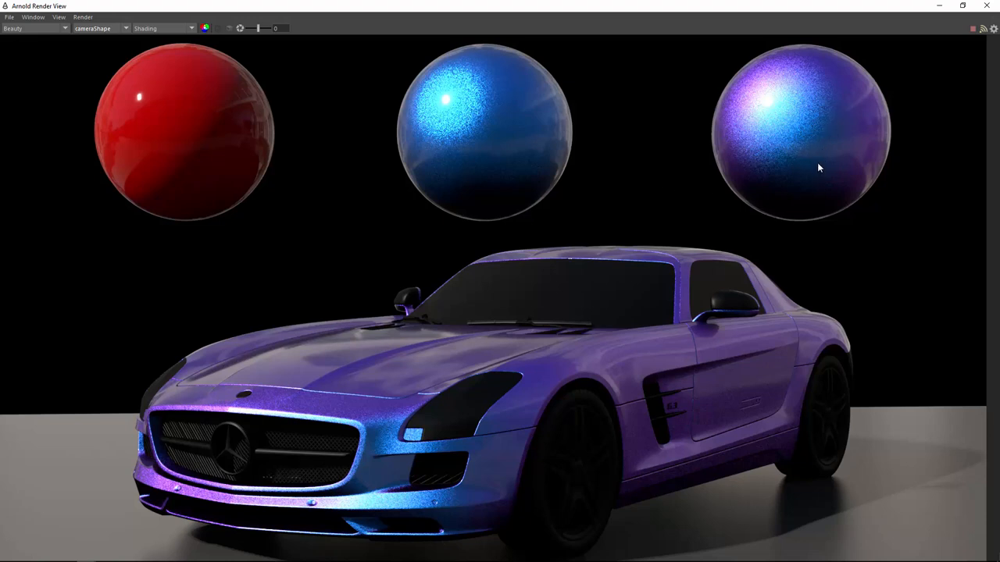
{"action": "mouse_move", "coordinate": [778, 168]}
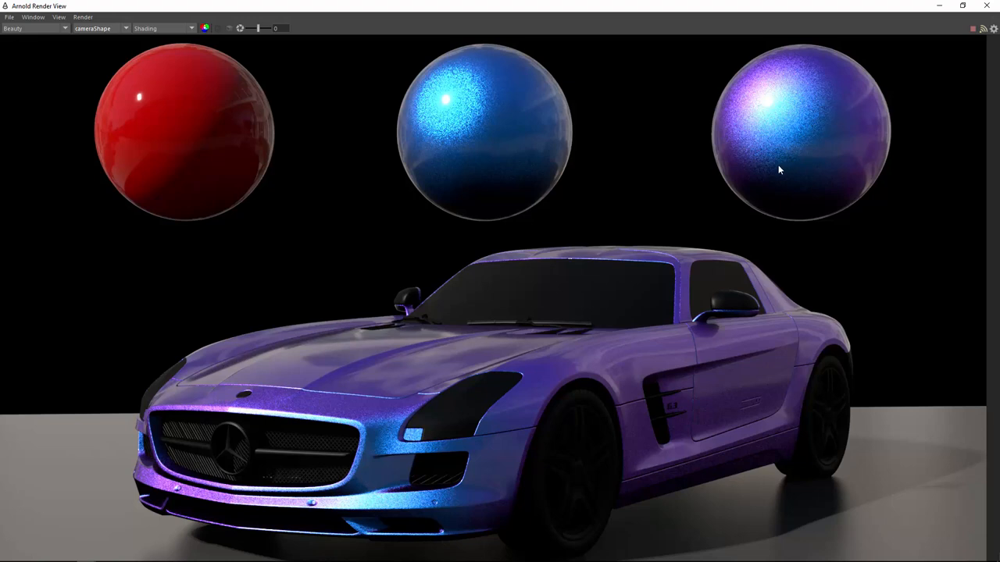
{"action": "mouse_move", "coordinate": [492, 139]}
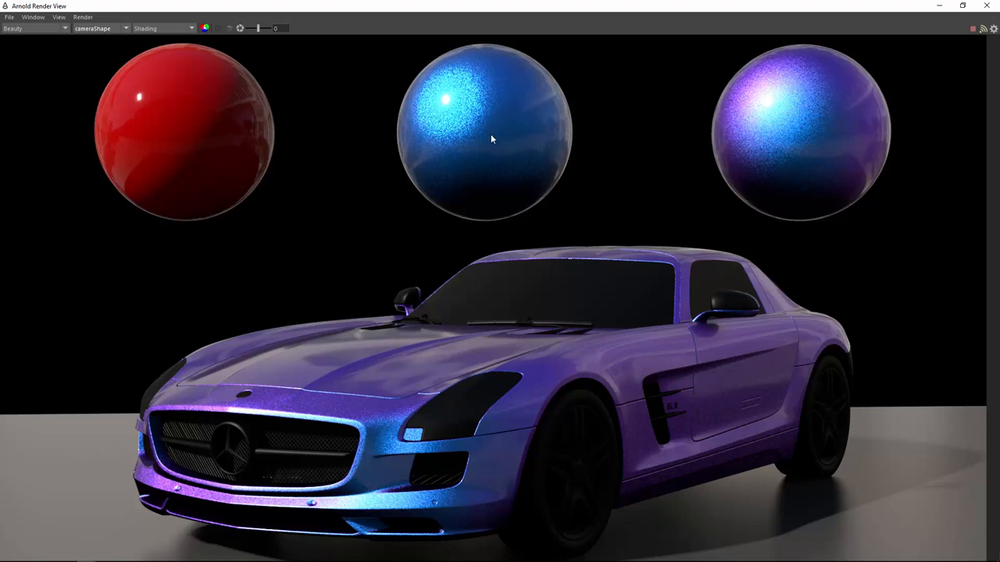
{"action": "mouse_move", "coordinate": [506, 164]}
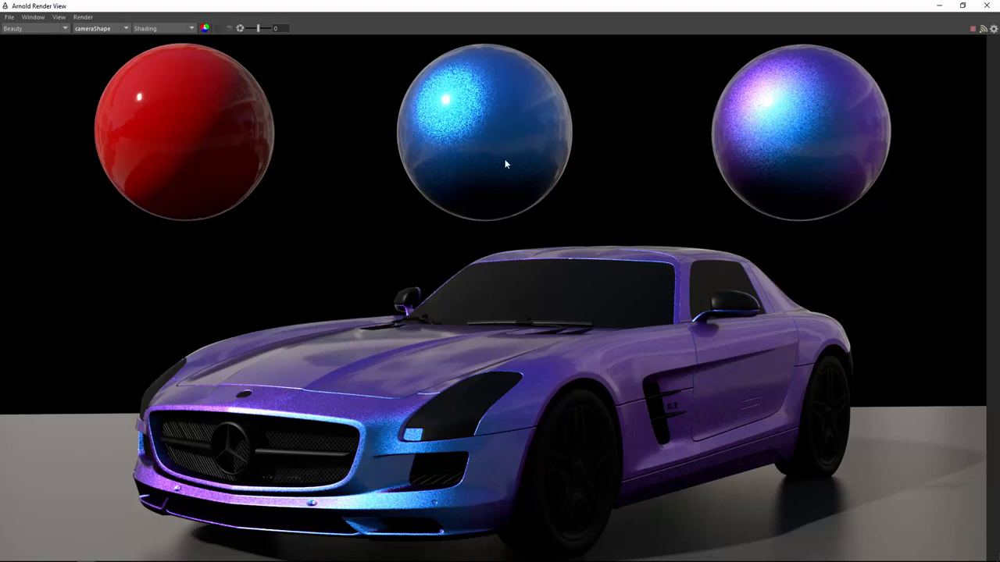